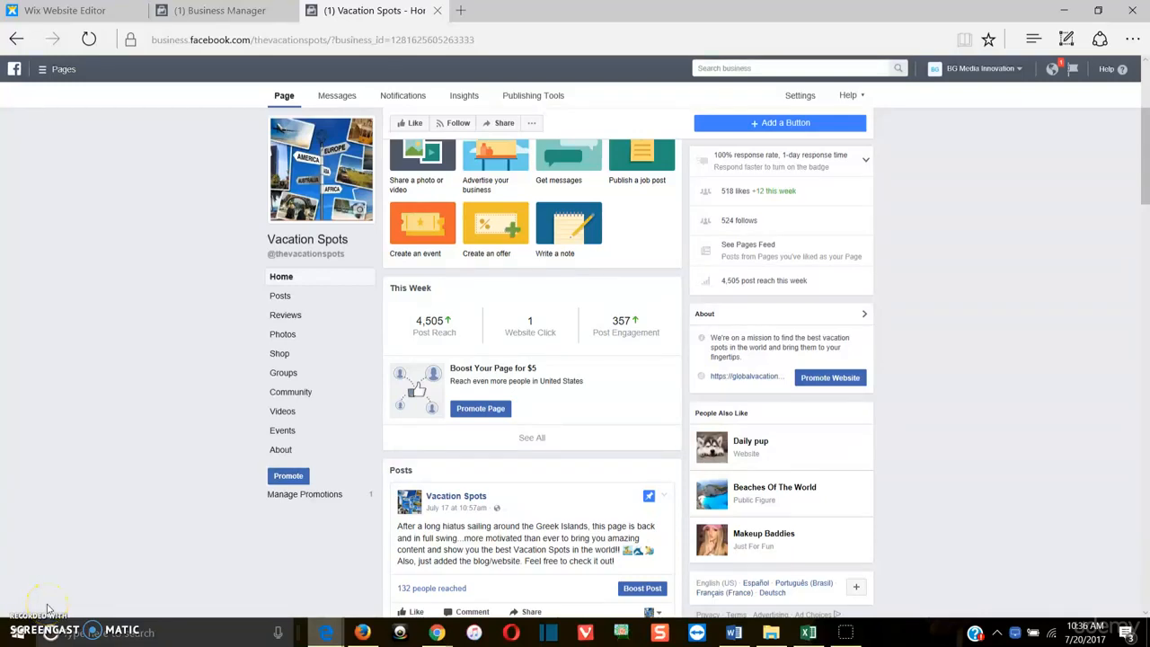
{"action": "mouse_move", "coordinate": [151, 255]}
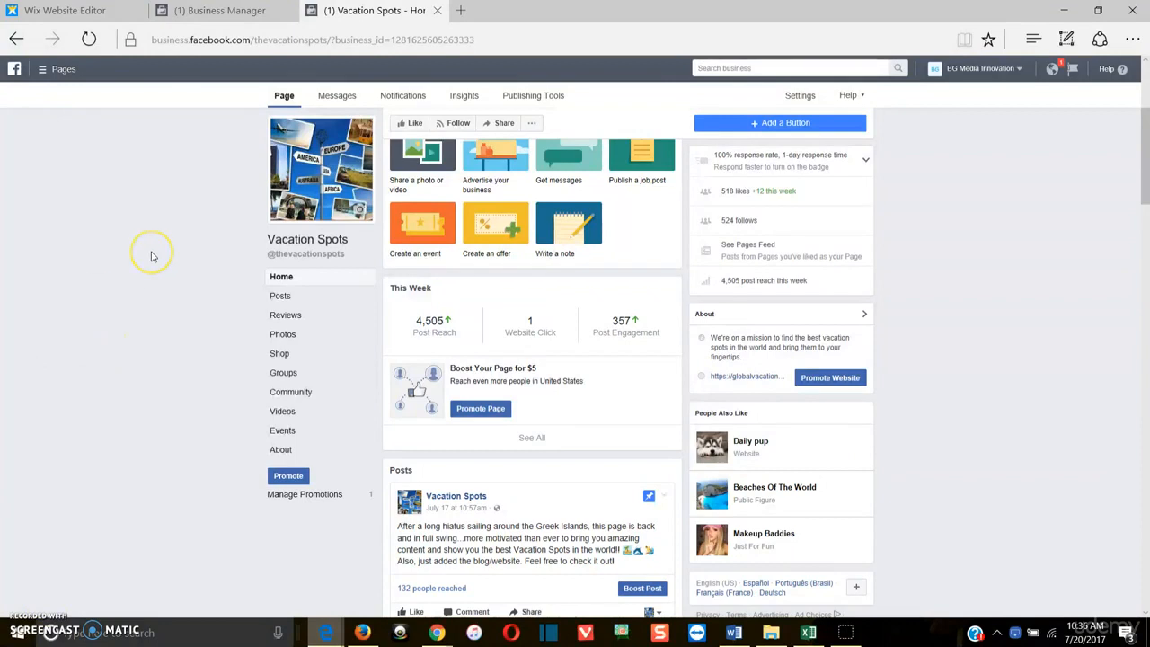
{"action": "mouse_move", "coordinate": [135, 235]}
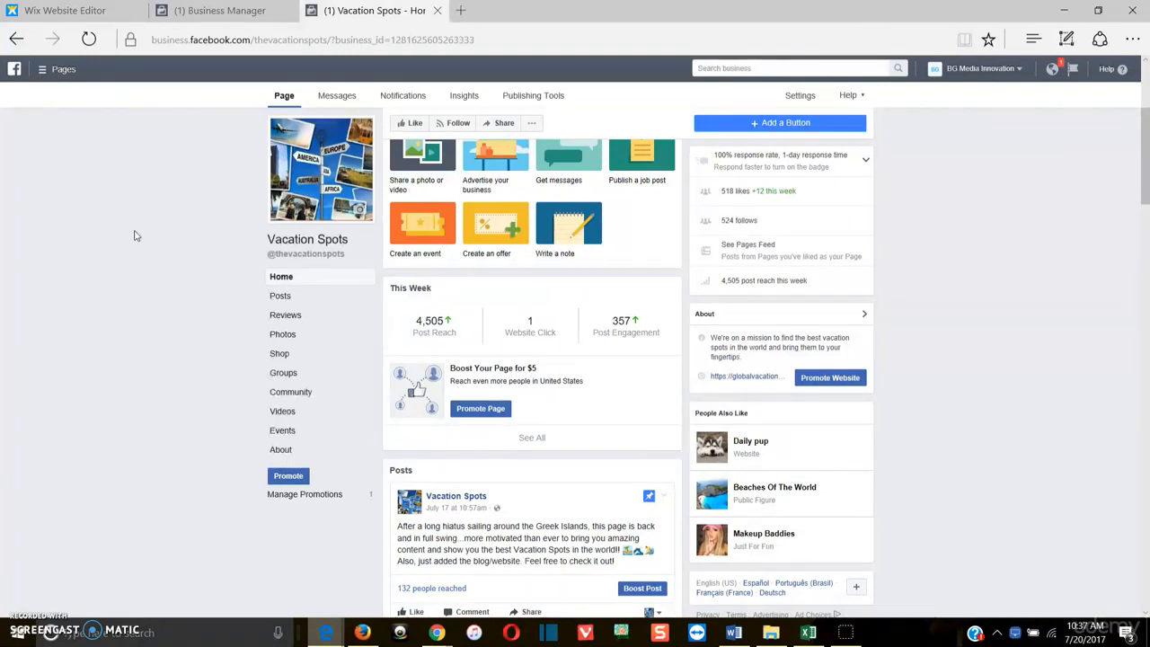
{"action": "mouse_move", "coordinate": [176, 173]}
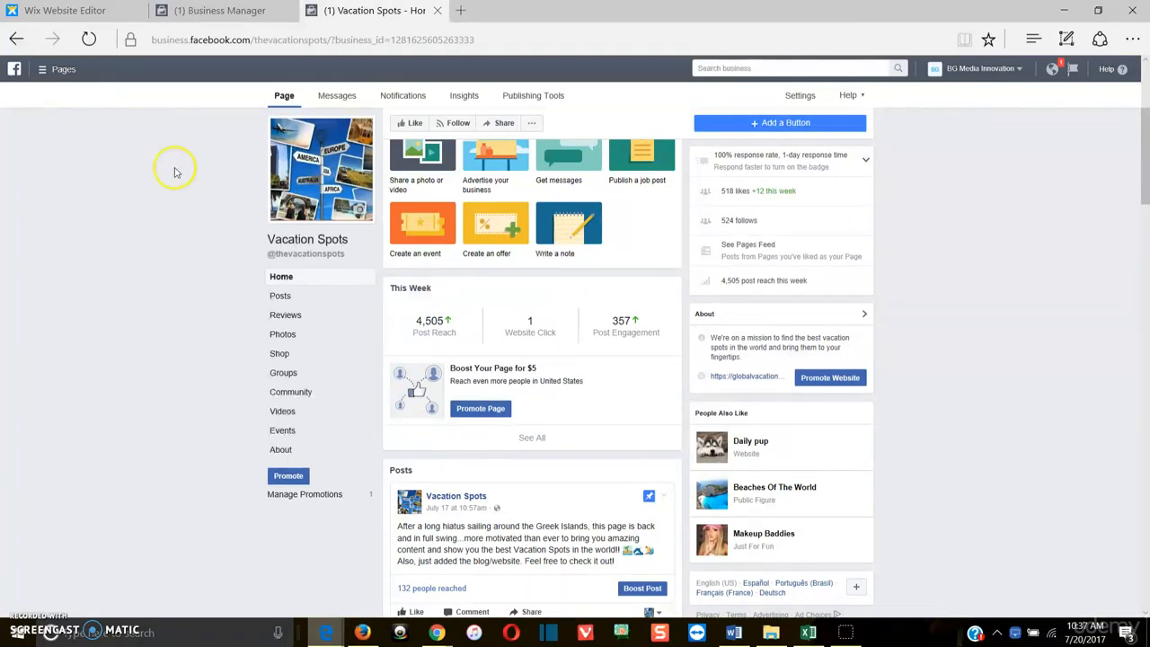
{"action": "mouse_move", "coordinate": [140, 166]}
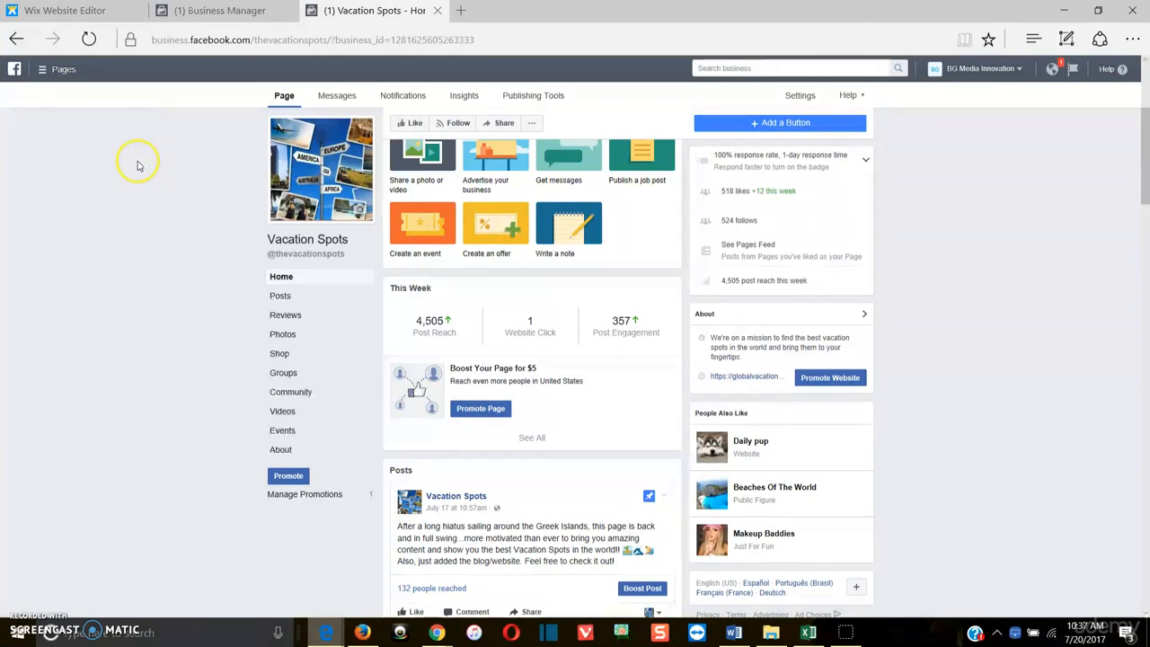
{"action": "mouse_move", "coordinate": [154, 142]}
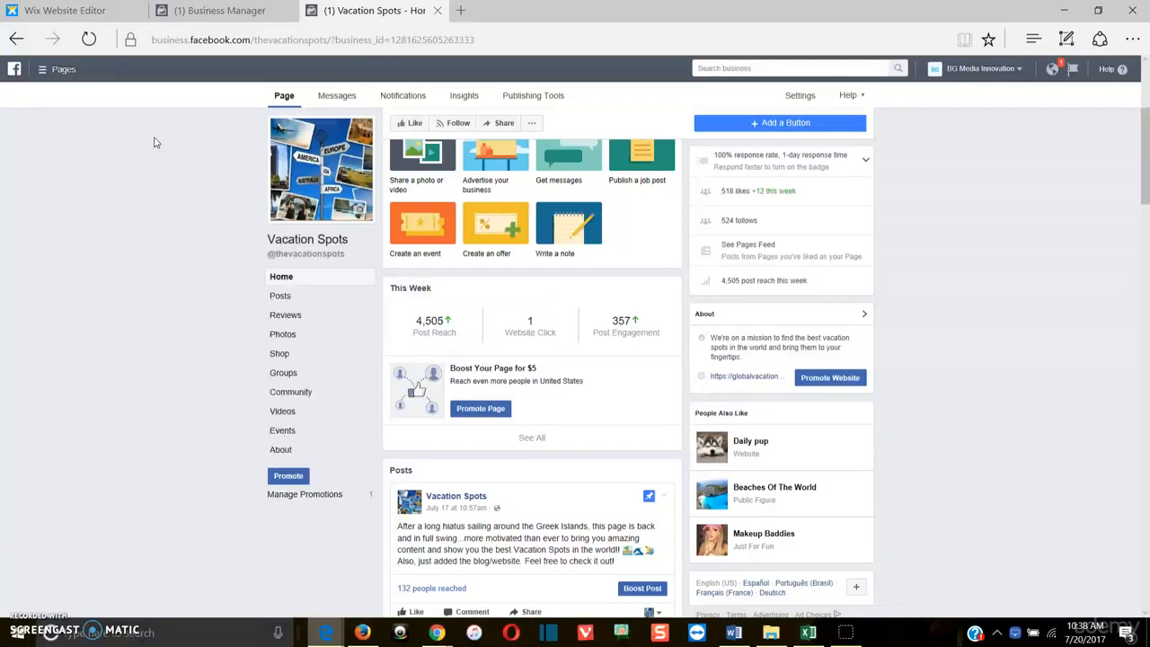
{"action": "mouse_move", "coordinate": [160, 163]}
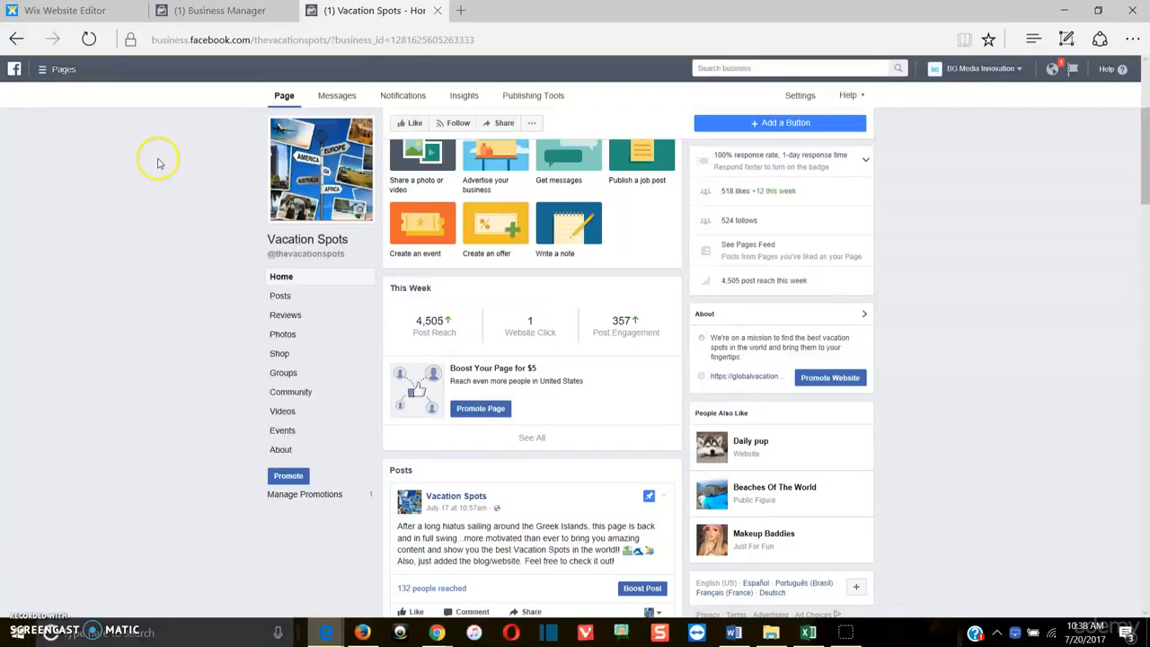
{"action": "mouse_move", "coordinate": [280, 553]}
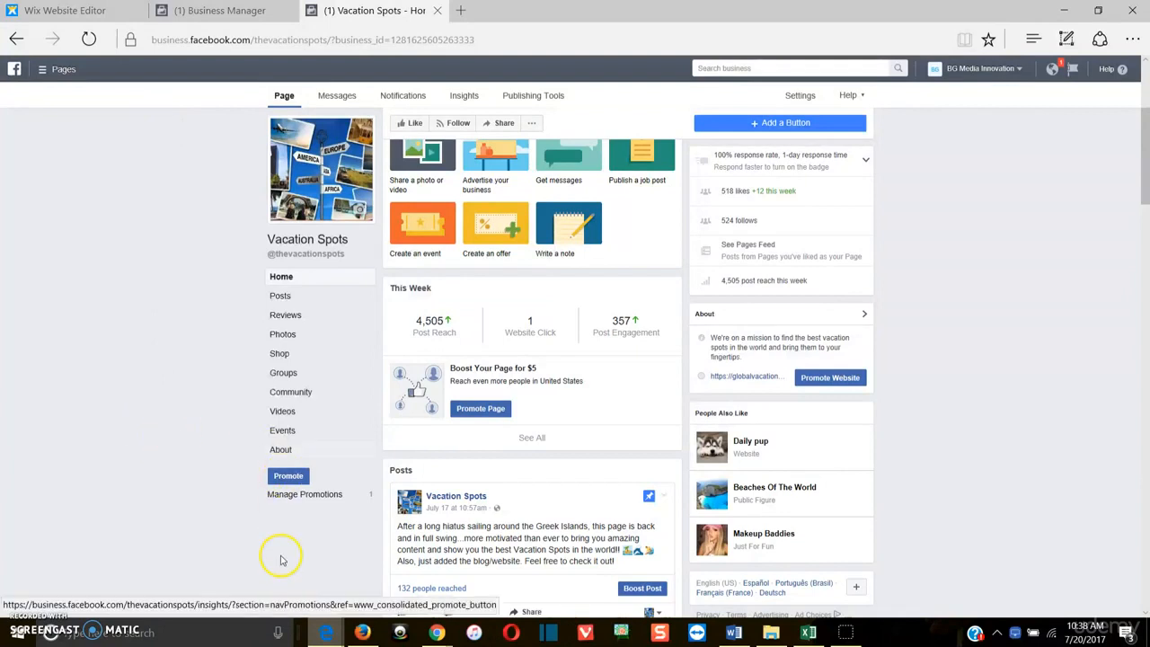
{"action": "mouse_move", "coordinate": [241, 392]}
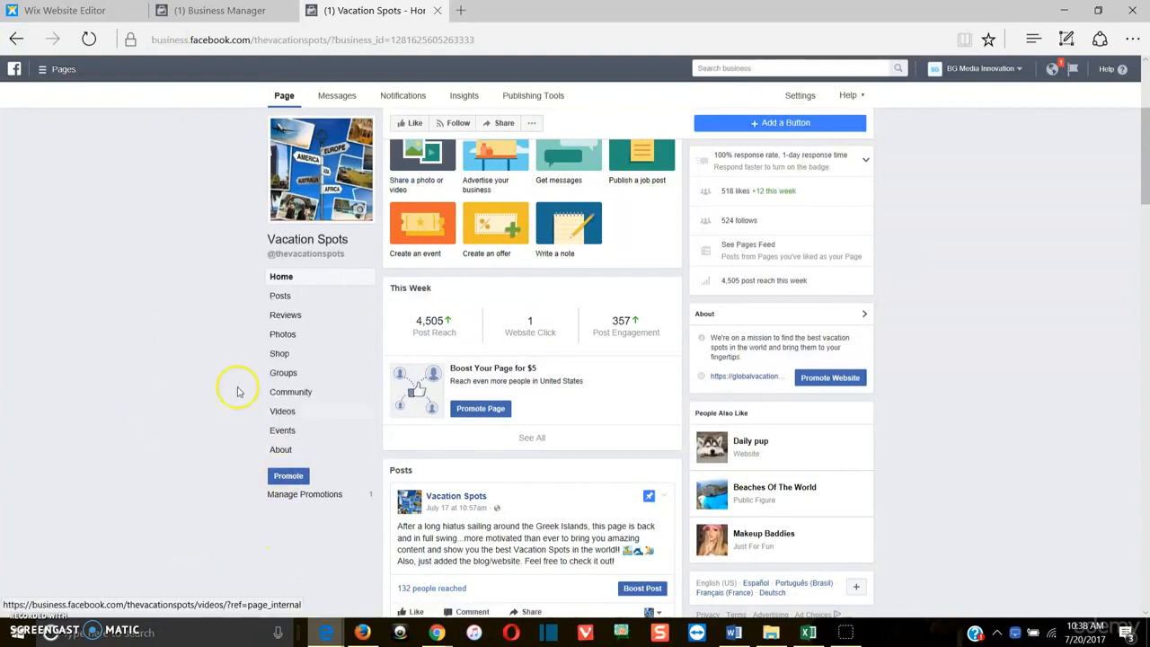
{"action": "mouse_move", "coordinate": [1067, 11]}
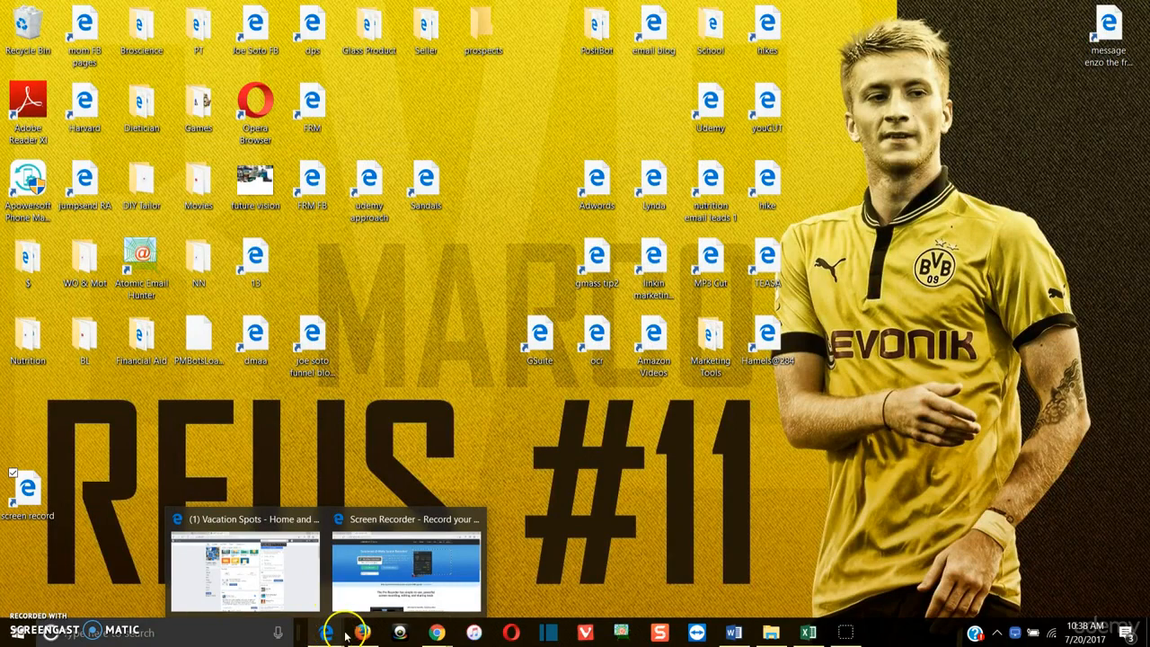
{"action": "mouse_move", "coordinate": [363, 632]}
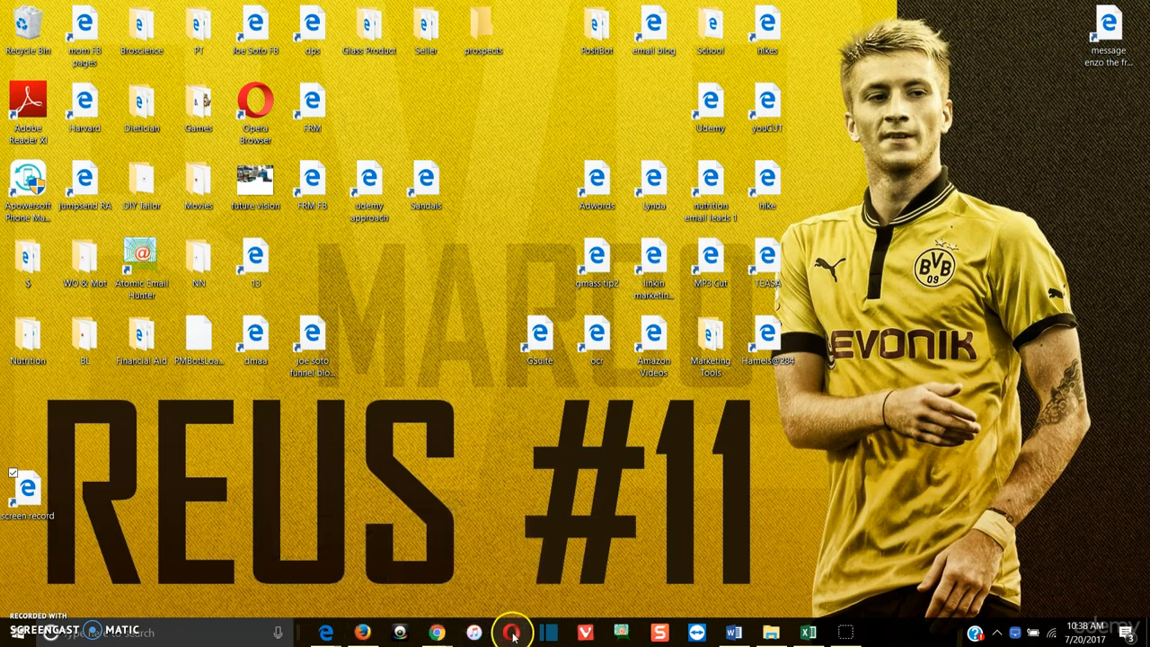
Bring up the other Chrome window from the taskbar, leaving Facebook out of the way.
{"action": "left_click", "coordinate": [512, 633]}
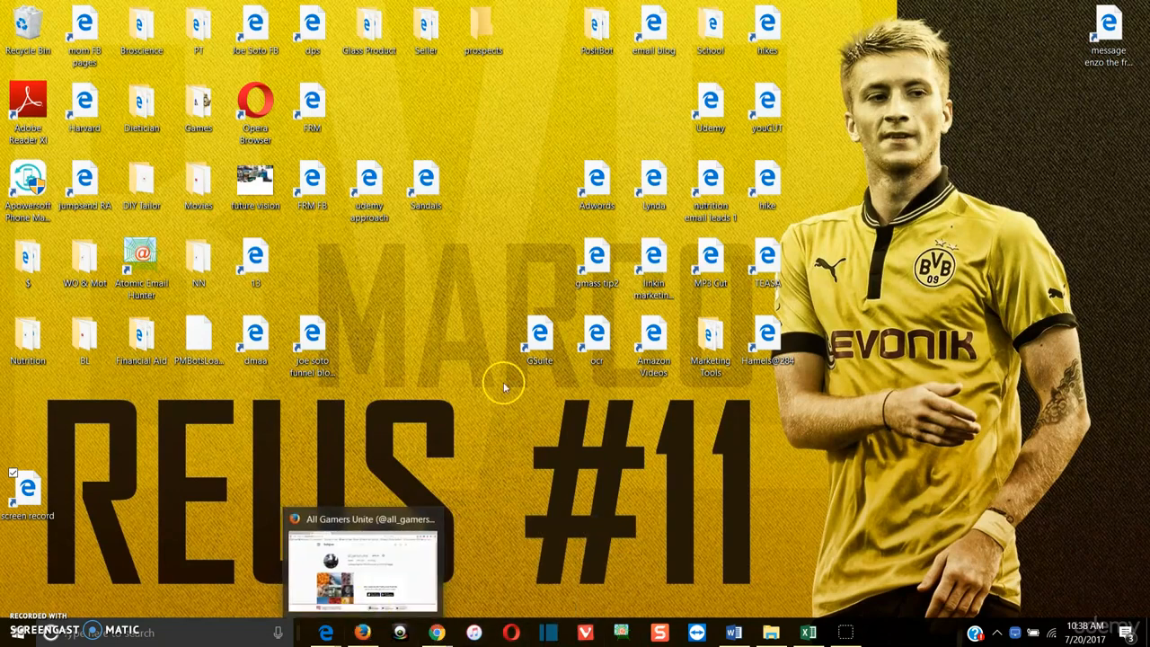
{"action": "mouse_move", "coordinate": [434, 320]}
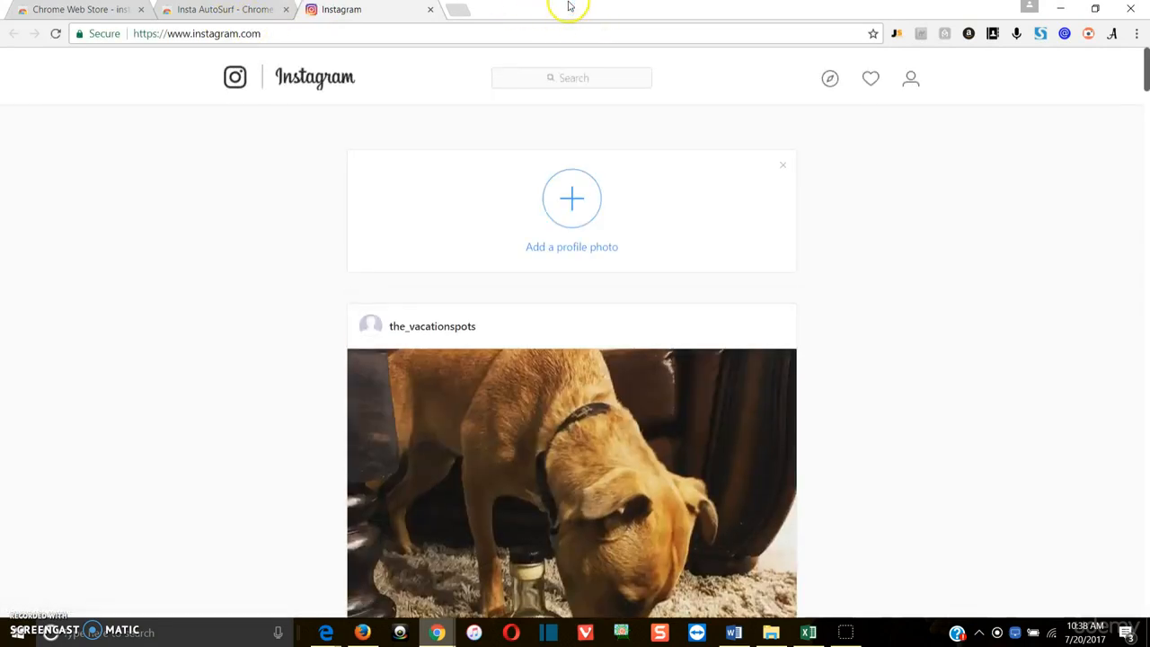
{"action": "mouse_move", "coordinate": [780, 241]}
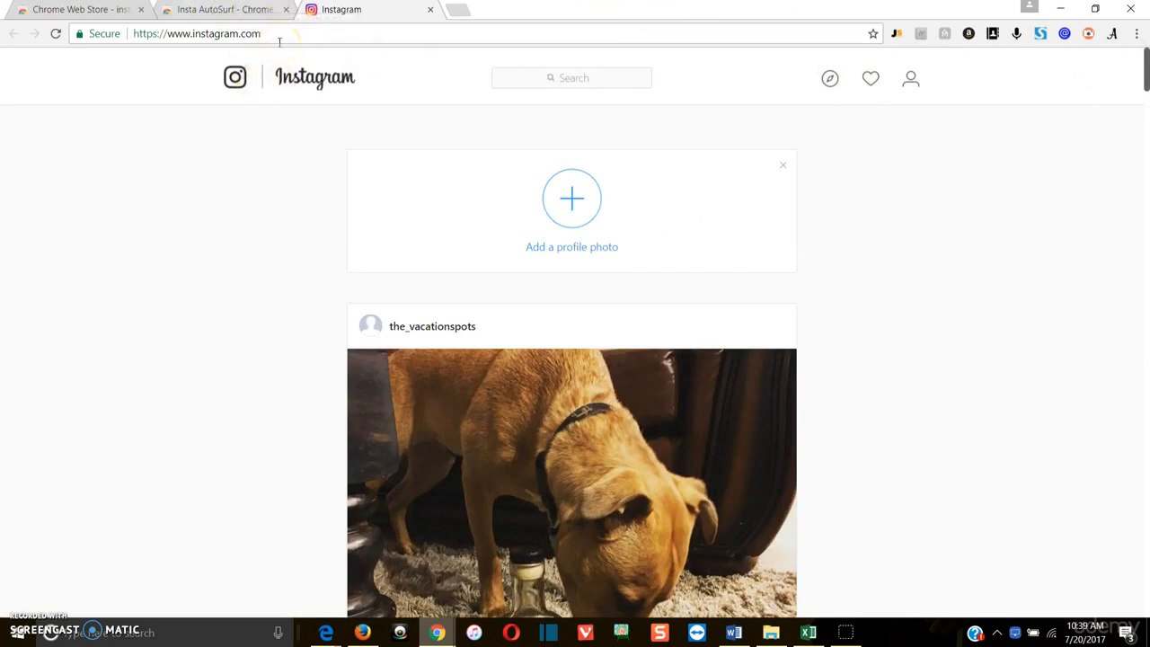
Search Instagram for 'vacation' and open the vacationshub profile from the suggestions.
{"action": "left_click", "coordinate": [571, 79]}
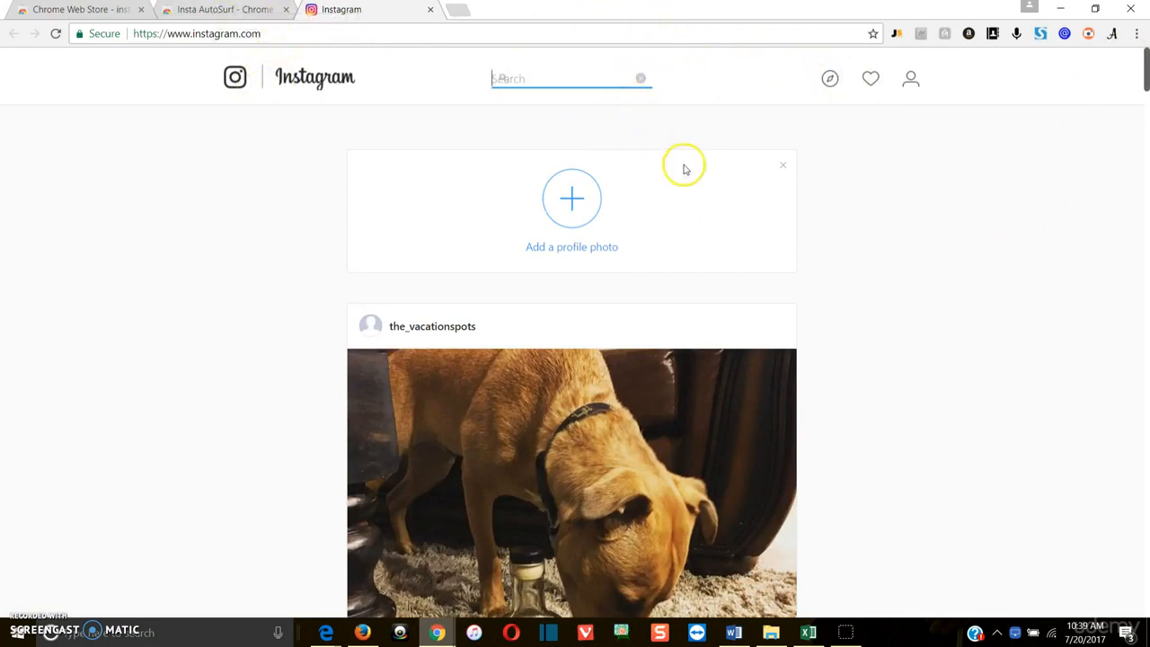
{"action": "type", "text": "vah"}
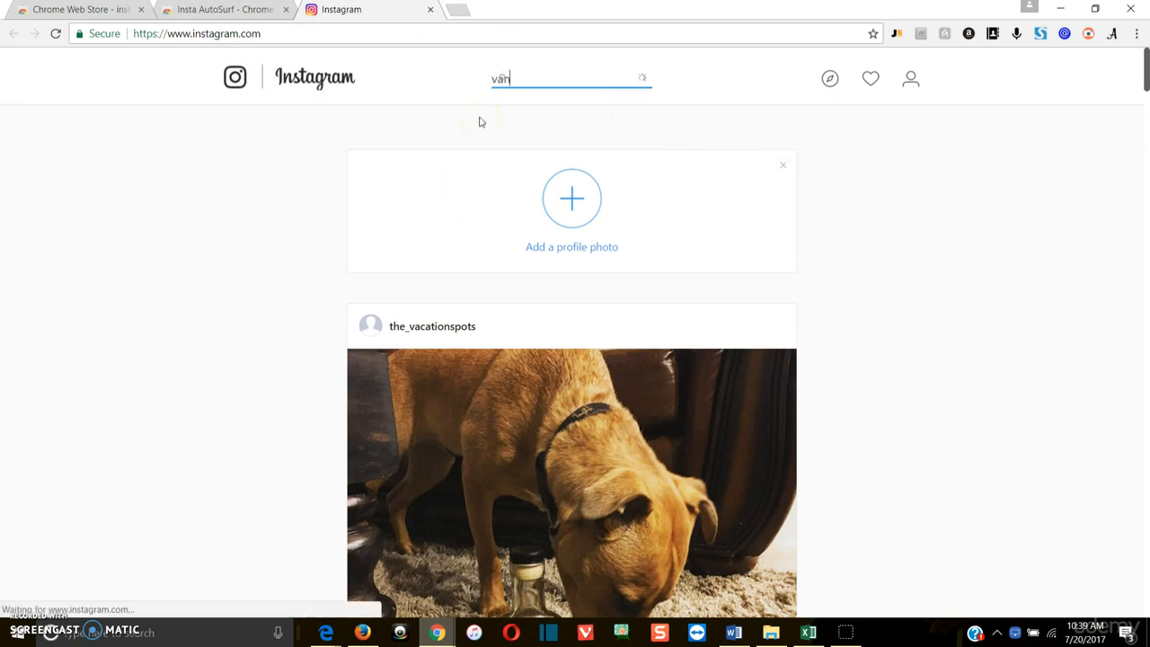
{"action": "type", "text": "vacation"}
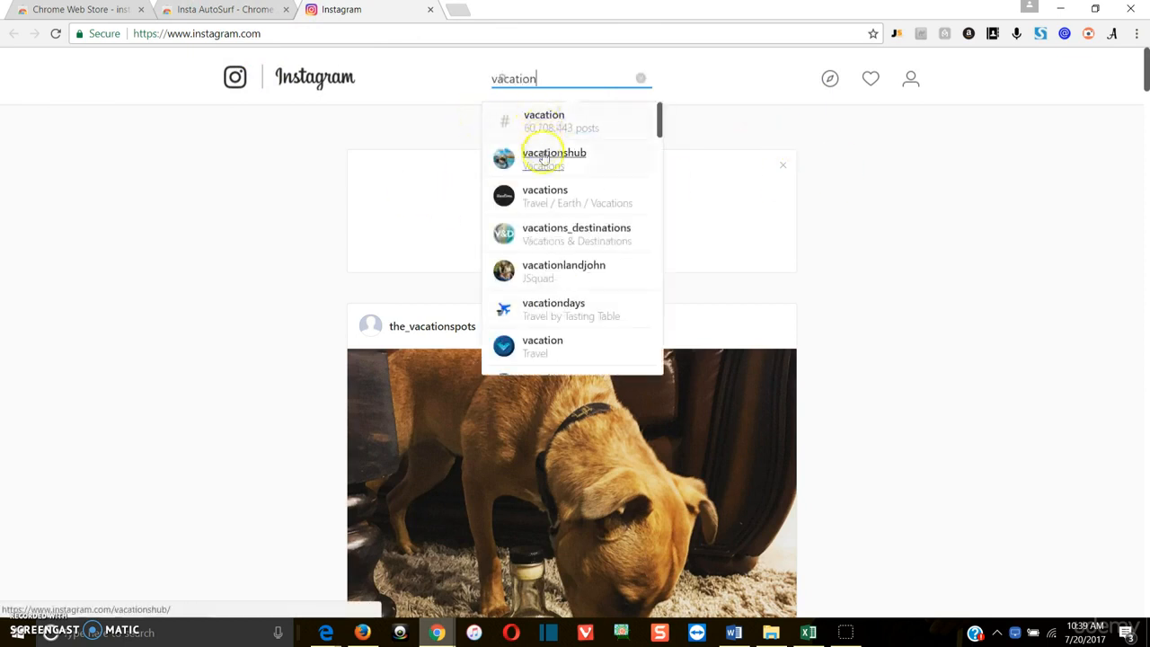
{"action": "mouse_move", "coordinate": [528, 572]}
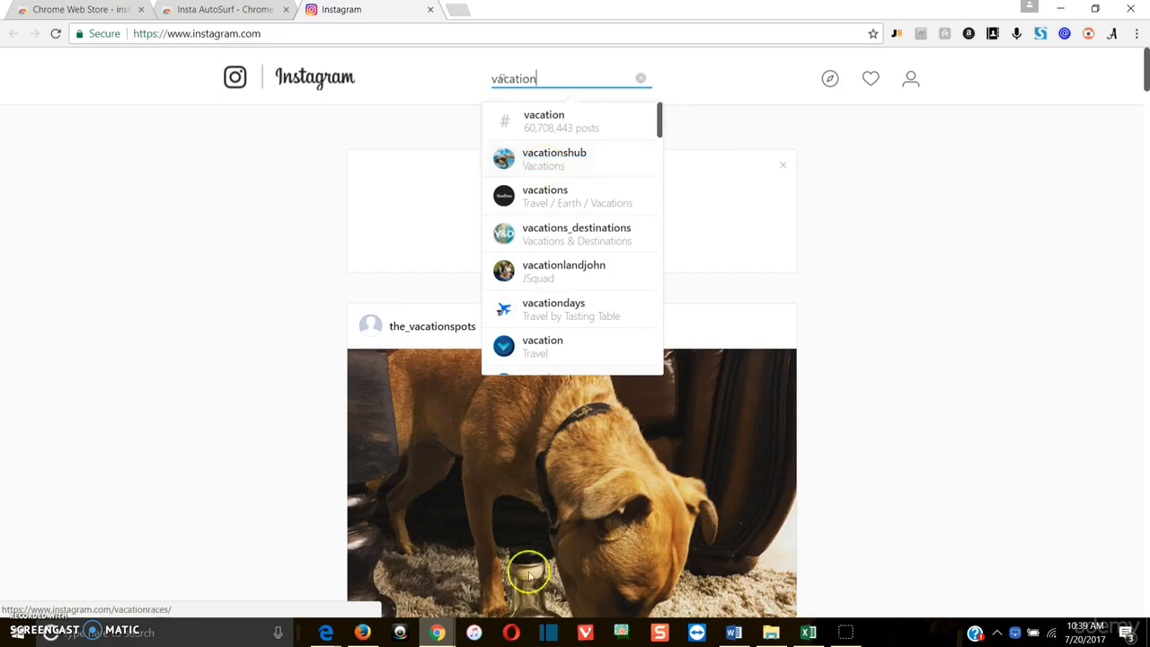
{"action": "mouse_move", "coordinate": [557, 158]}
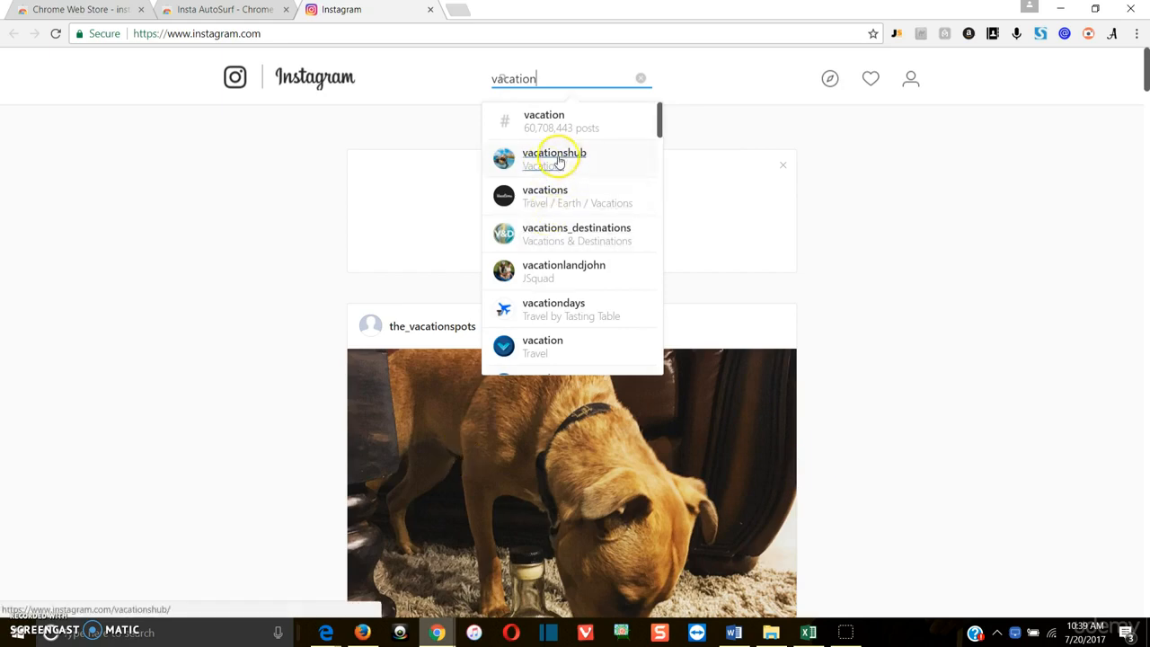
{"action": "left_click", "coordinate": [554, 158]}
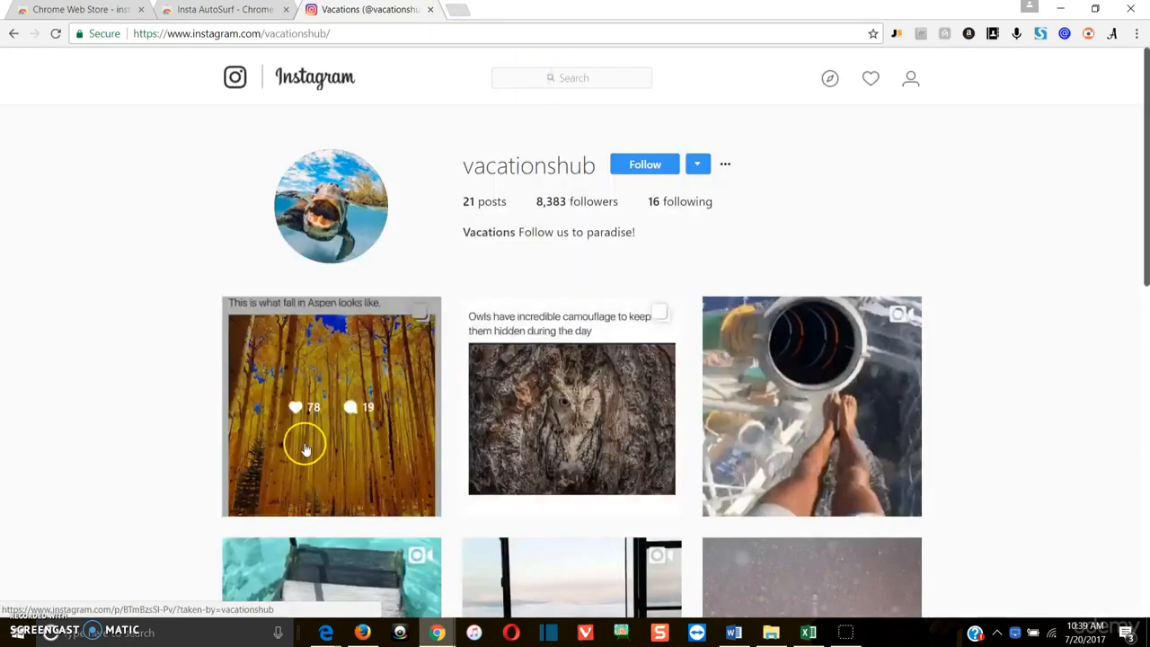
{"action": "mouse_move", "coordinate": [332, 381]}
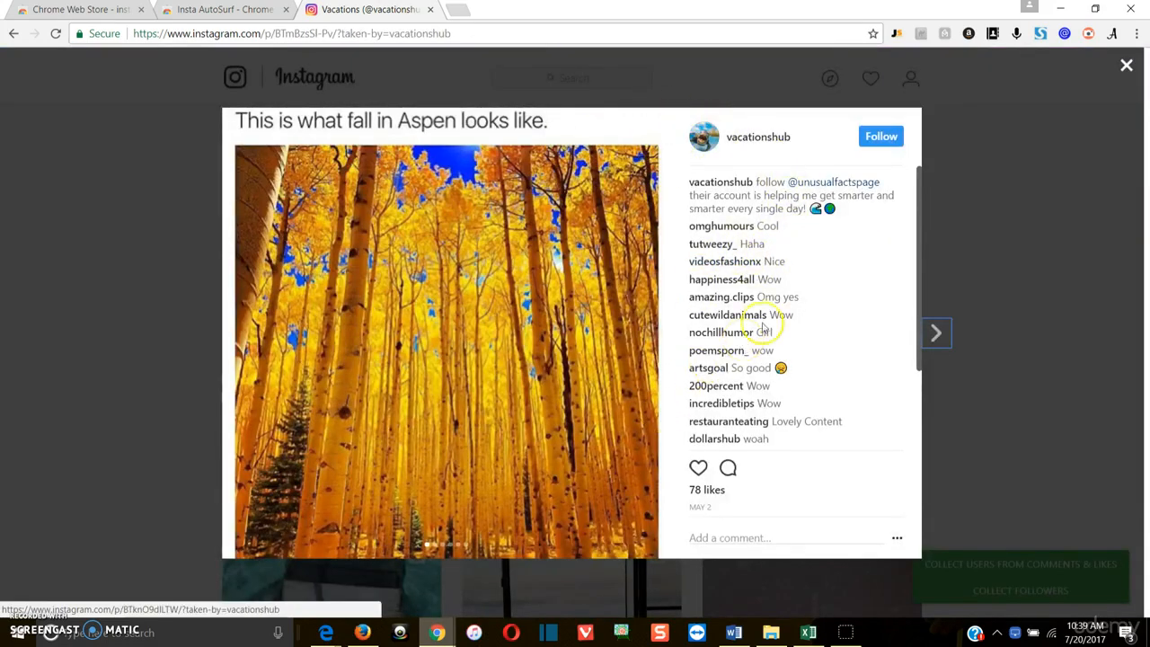
Close the Aspen fall photo post and bring up vacationshub's followers list.
{"action": "scroll", "scroll_direction": "down", "scroll_amount": 3}
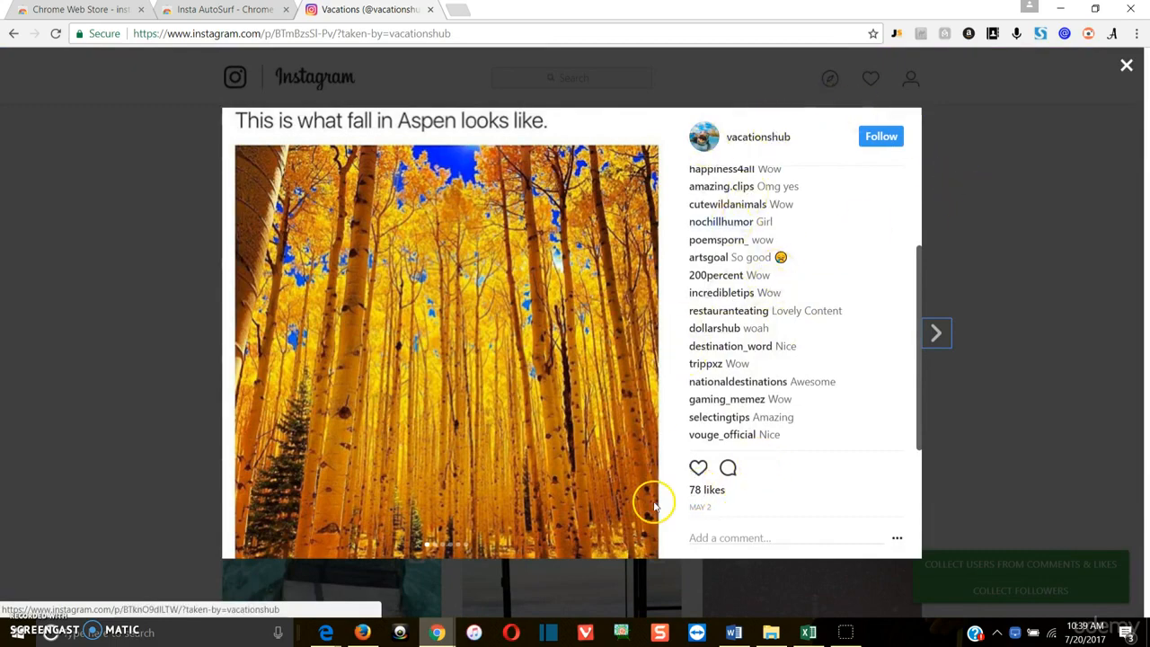
{"action": "left_click", "coordinate": [1127, 65]}
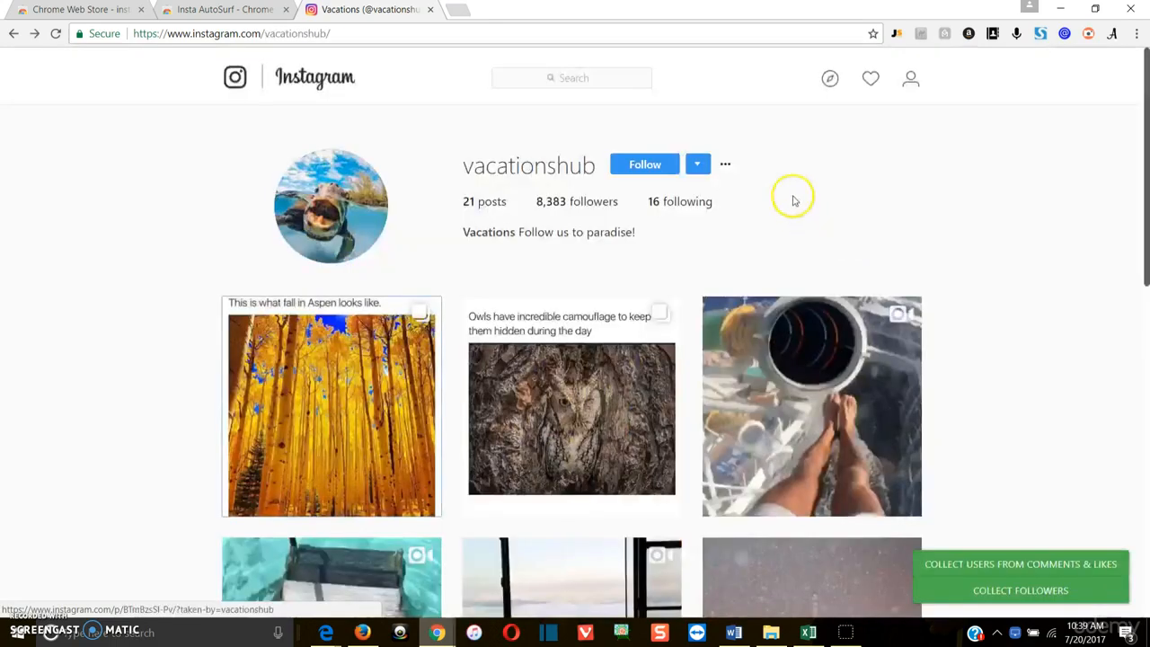
{"action": "left_click", "coordinate": [550, 202]}
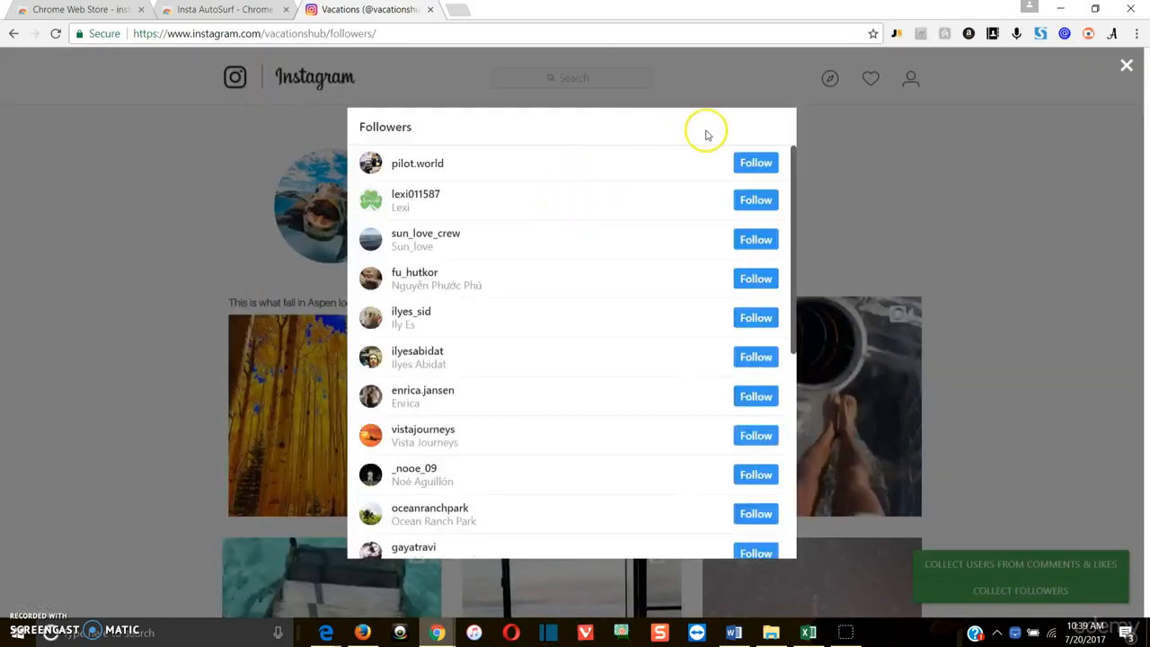
Follow the top accounts in the followers list and return to the profile.
{"action": "left_click", "coordinate": [755, 239]}
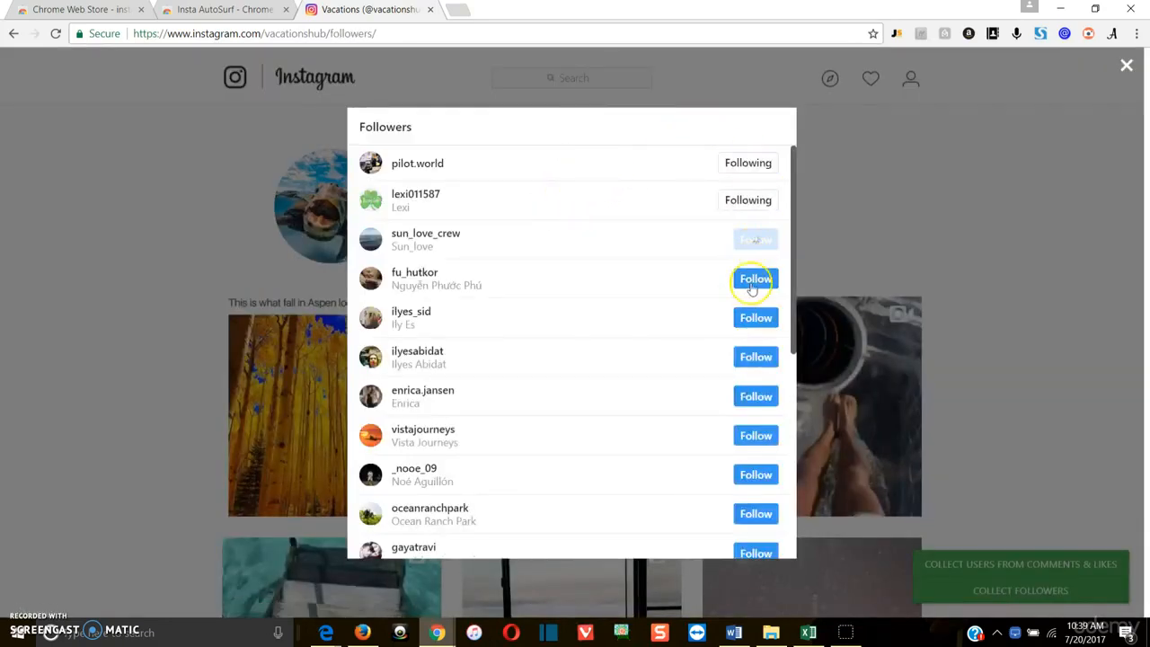
{"action": "left_click", "coordinate": [754, 279]}
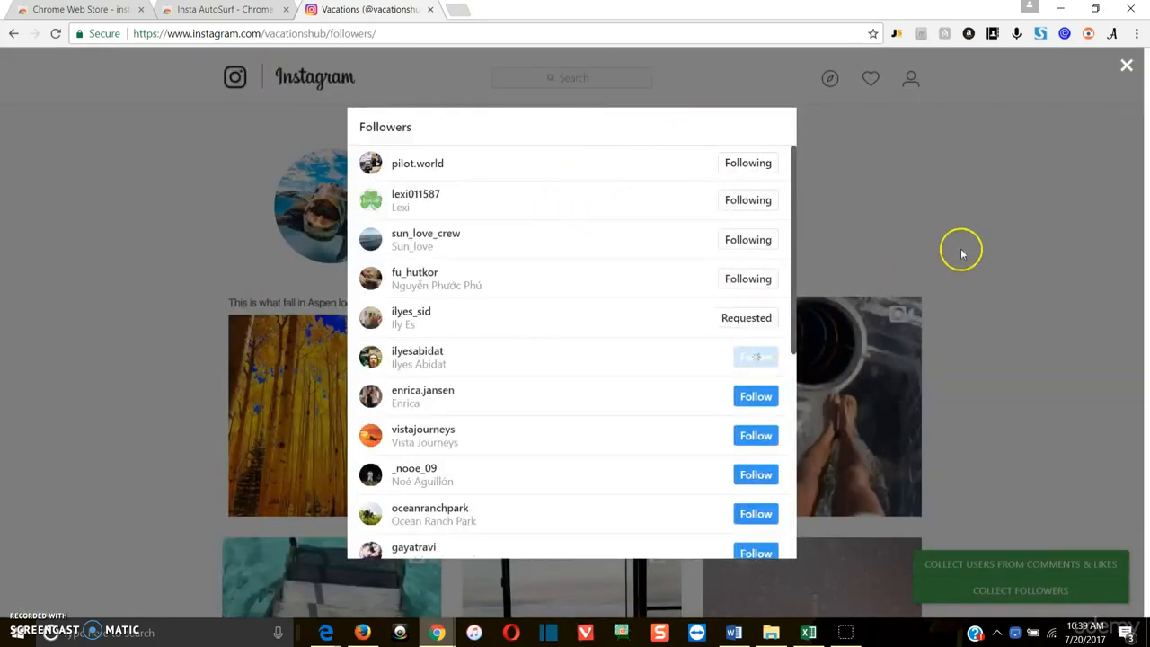
{"action": "left_click", "coordinate": [1127, 65]}
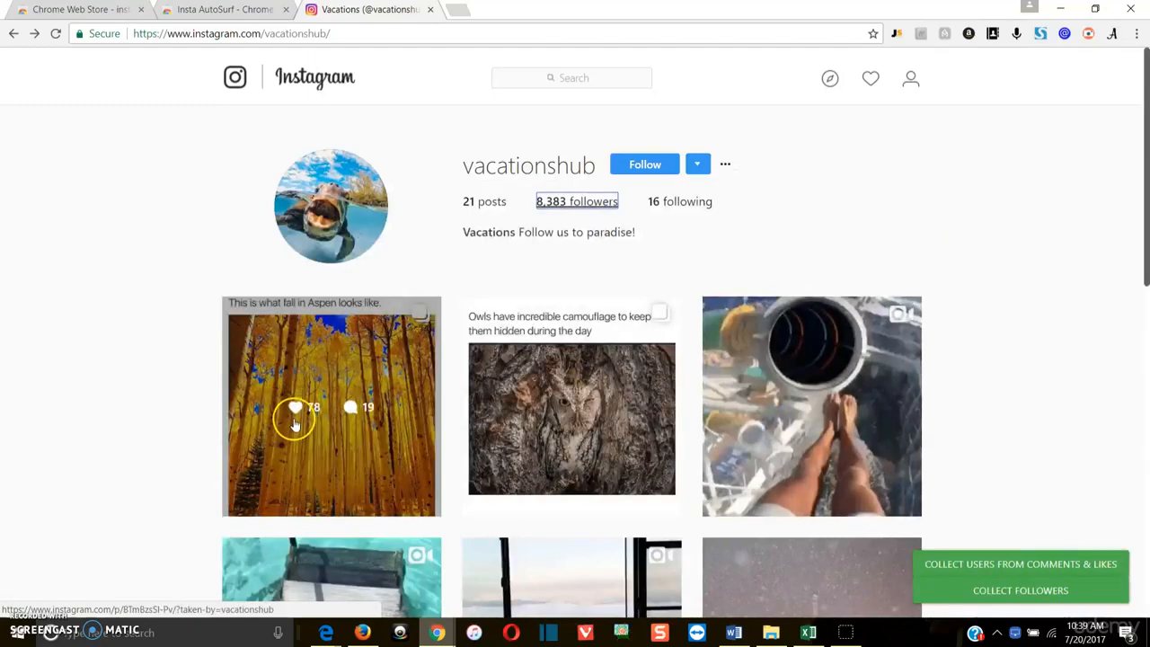
Browse the Aspen fall photo post's comments and move on to the owl camouflage post.
{"action": "left_click", "coordinate": [331, 406]}
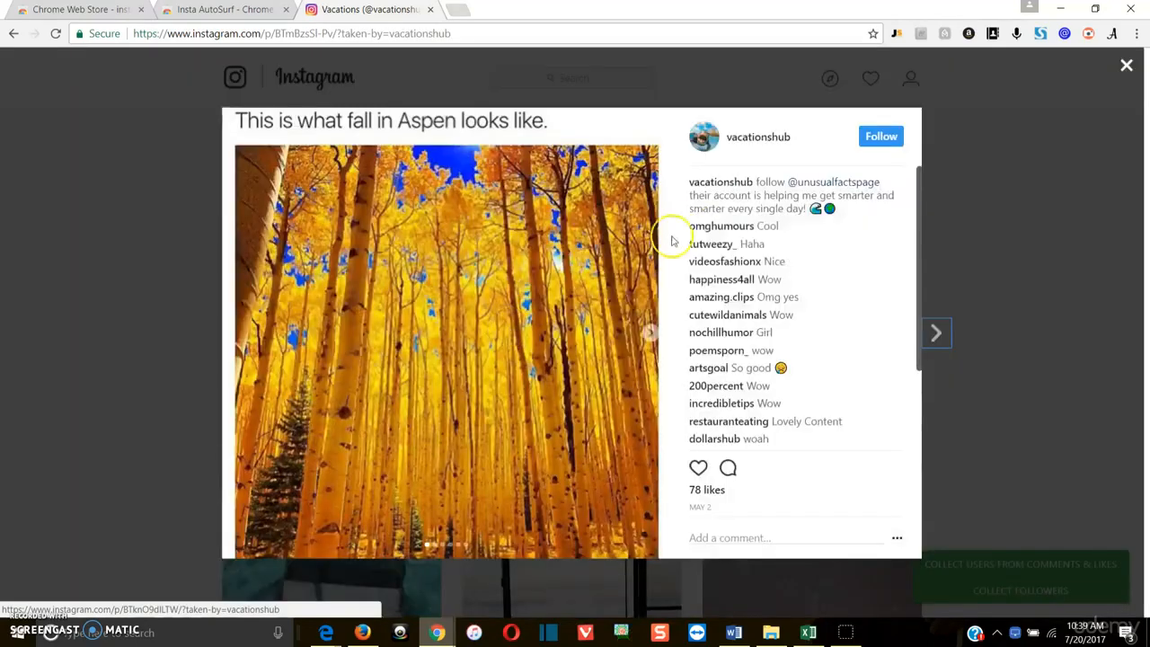
{"action": "left_click", "coordinate": [723, 226]}
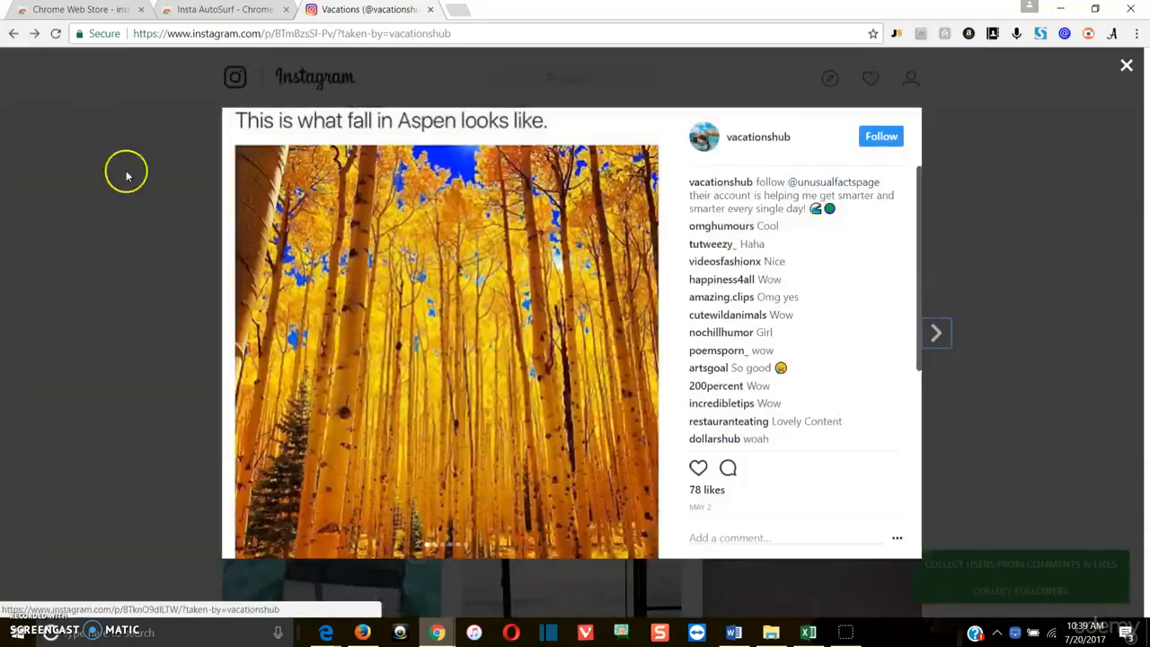
{"action": "scroll", "scroll_direction": "down", "scroll_amount": 3}
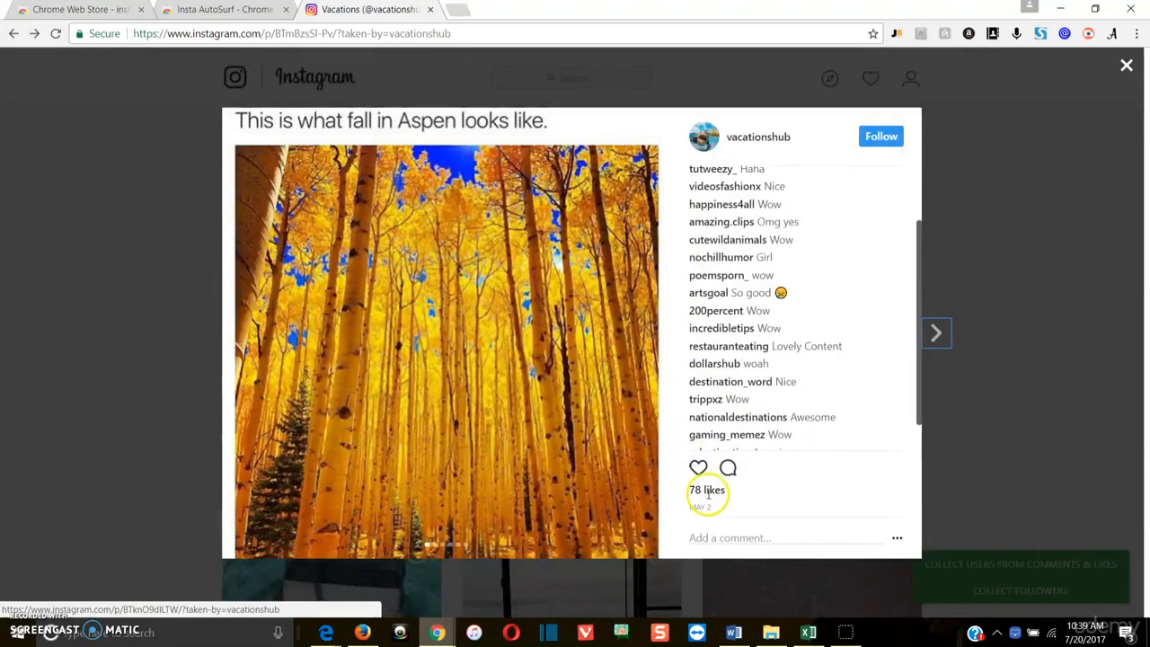
{"action": "mouse_move", "coordinate": [971, 219]}
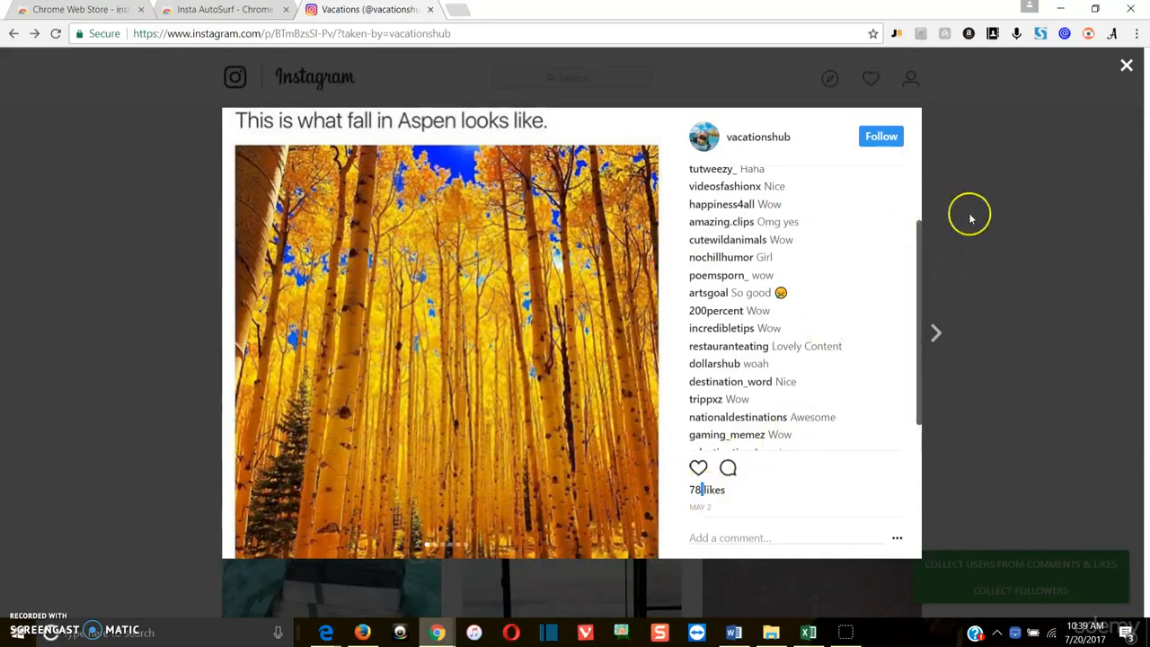
{"action": "left_click", "coordinate": [936, 332]}
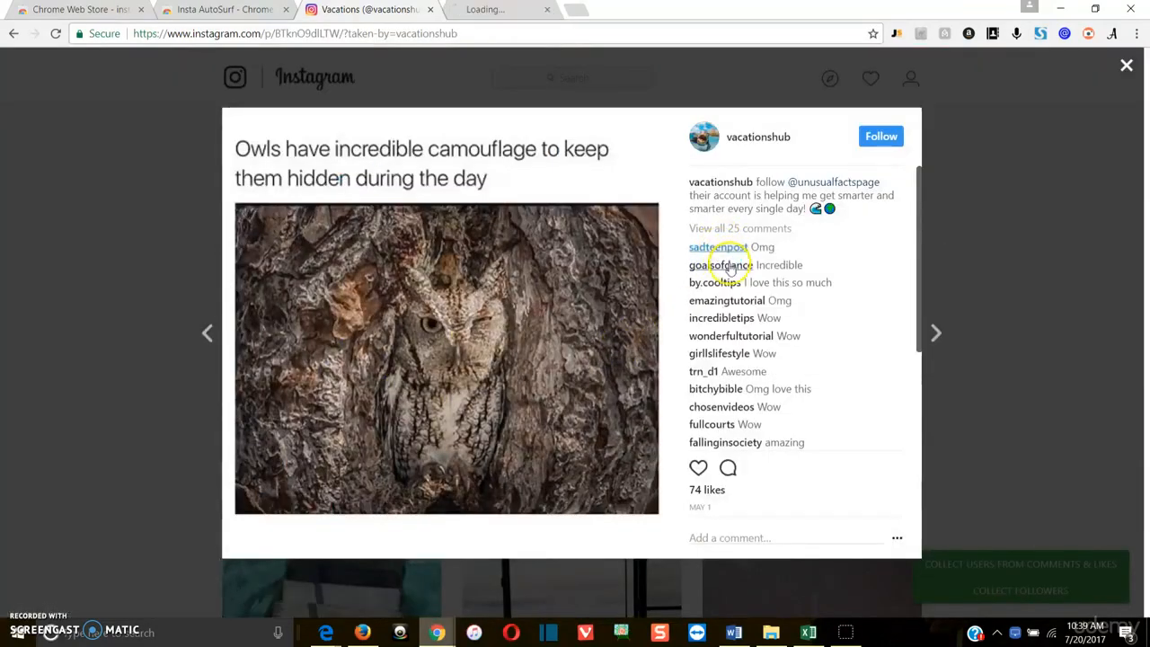
Visit the goalsofdance commenter's profile, close the extra tab and the owl post.
{"action": "left_click", "coordinate": [720, 265]}
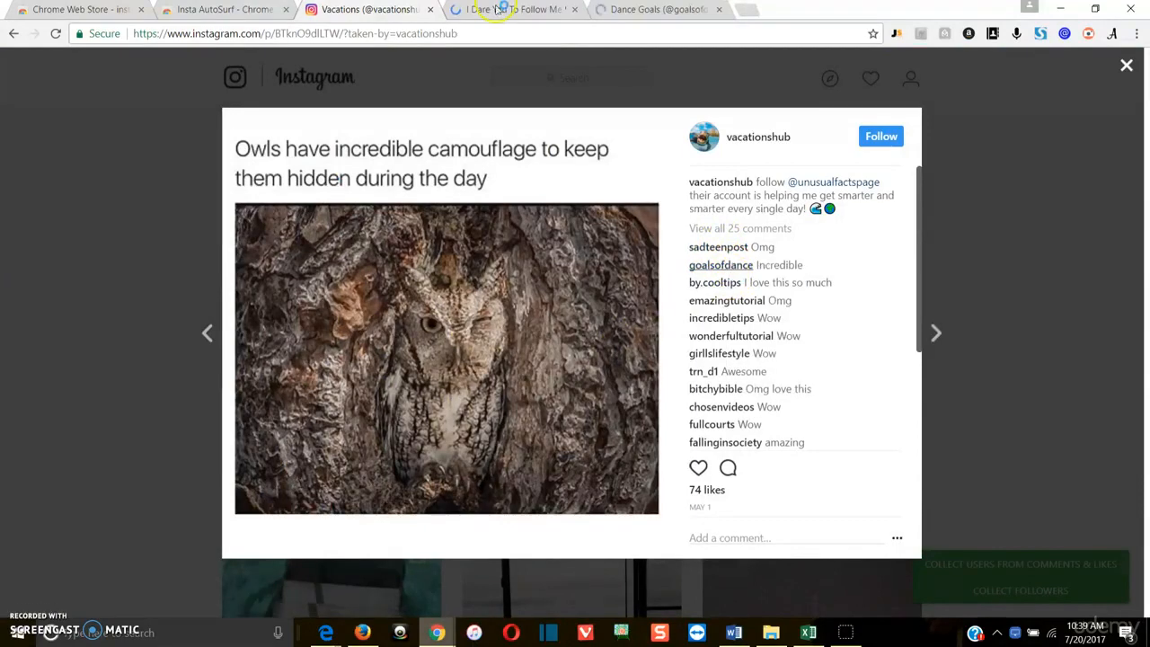
{"action": "left_click", "coordinate": [719, 246]}
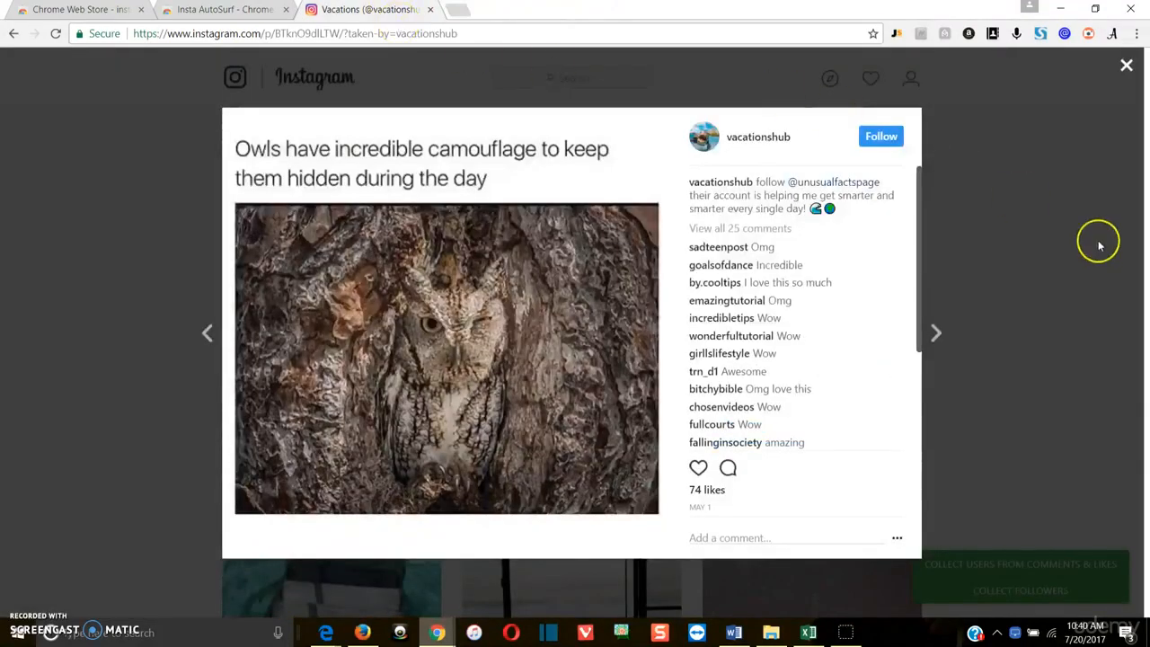
{"action": "left_click", "coordinate": [1127, 64]}
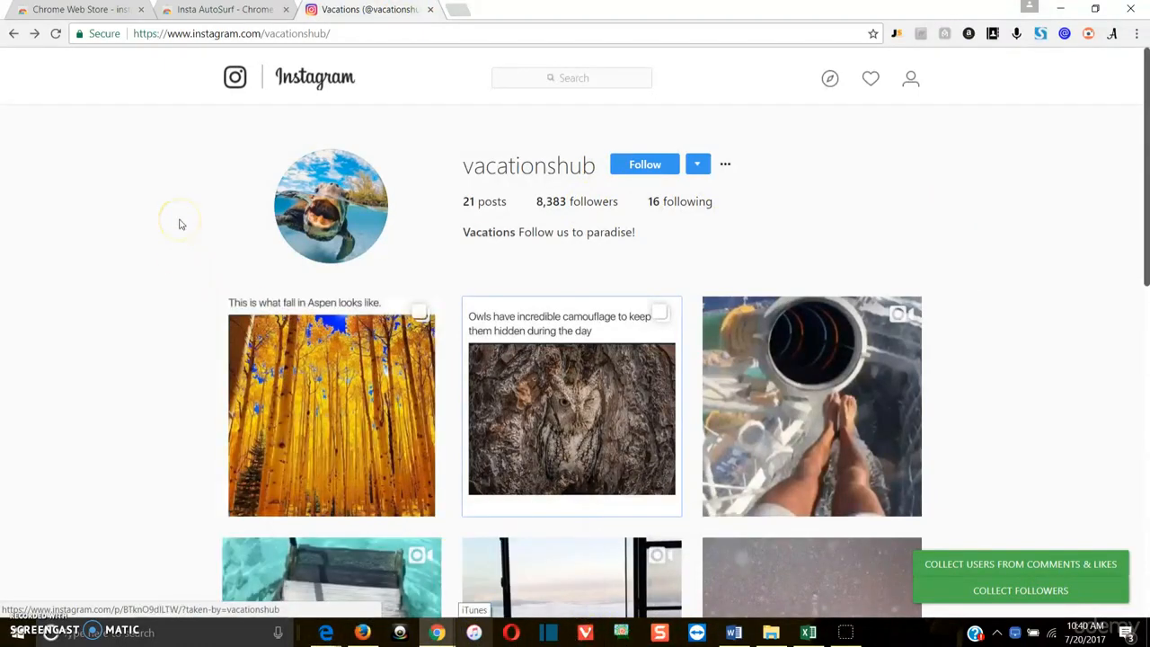
{"action": "mouse_move", "coordinate": [180, 223]}
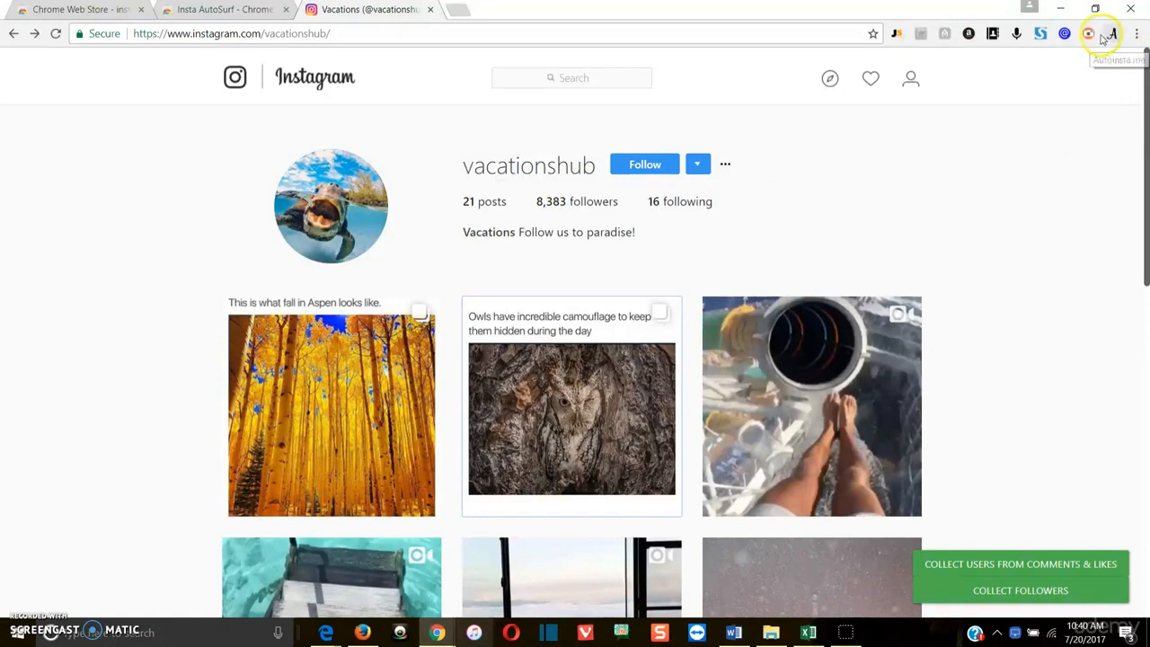
{"action": "mouse_move", "coordinate": [1087, 33]}
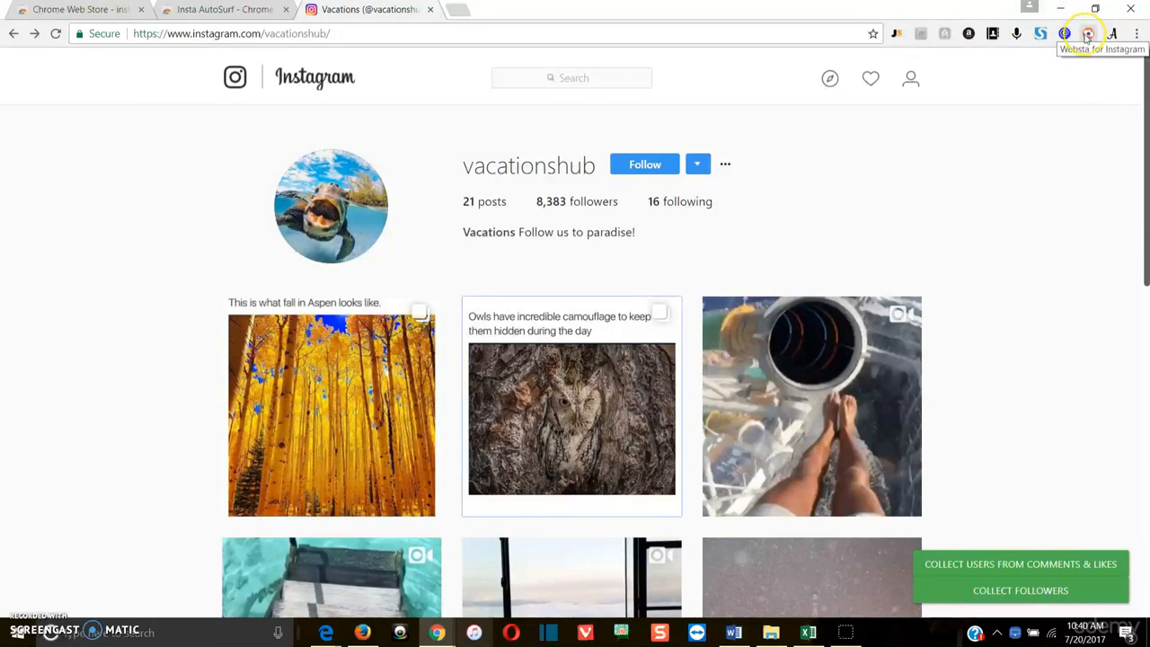
{"action": "left_click", "coordinate": [1087, 32]}
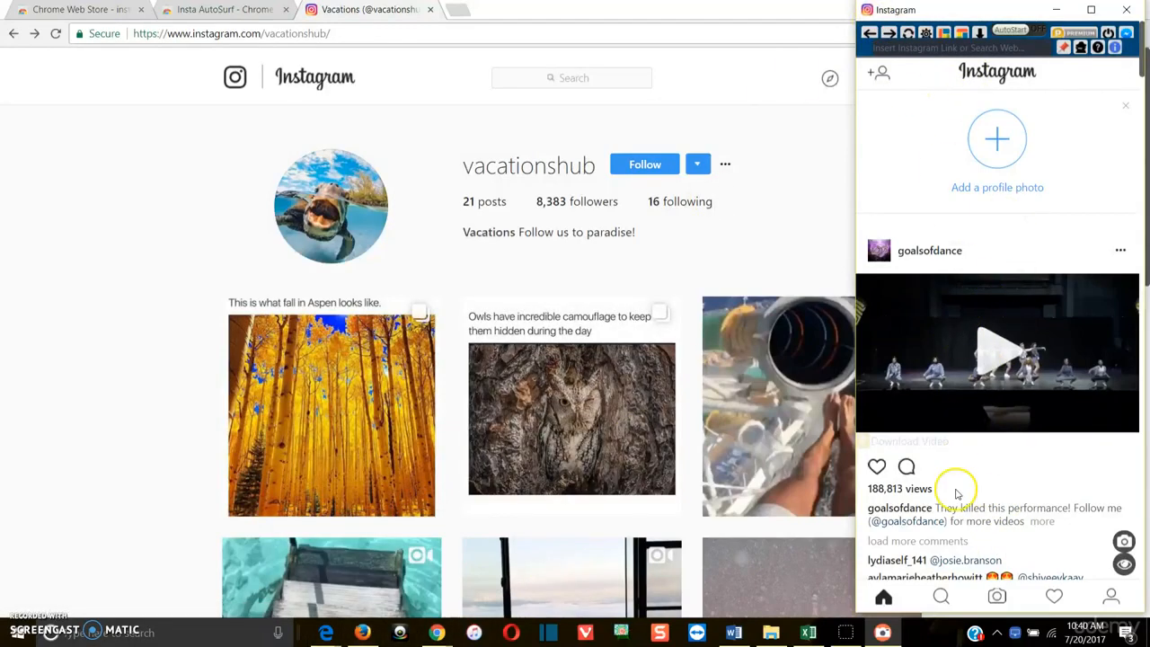
{"action": "mouse_move", "coordinate": [977, 288]}
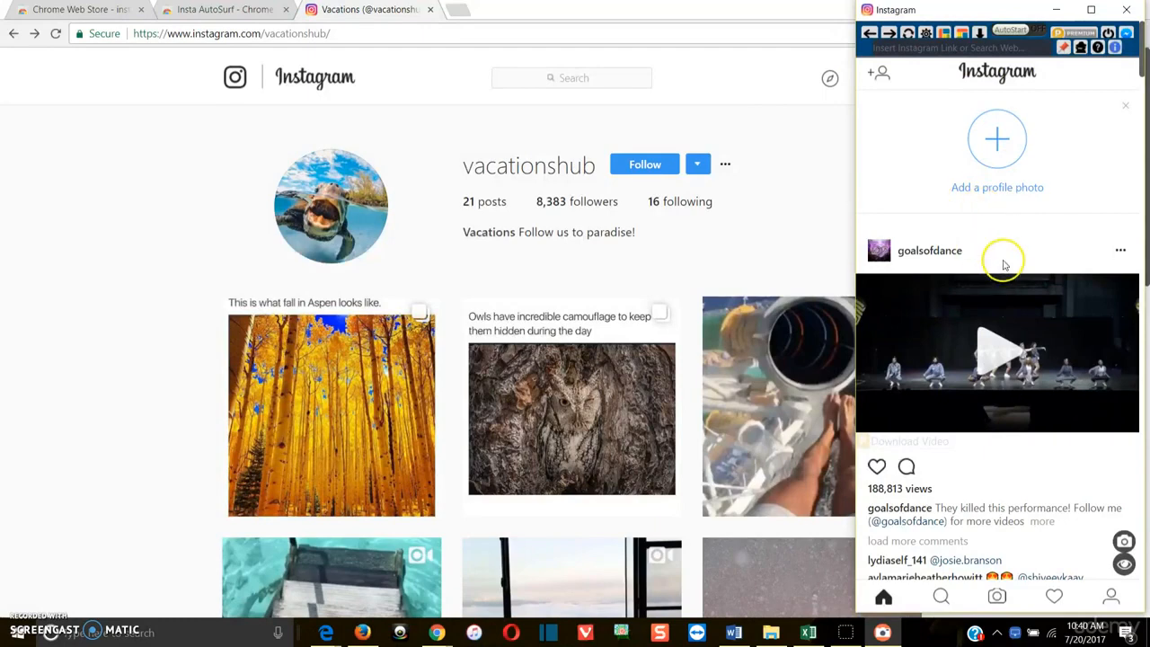
{"action": "scroll", "scroll_direction": "down", "scroll_amount": 3}
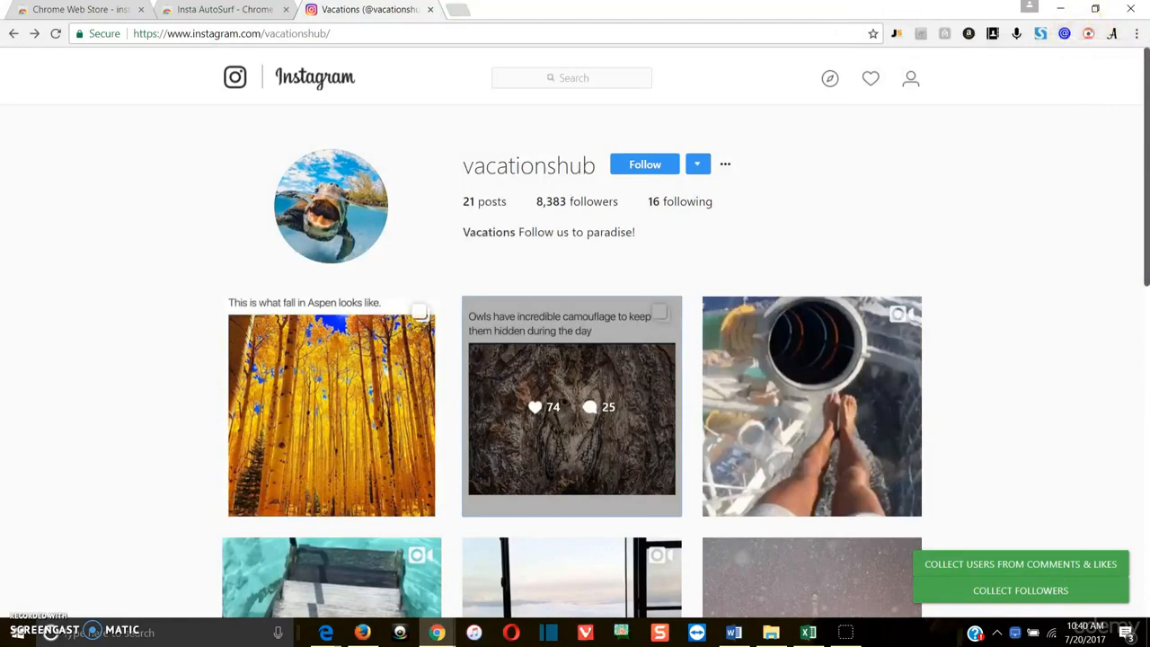
{"action": "left_click", "coordinate": [75, 9]}
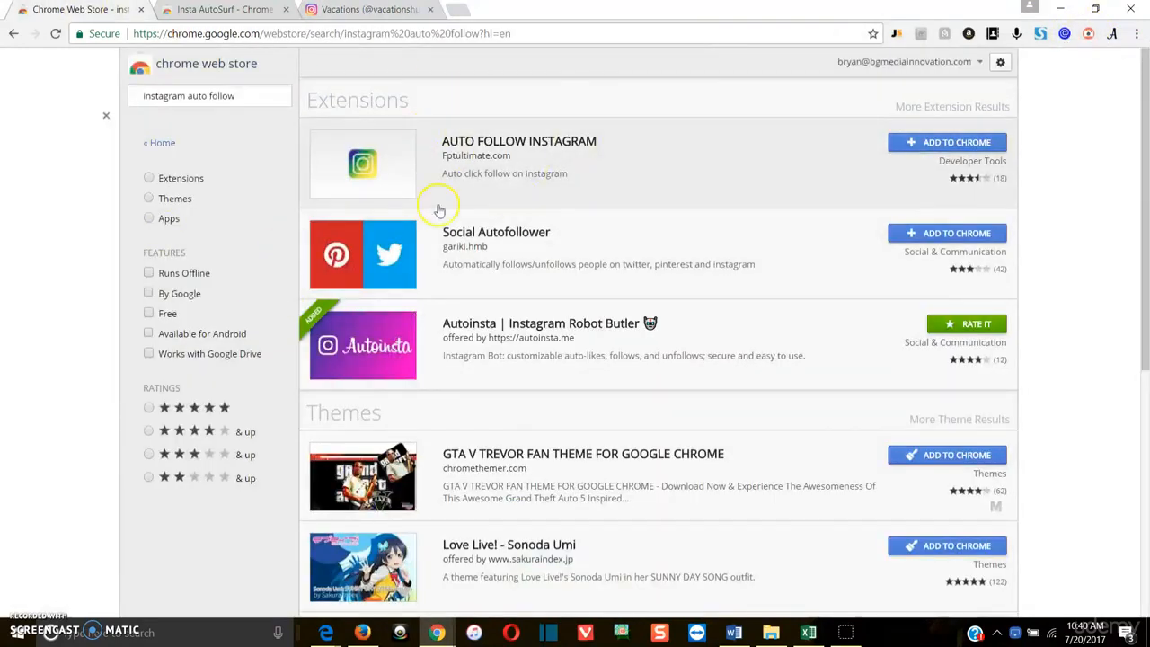
{"action": "left_click", "coordinate": [368, 9]}
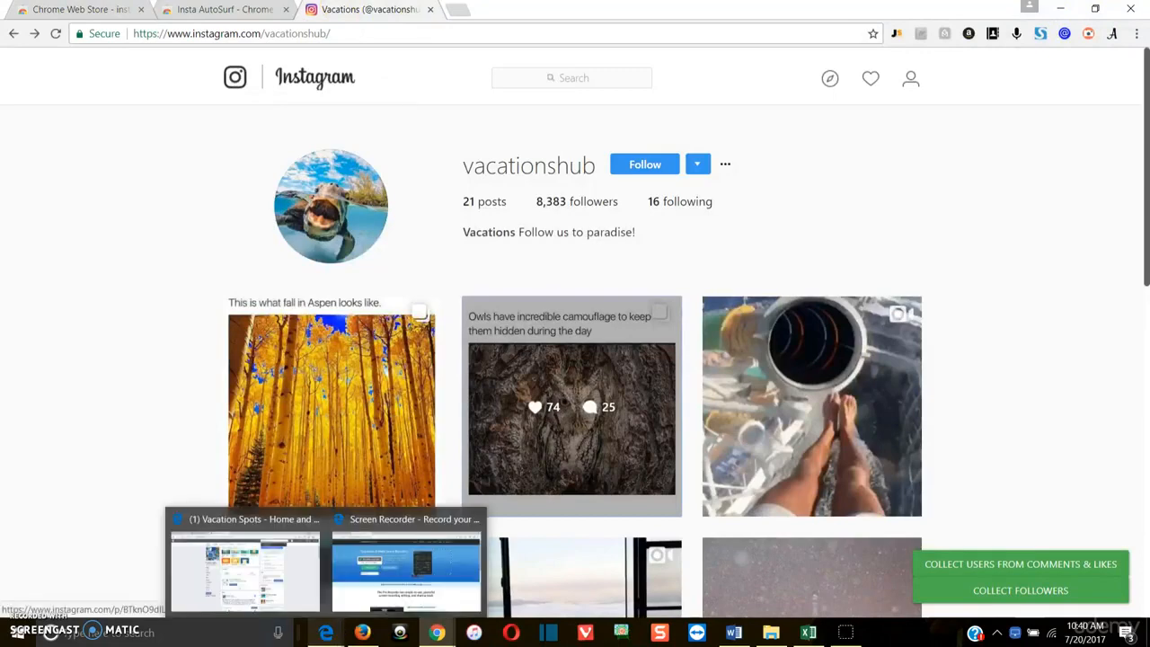
{"action": "mouse_move", "coordinate": [1100, 61]}
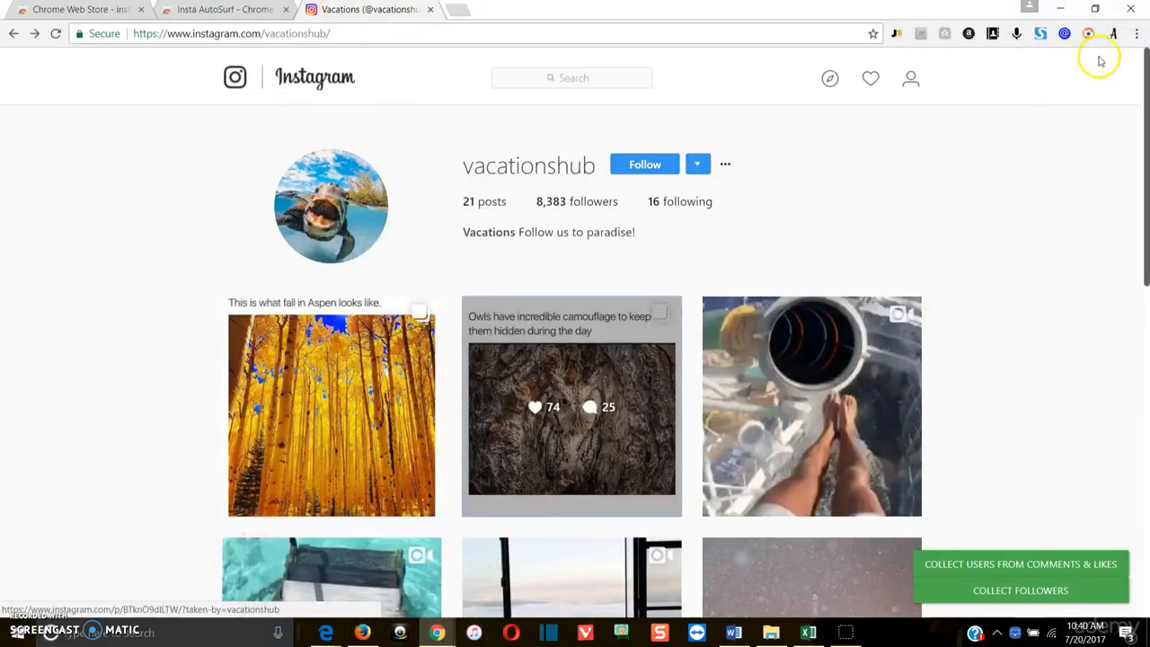
{"action": "mouse_move", "coordinate": [1114, 32]}
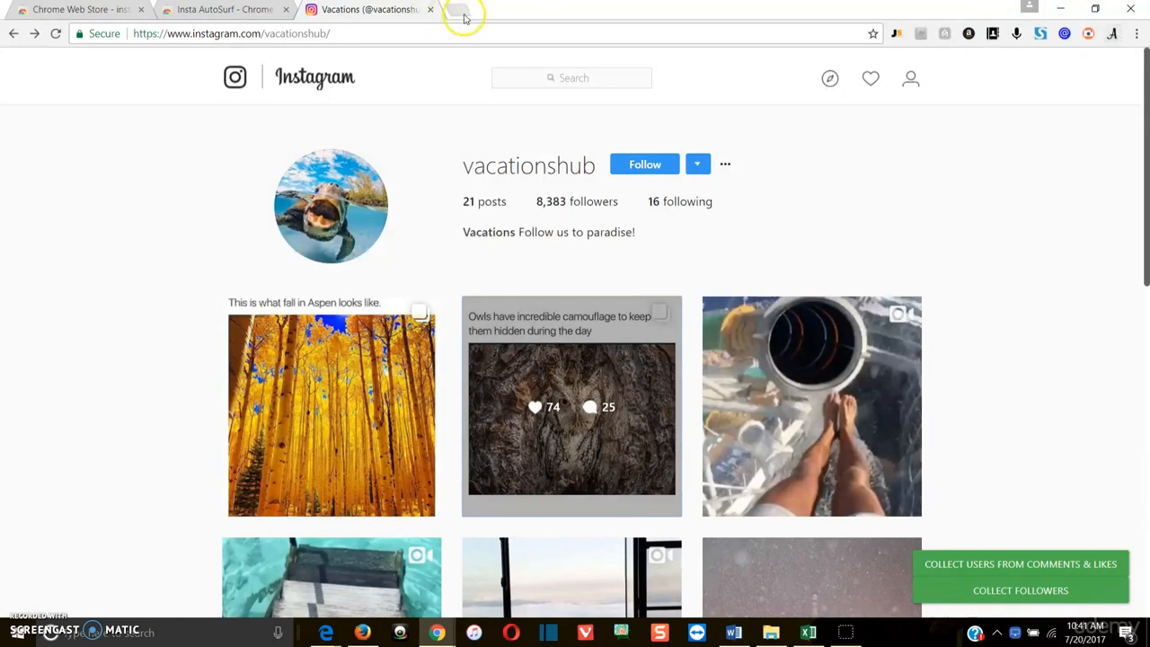
Visit followliker.com in a new tab and view Instagram Edition pricing with the unlimited accounts license.
{"action": "left_click", "coordinate": [464, 9]}
{"action": "type", "text": "followliker.com"}
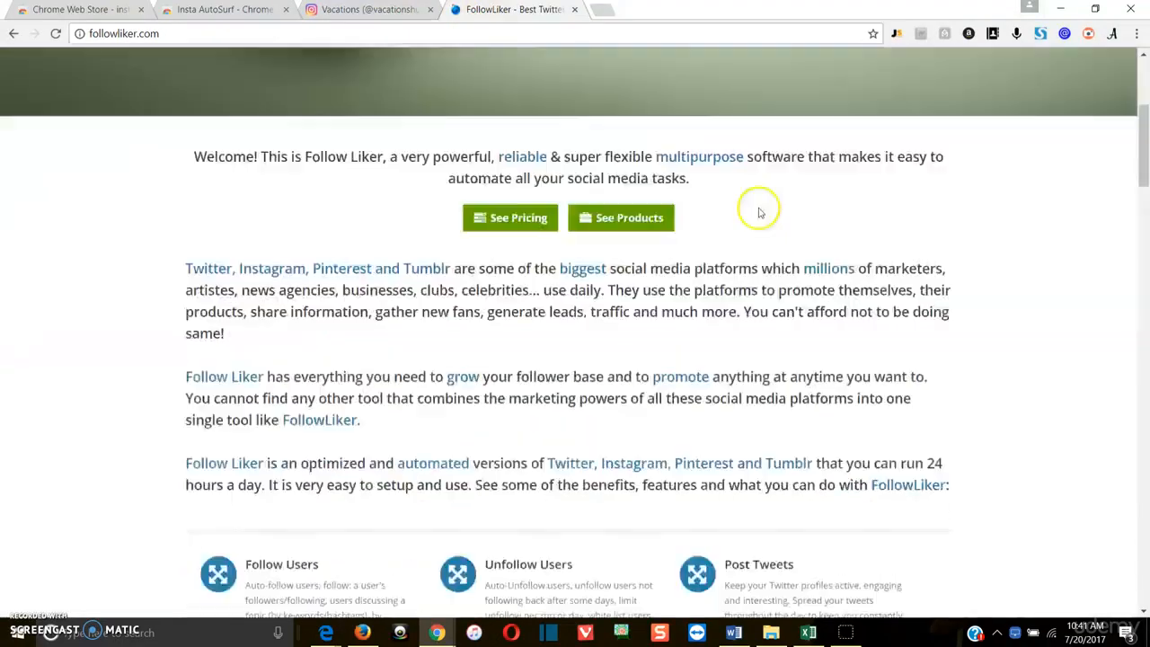
{"action": "left_click", "coordinate": [511, 217]}
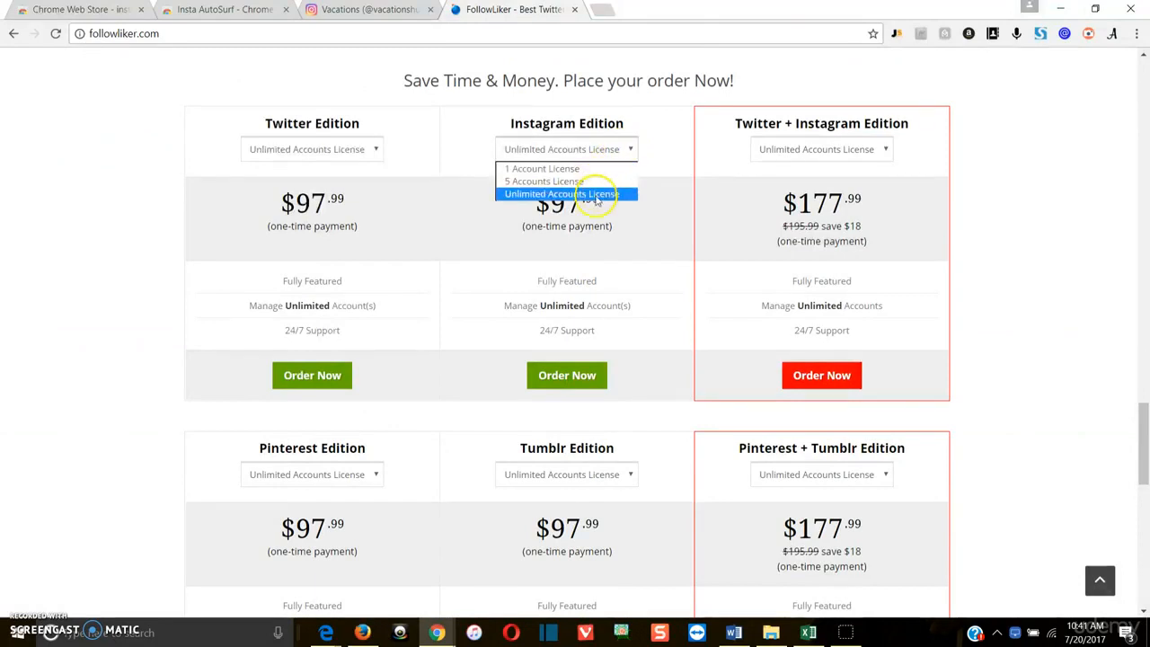
{"action": "left_click", "coordinate": [561, 194]}
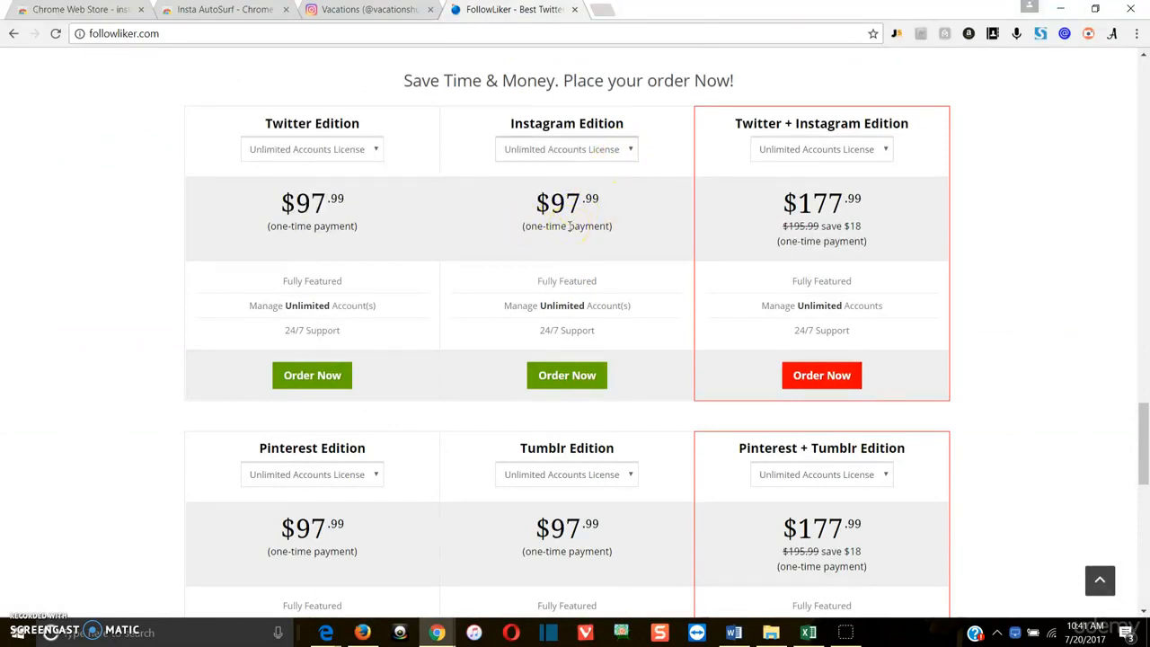
{"action": "mouse_move", "coordinate": [755, 183]}
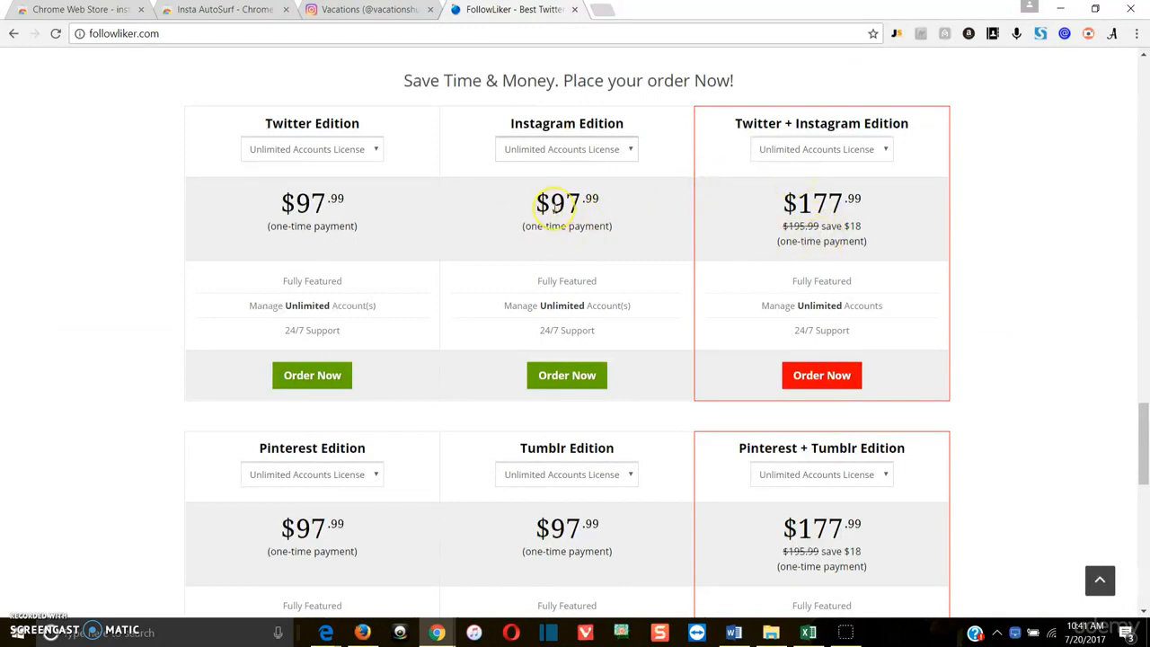
{"action": "mouse_move", "coordinate": [140, 216]}
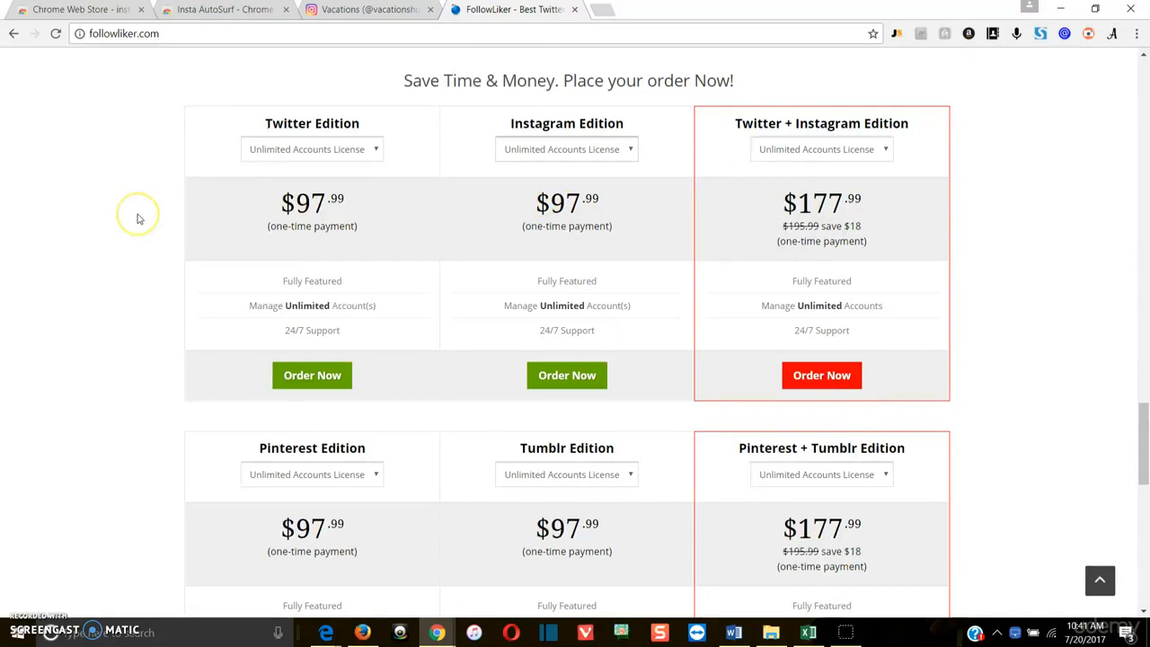
{"action": "mouse_move", "coordinate": [140, 219]}
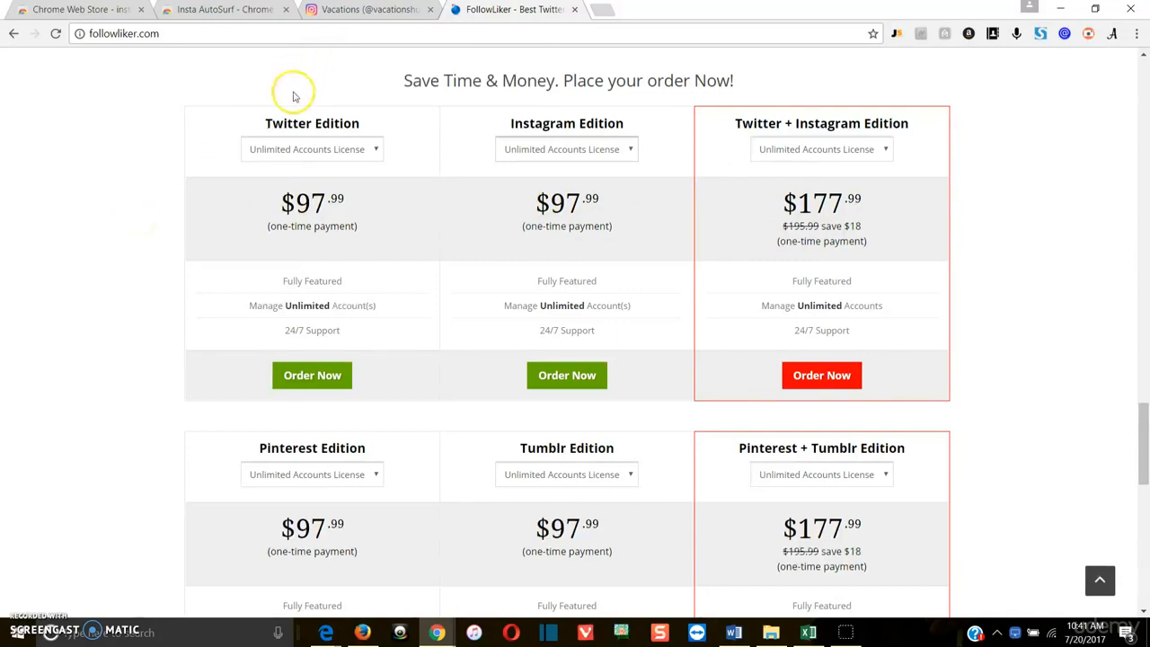
Look over the FollowLiker feature list and return to the top of the homepage.
{"action": "scroll", "scroll_direction": "up", "scroll_amount": 3}
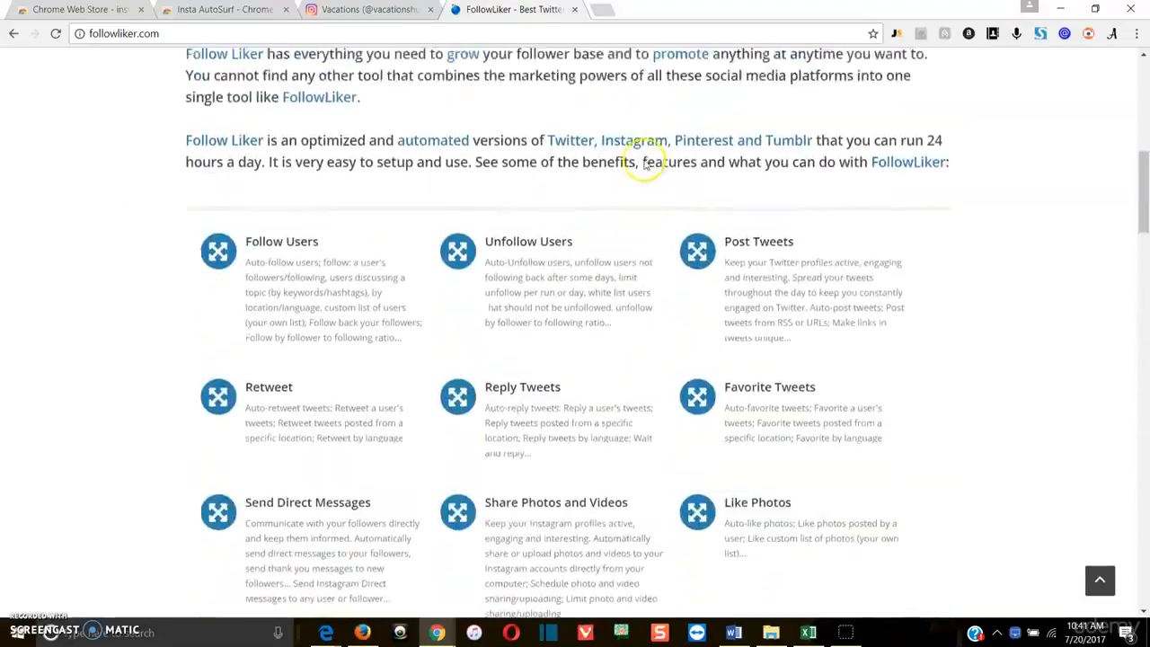
{"action": "scroll", "scroll_direction": "up", "scroll_amount": 3}
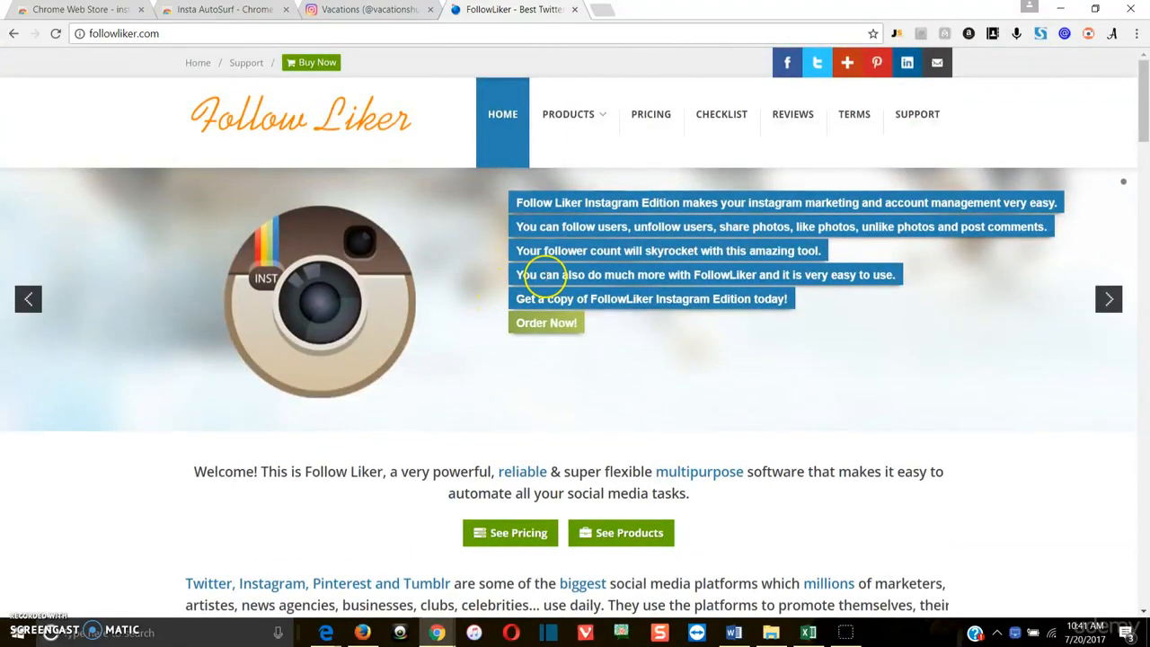
{"action": "scroll", "scroll_direction": "down", "scroll_amount": 3}
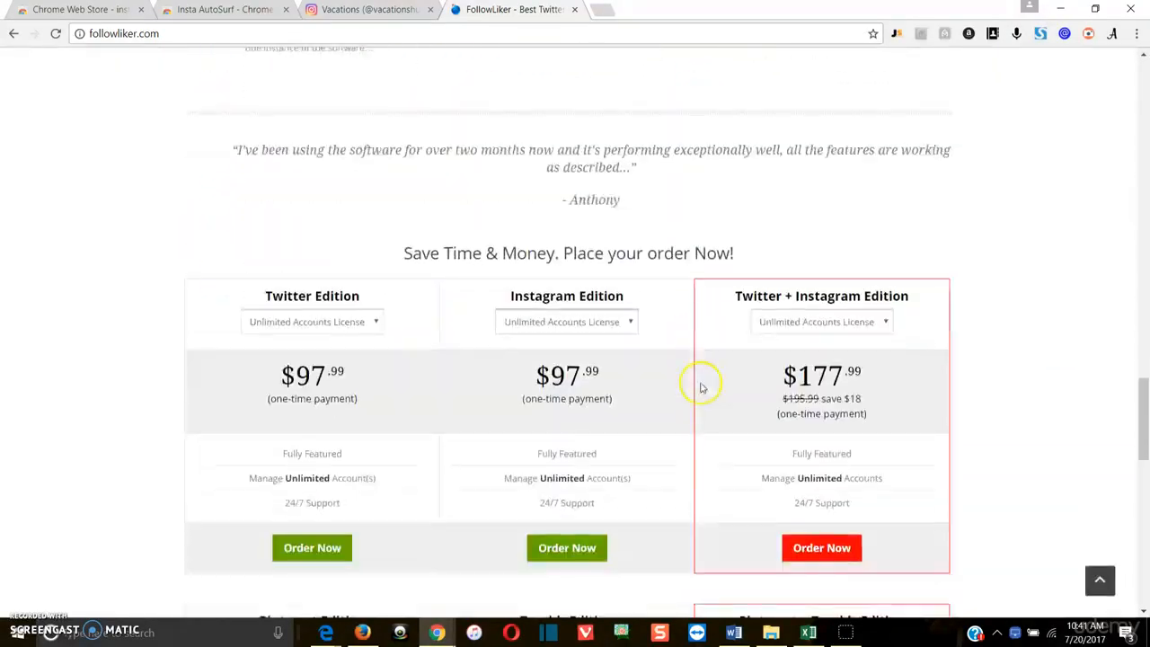
{"action": "scroll", "scroll_direction": "down", "scroll_amount": 3}
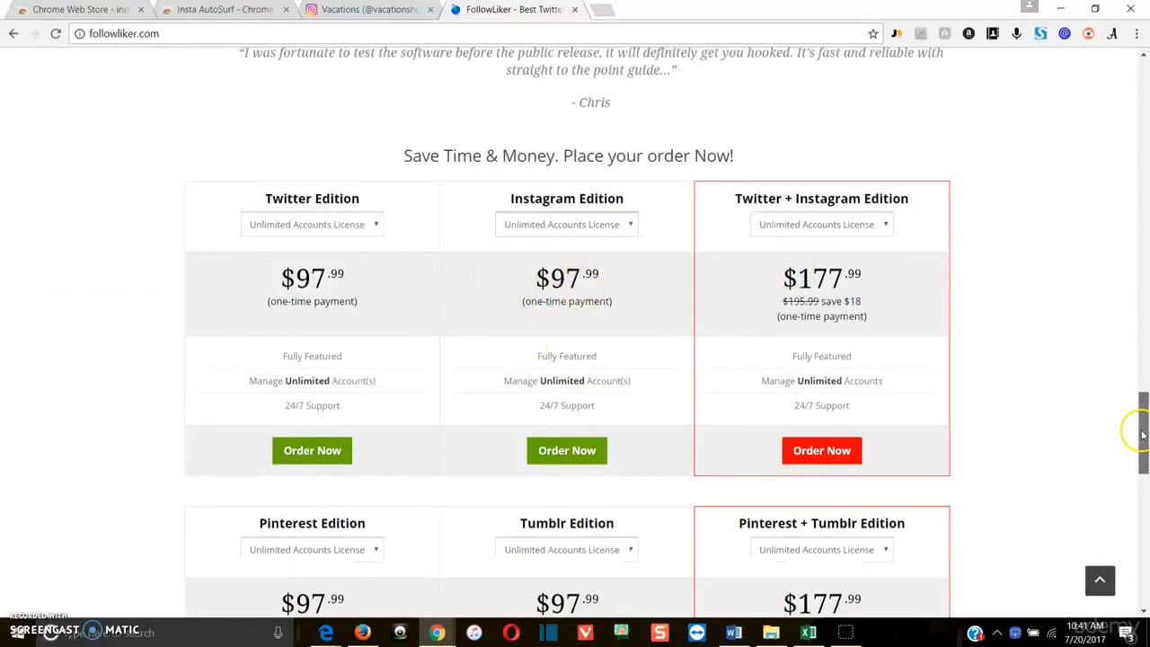
{"action": "scroll", "scroll_direction": "up", "scroll_amount": 3}
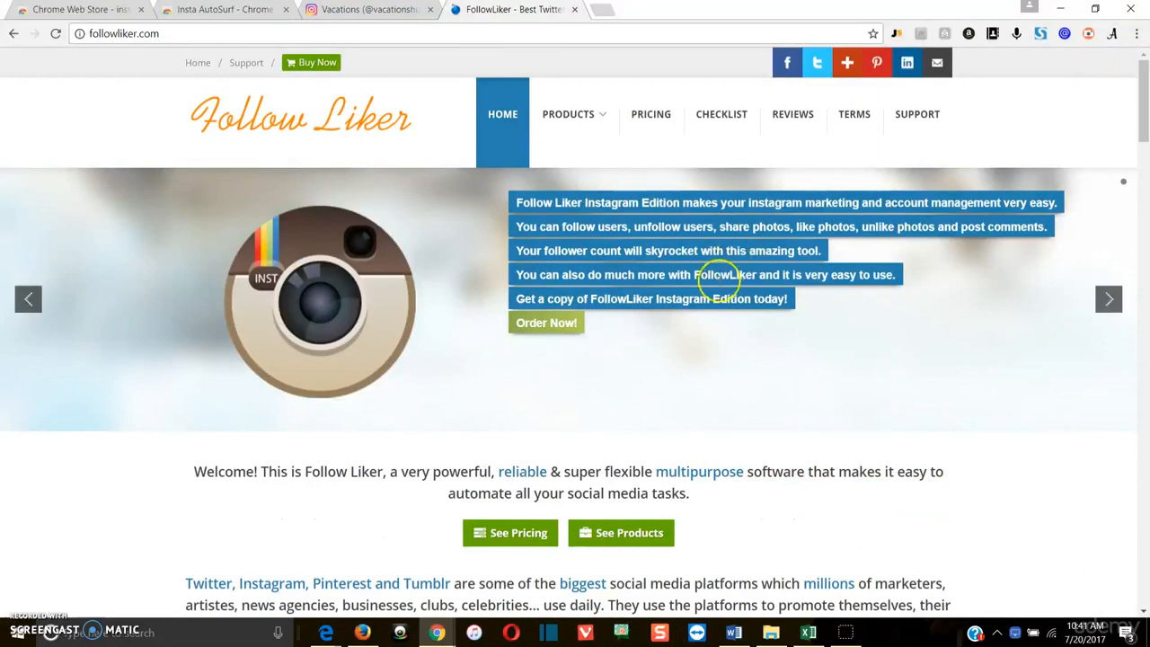
{"action": "mouse_move", "coordinate": [521, 336]}
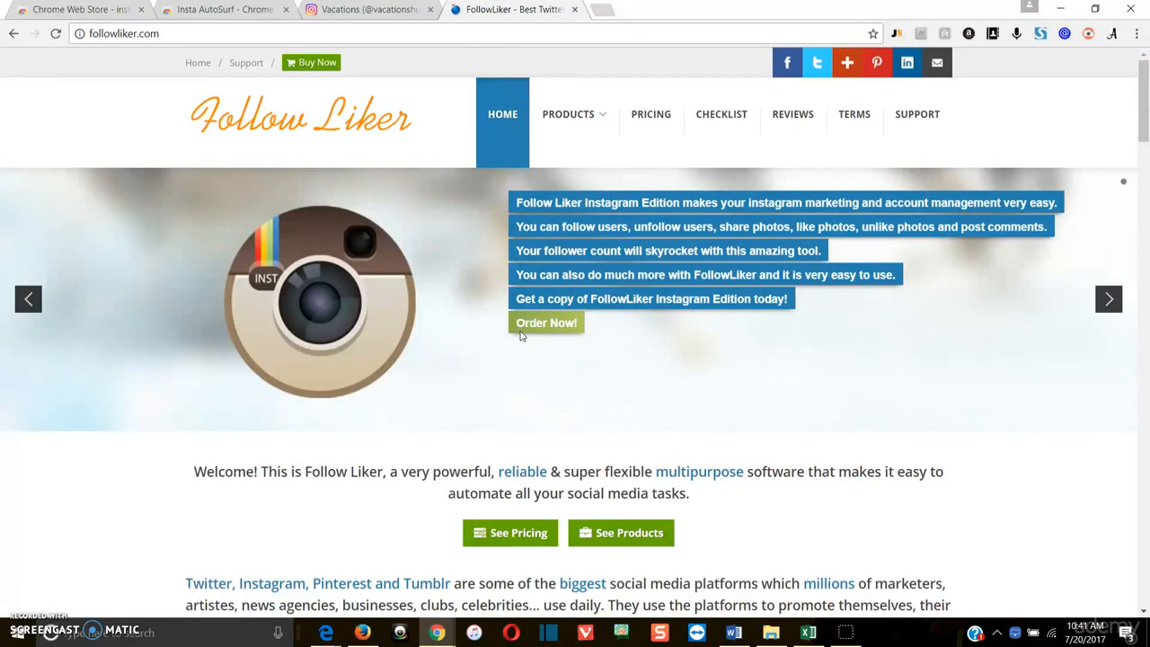
{"action": "mouse_move", "coordinate": [579, 184]}
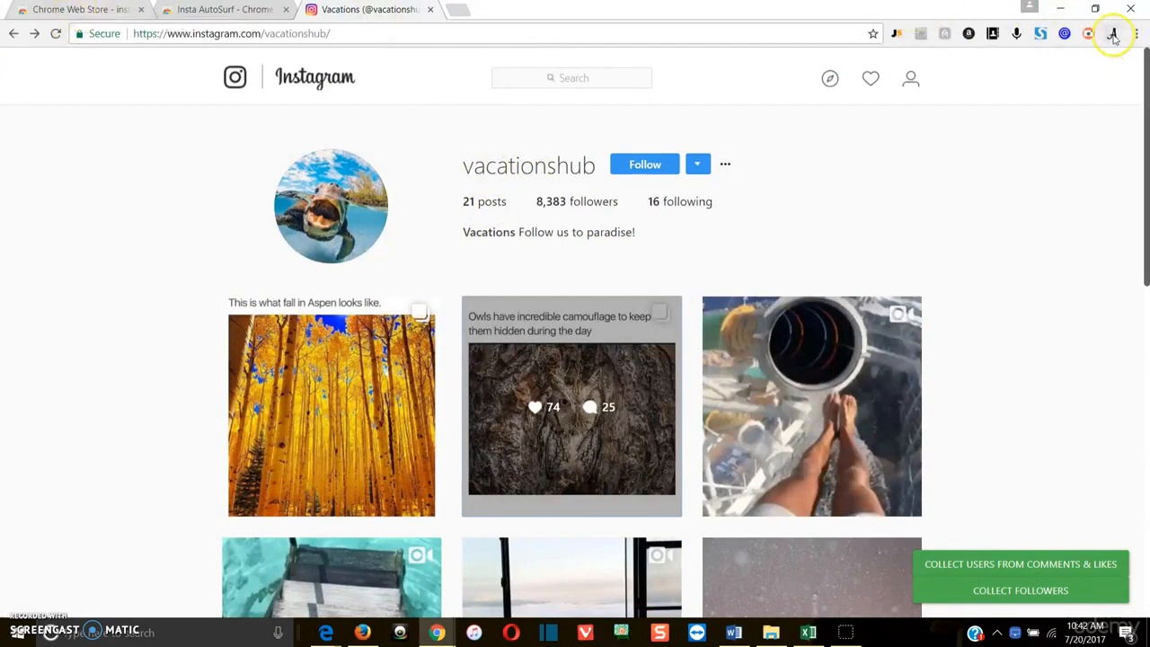
{"action": "mouse_move", "coordinate": [1114, 32]}
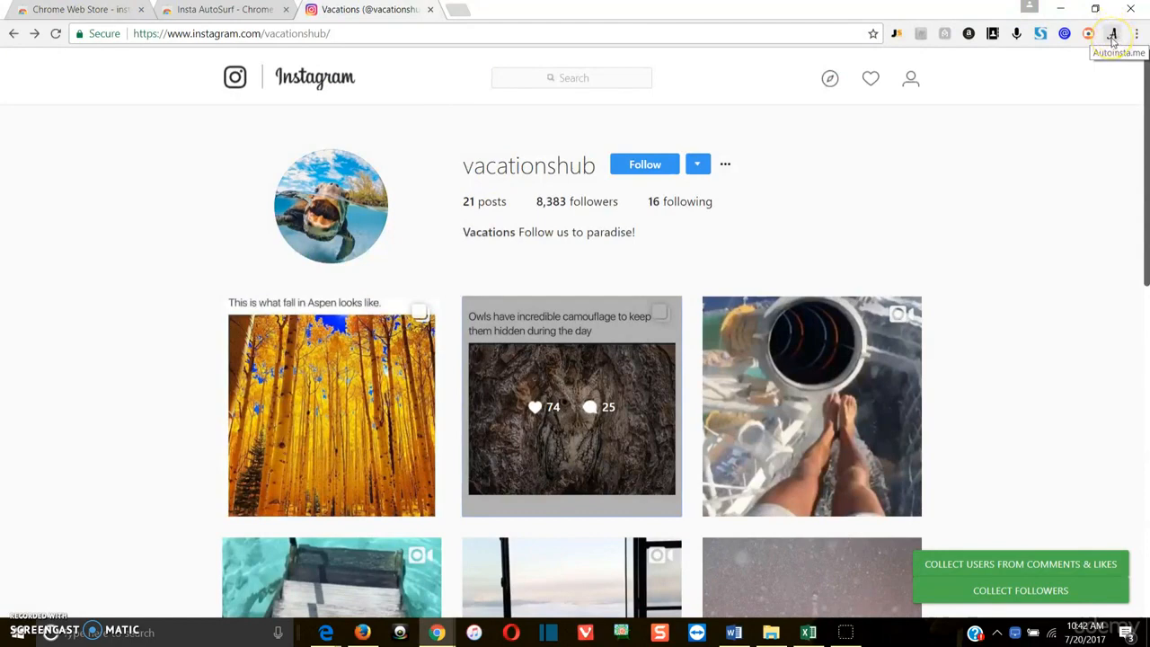
{"action": "mouse_move", "coordinate": [1028, 236]}
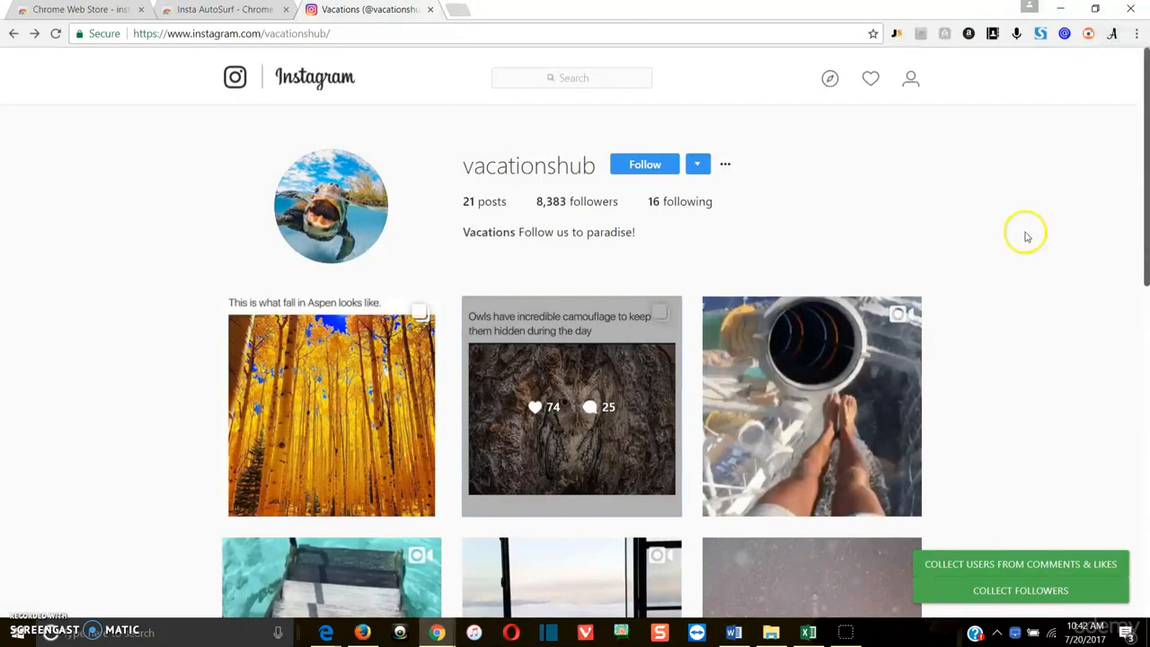
{"action": "mouse_move", "coordinate": [866, 237]}
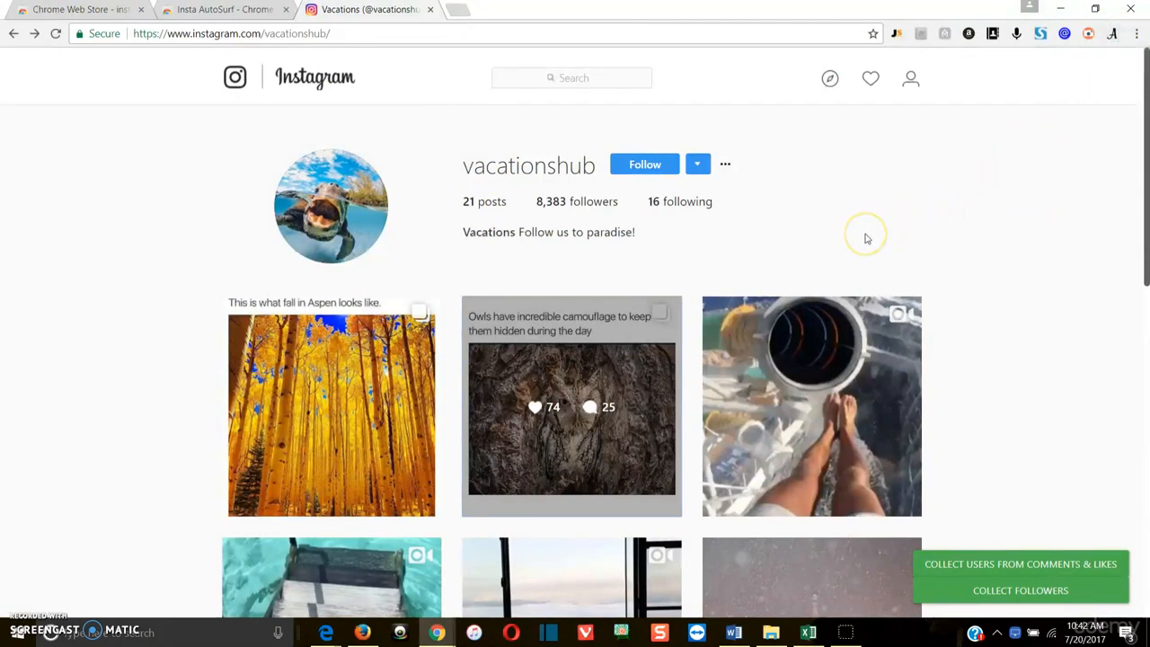
{"action": "mouse_move", "coordinate": [1112, 32]}
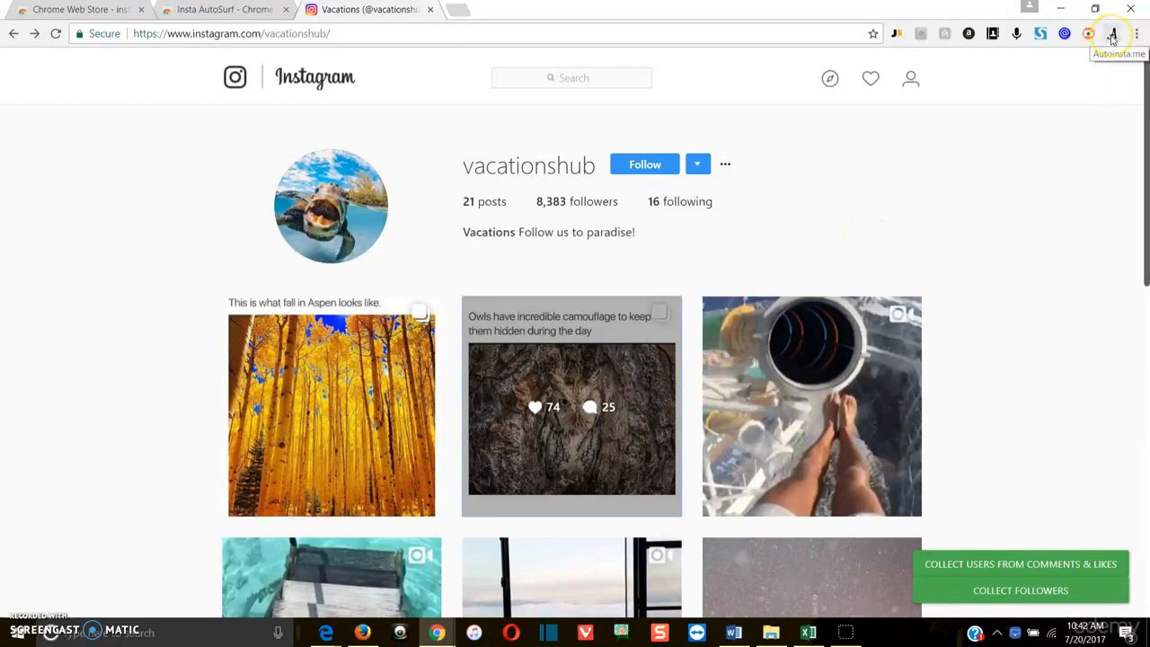
Launch the Autoinsta.me extension dashboard from the Instagram tab's toolbar.
{"action": "left_click", "coordinate": [1113, 32]}
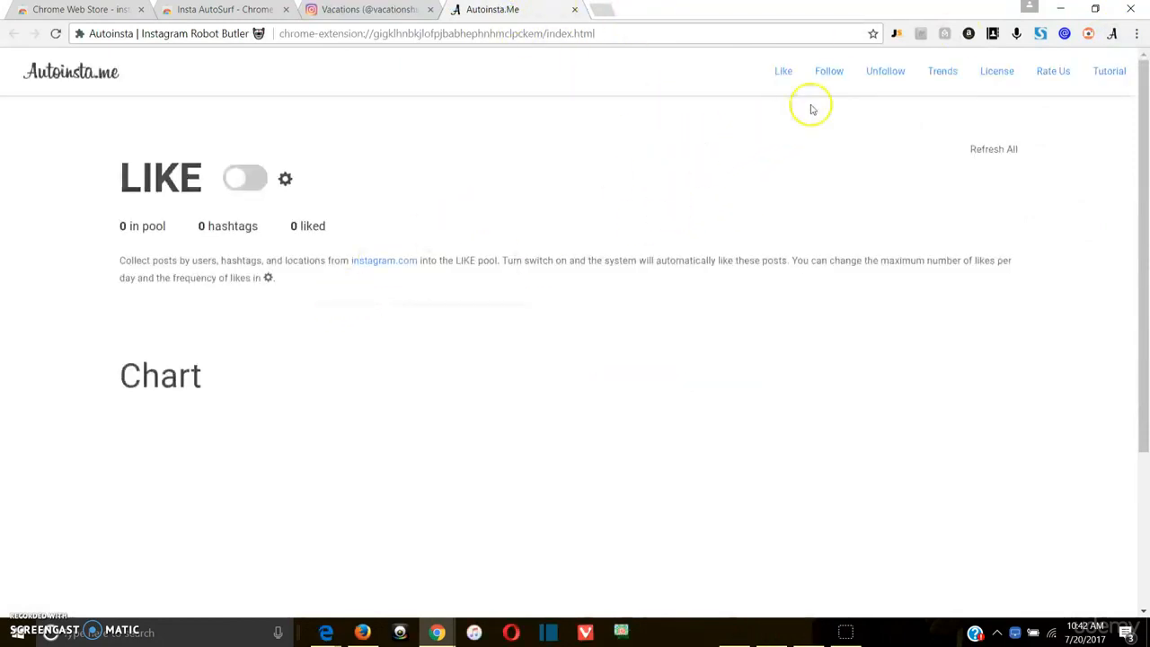
{"action": "mouse_move", "coordinate": [1053, 72]}
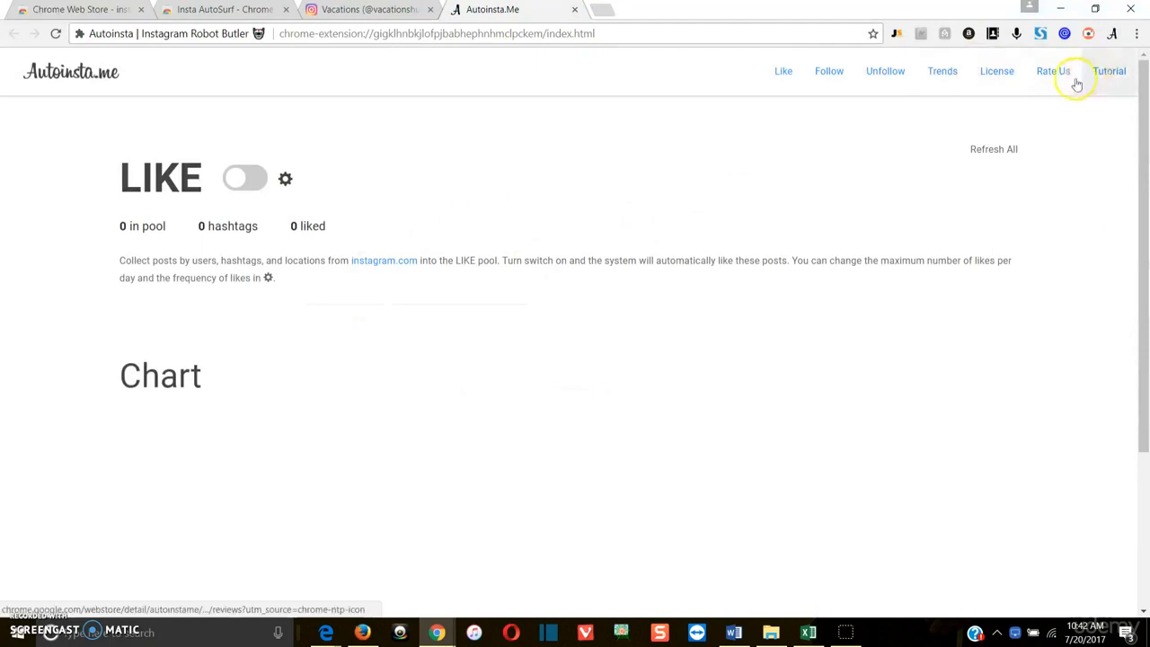
{"action": "mouse_move", "coordinate": [602, 141]}
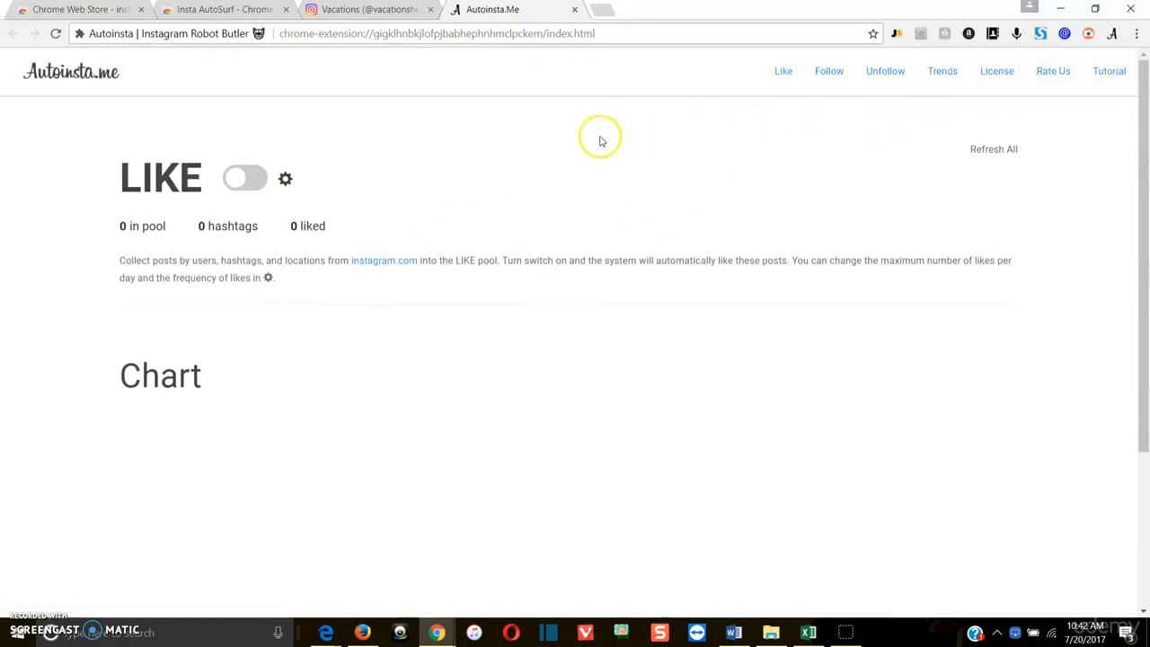
{"action": "mouse_move", "coordinate": [578, 137]}
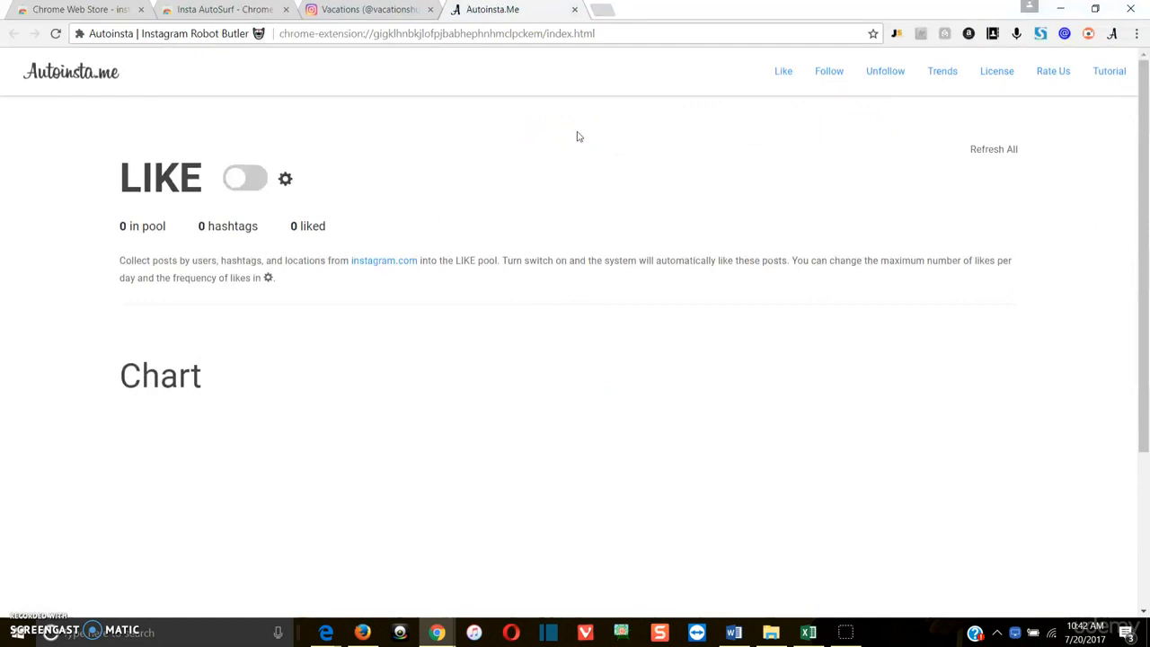
{"action": "mouse_move", "coordinate": [578, 144]}
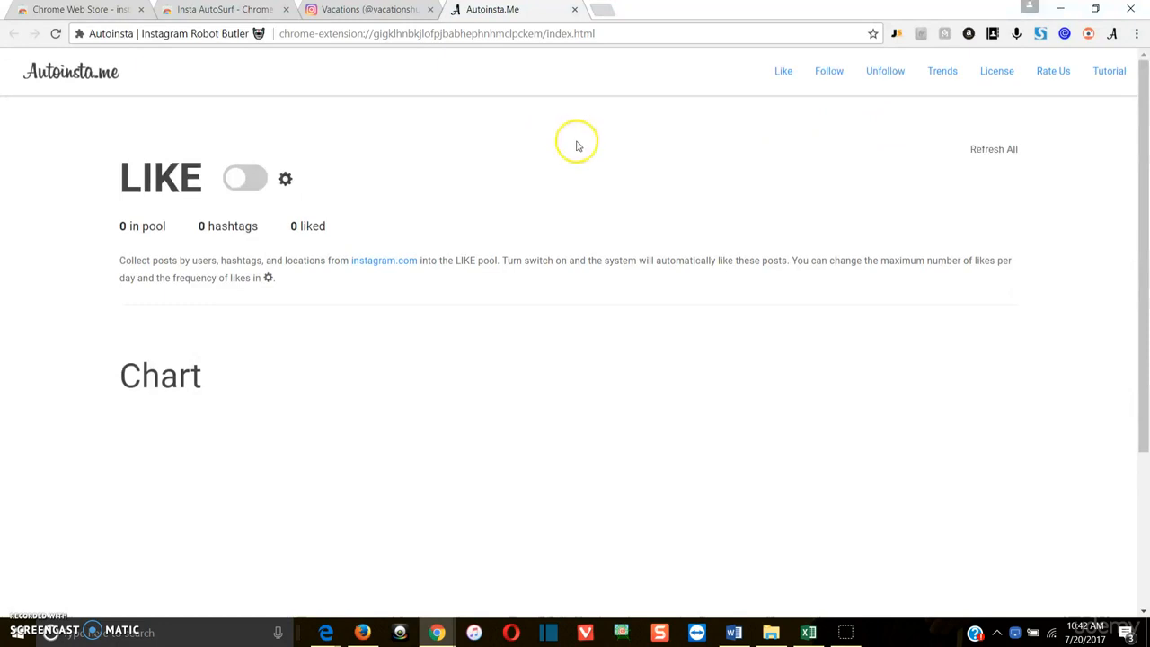
{"action": "mouse_move", "coordinate": [885, 72]}
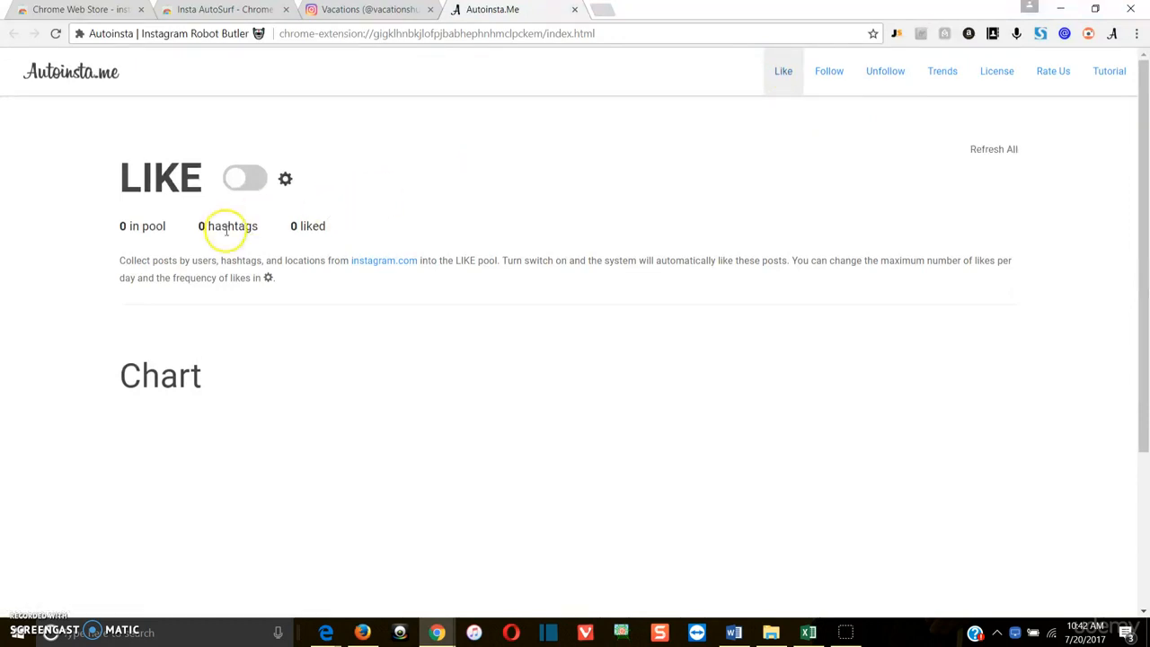
Show Autoinsta.me's Follow panel with automatic following on and 8 accounts followed.
{"action": "left_click", "coordinate": [827, 72]}
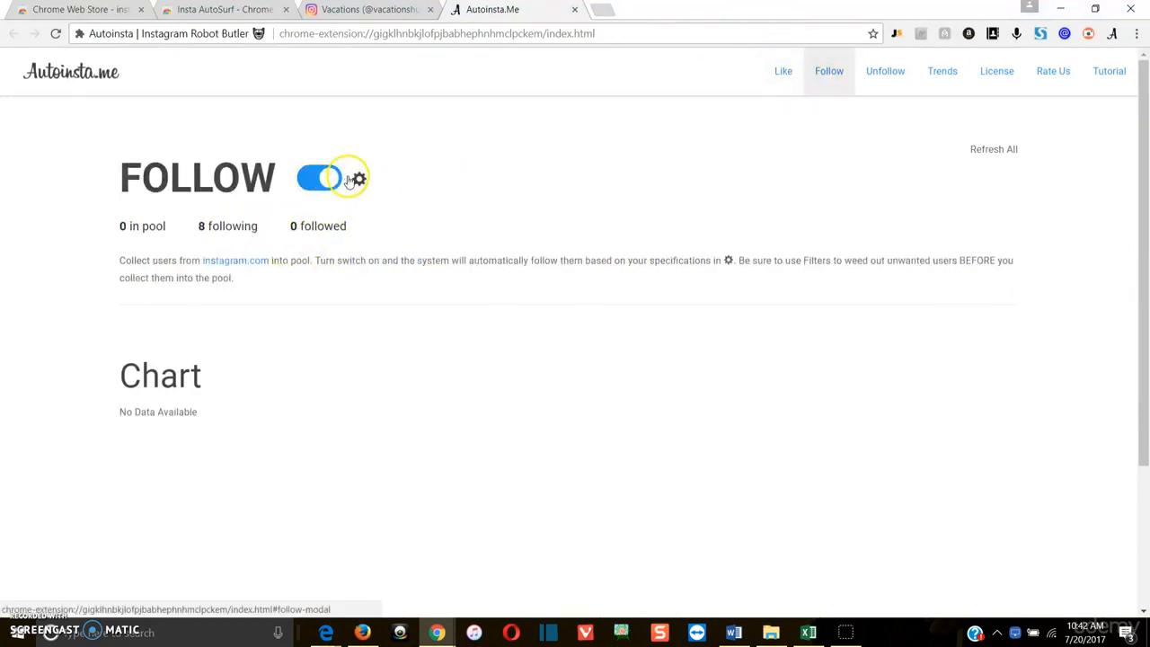
On the vacationshub profile, start collecting users from posts' comments and likes and confirm the Options dialog.
{"action": "left_click", "coordinate": [369, 9]}
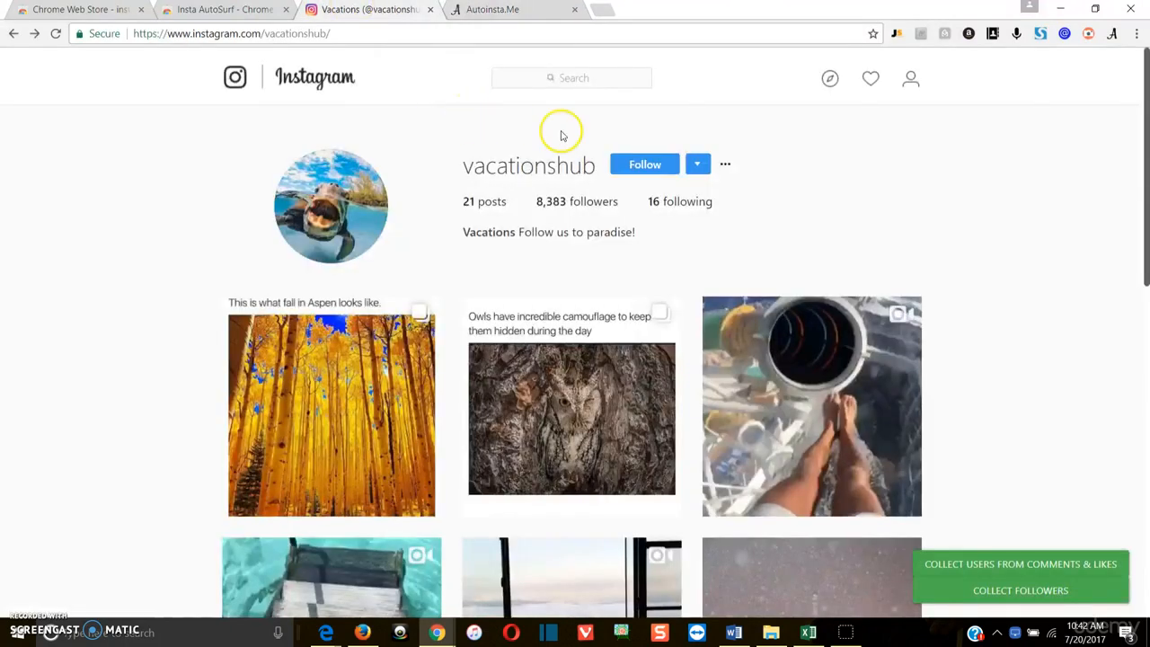
{"action": "scroll", "scroll_direction": "down", "scroll_amount": 3}
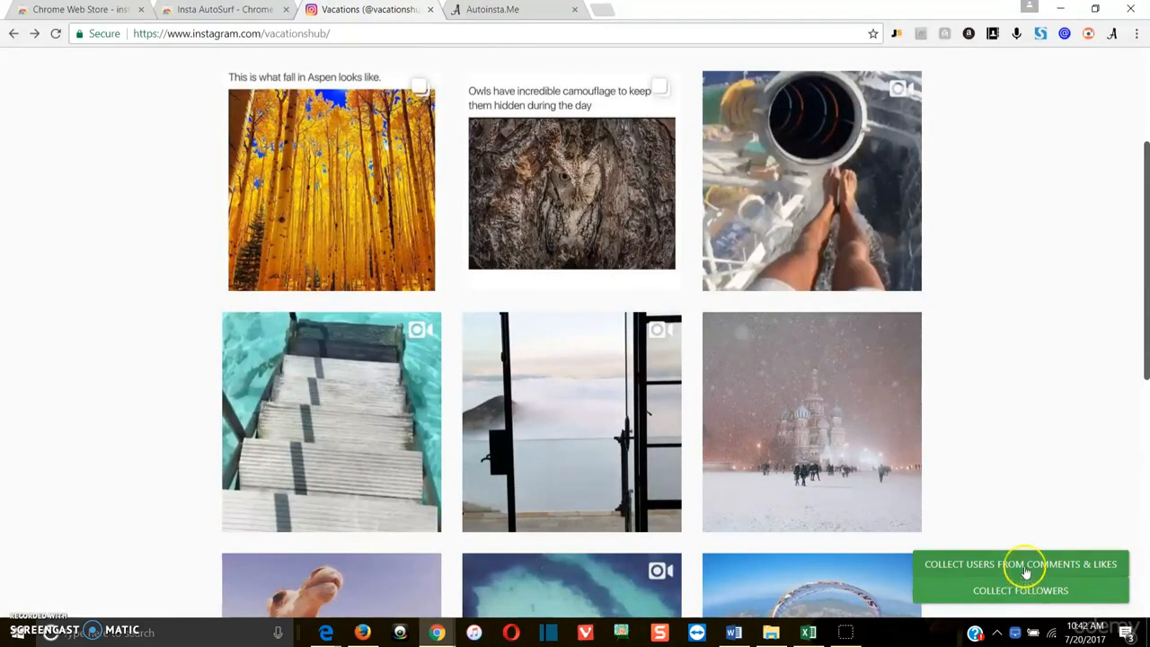
{"action": "mouse_move", "coordinate": [1067, 525]}
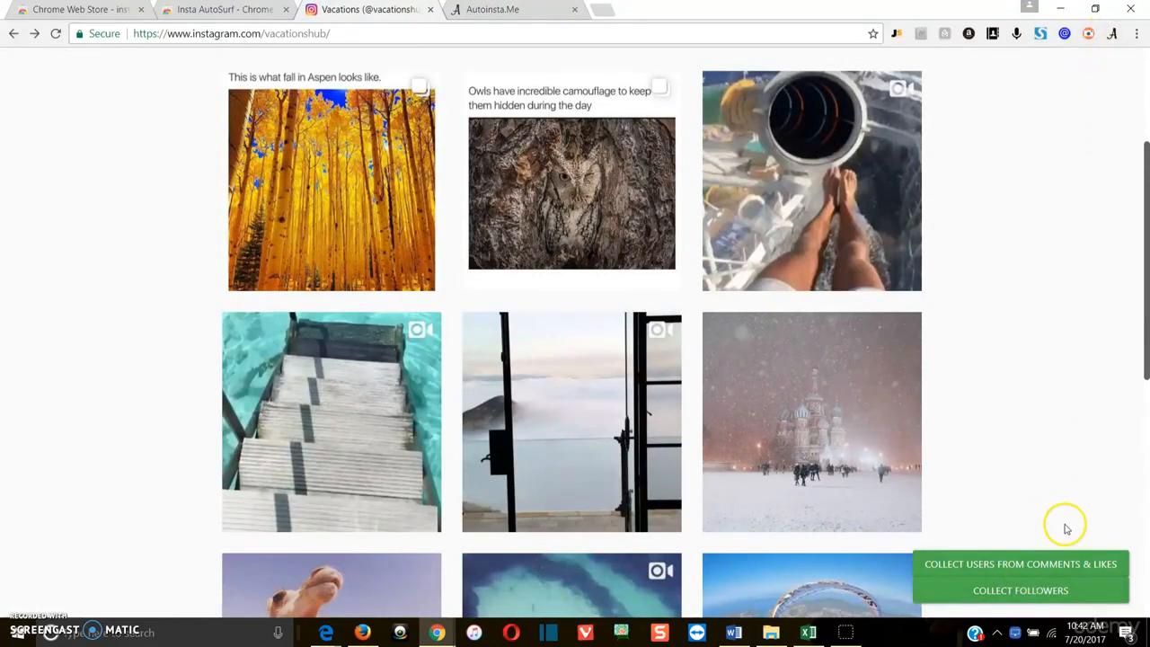
{"action": "mouse_move", "coordinate": [1020, 589]}
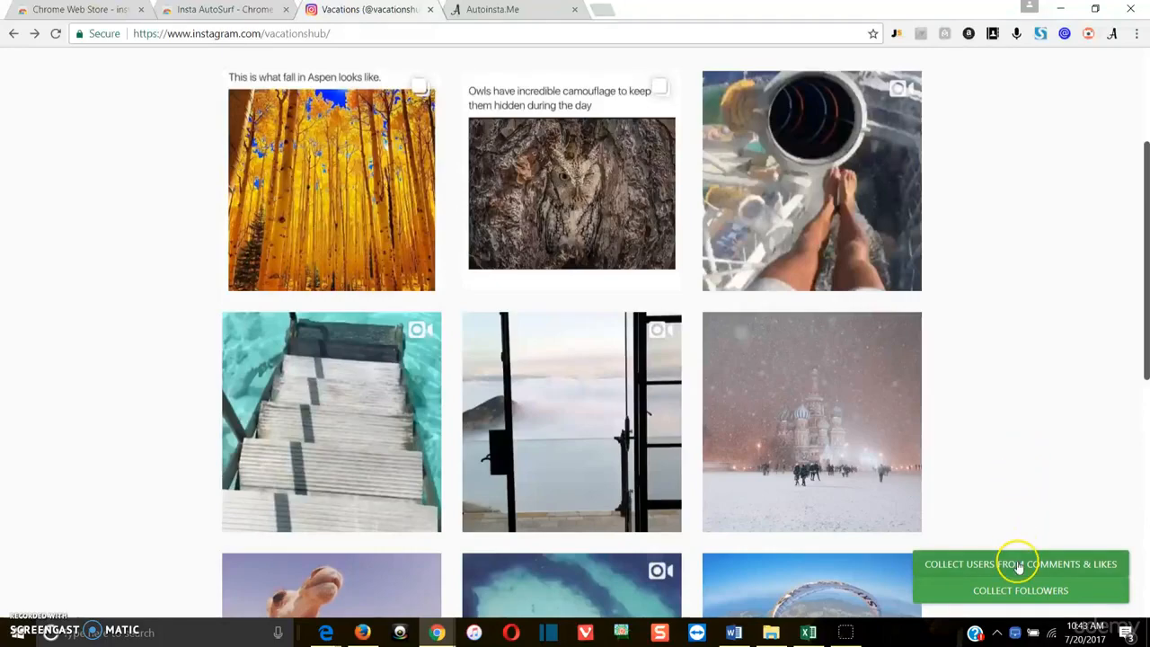
{"action": "mouse_move", "coordinate": [805, 467]}
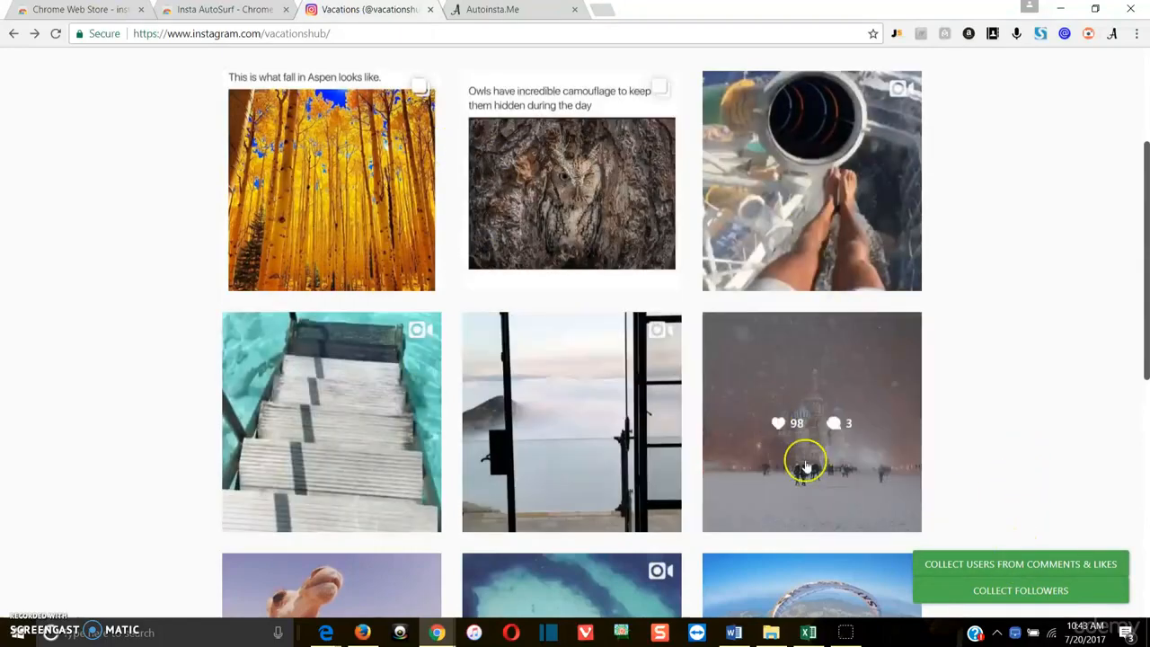
{"action": "scroll", "scroll_direction": "up", "scroll_amount": 3}
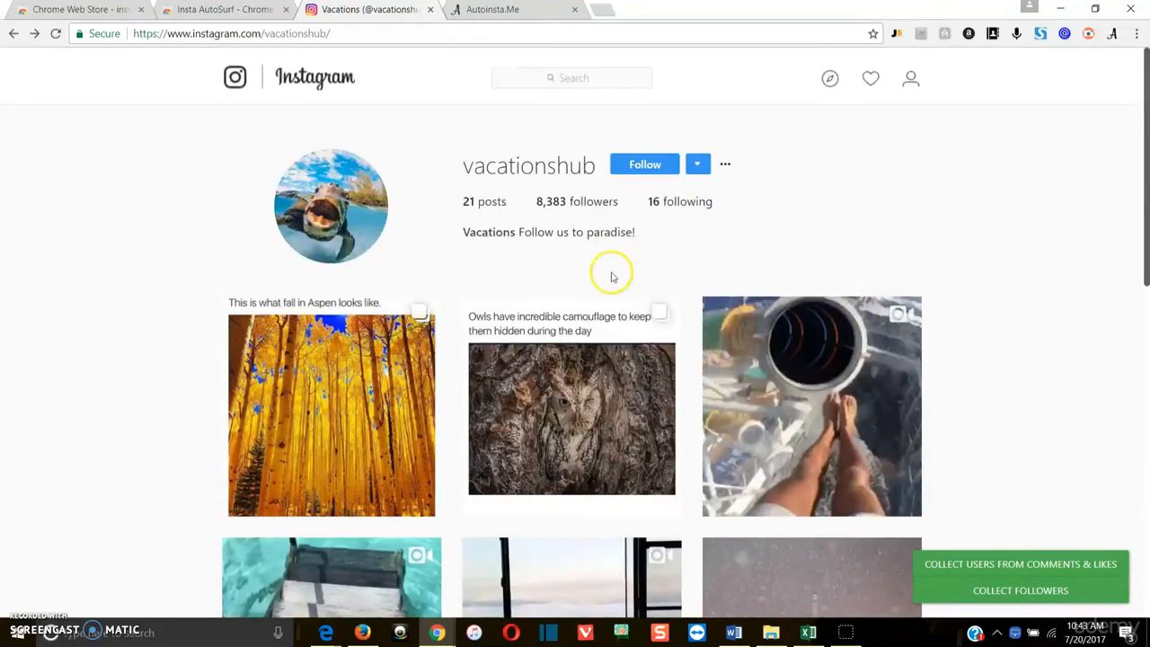
{"action": "mouse_move", "coordinate": [995, 564]}
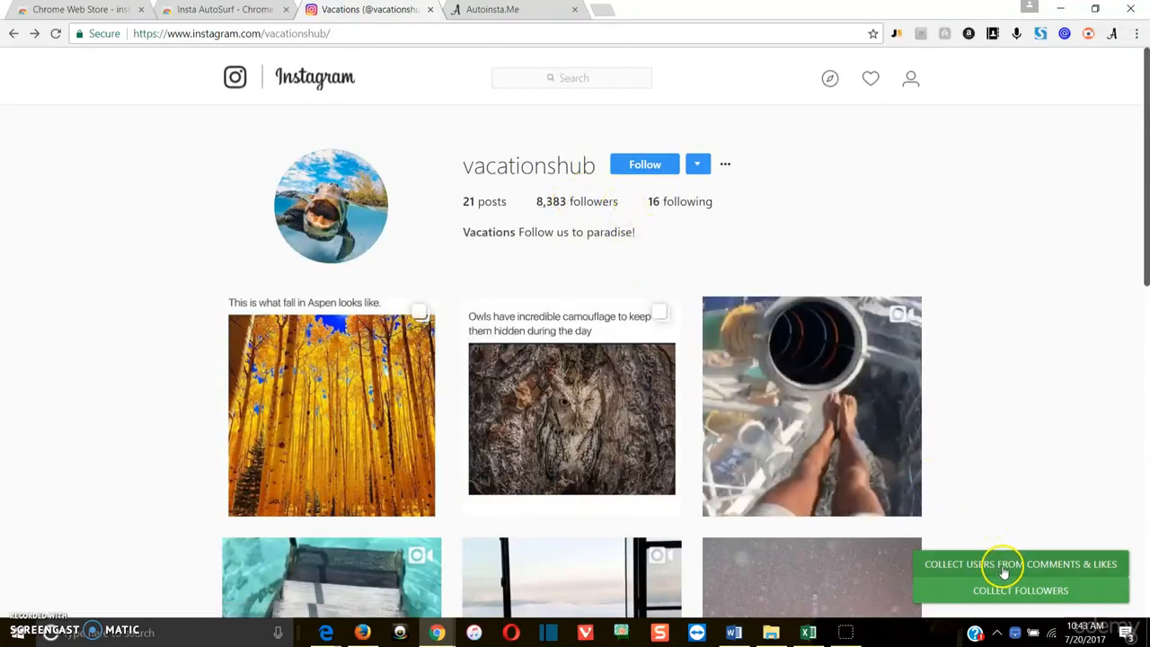
{"action": "left_click", "coordinate": [1021, 564]}
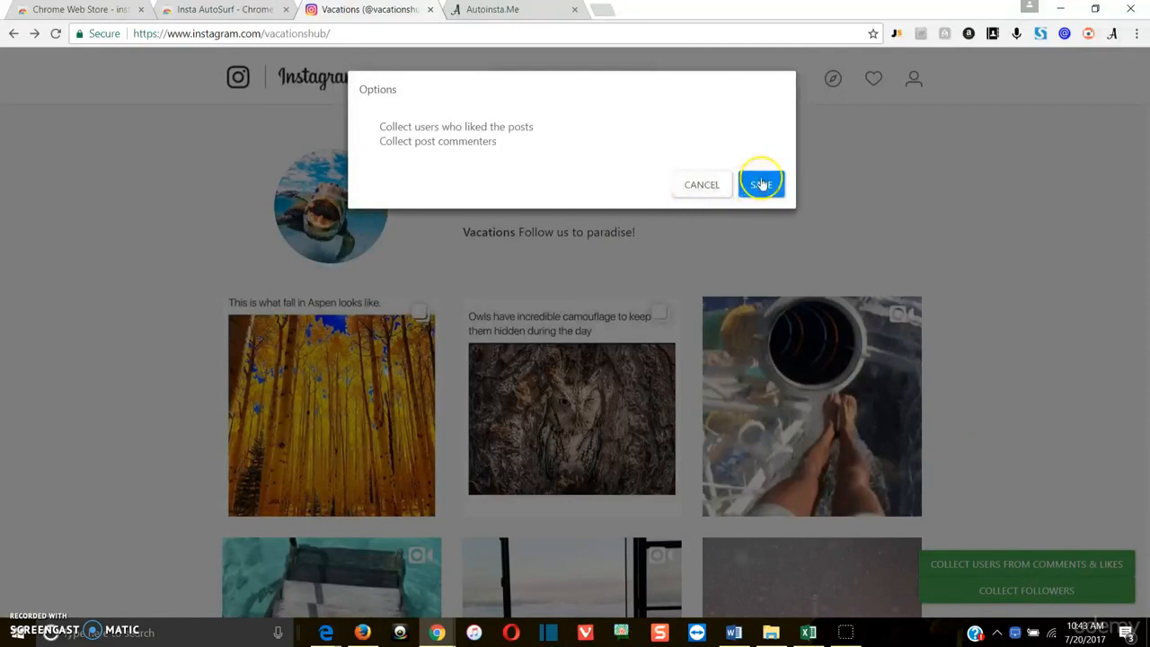
{"action": "left_click", "coordinate": [760, 184]}
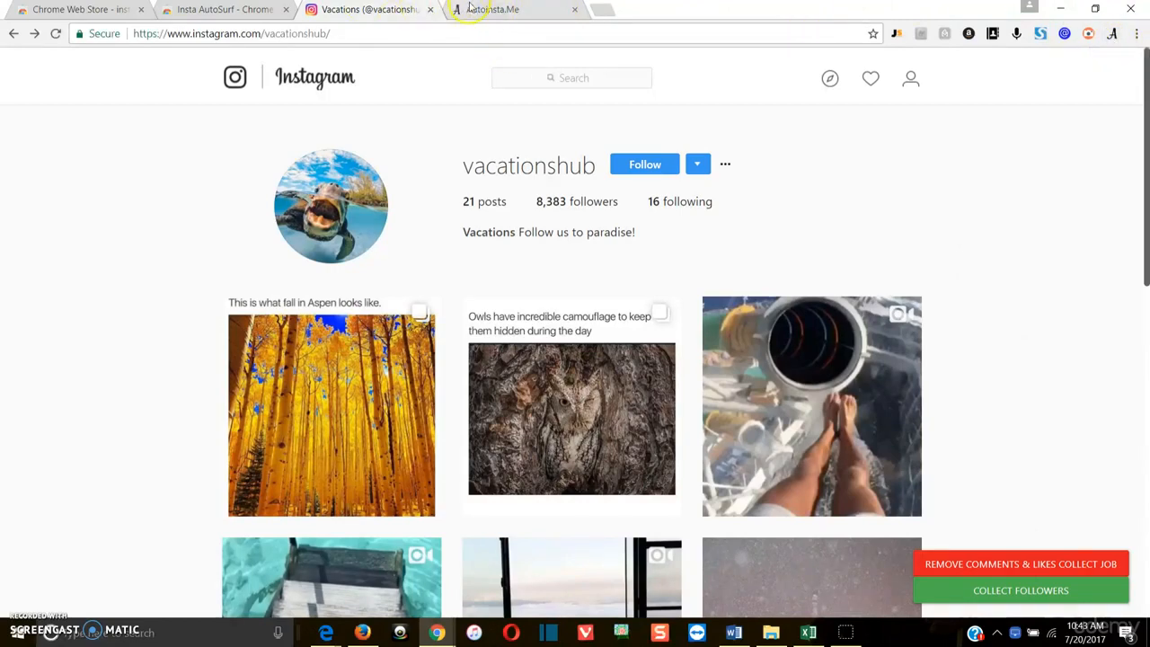
Return to the Autoinsta.me Follow page and toggle automatic following off and back on.
{"action": "left_click", "coordinate": [492, 9]}
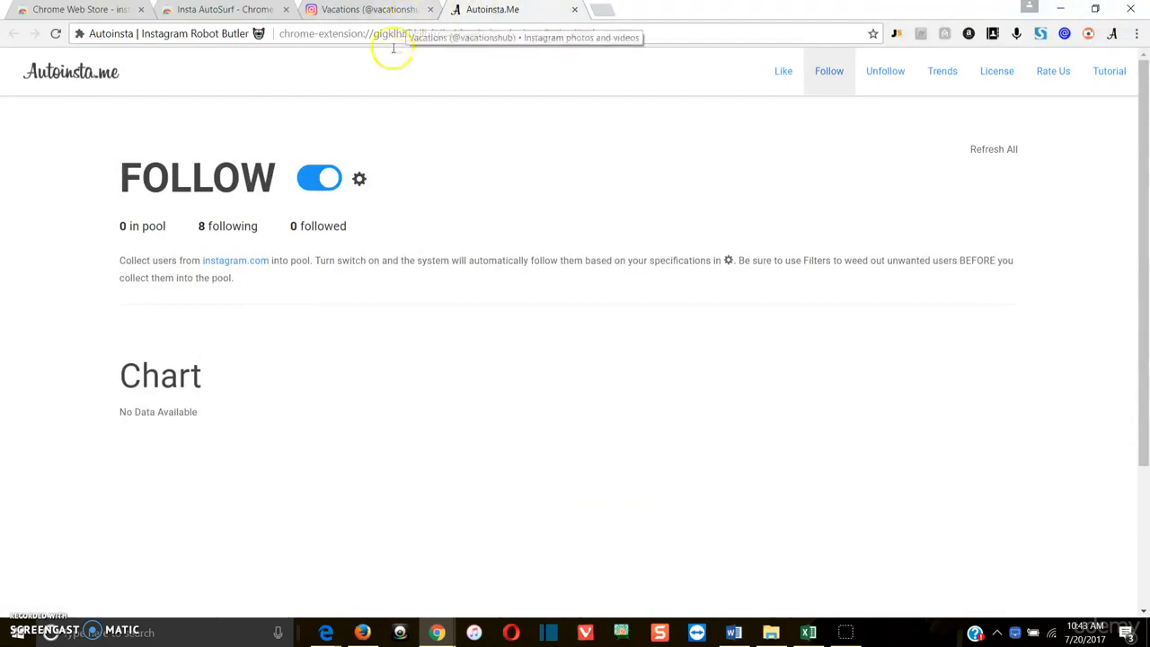
{"action": "scroll", "scroll_direction": "down", "scroll_amount": 3}
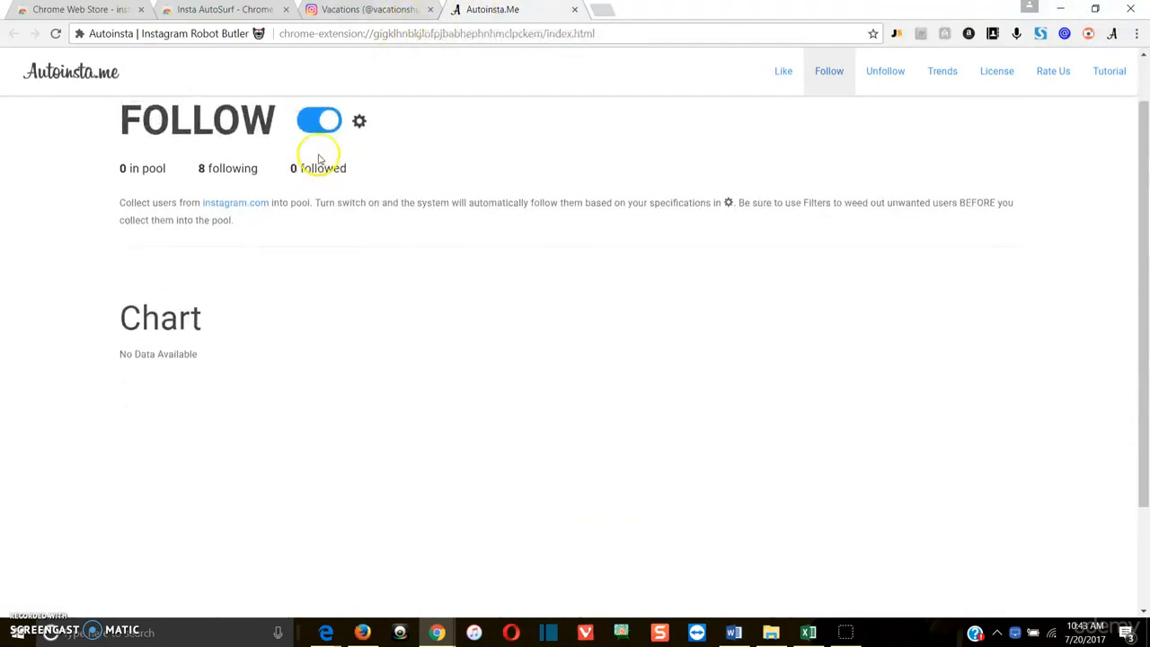
{"action": "scroll", "scroll_direction": "up", "scroll_amount": 3}
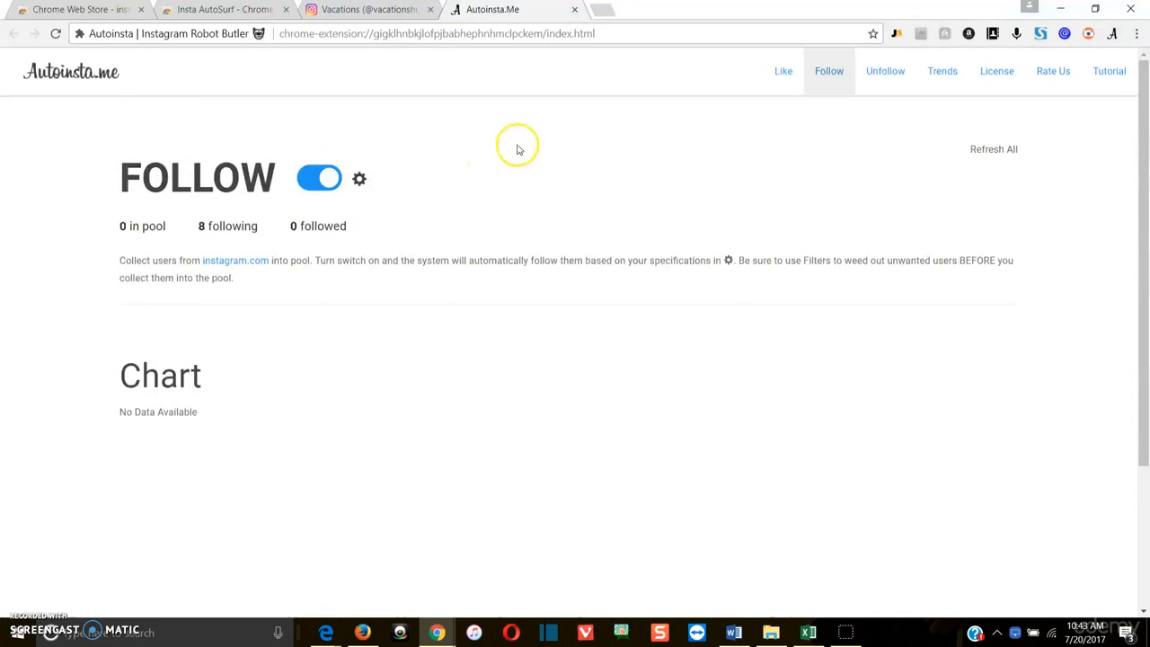
{"action": "mouse_move", "coordinate": [517, 147]}
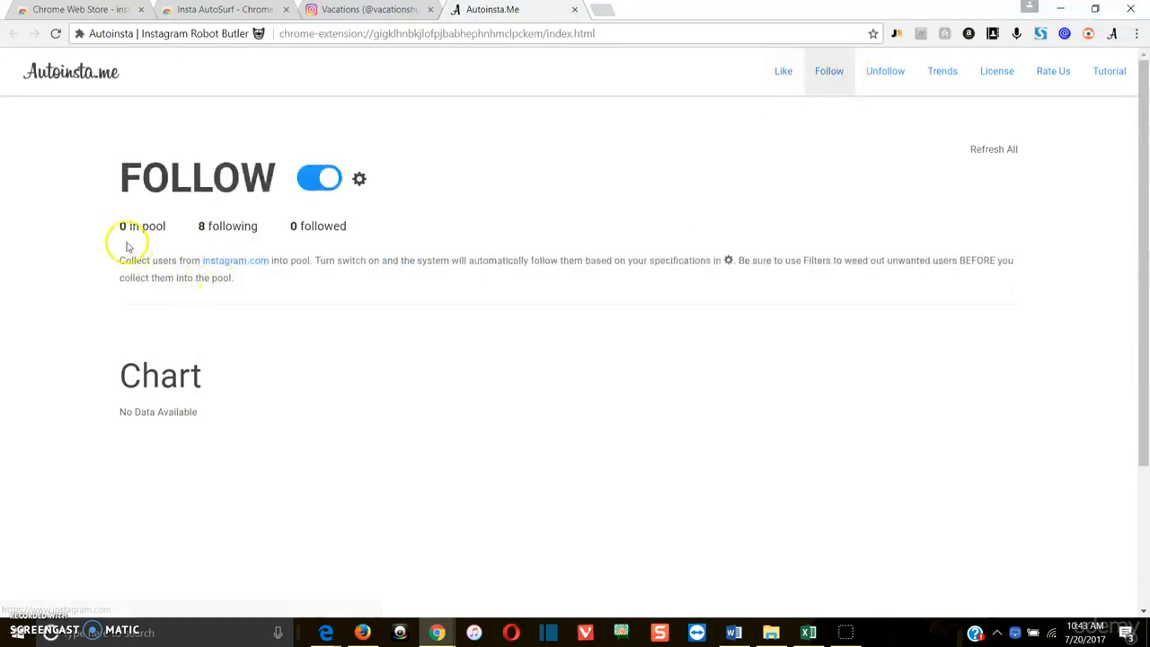
{"action": "double_click", "coordinate": [142, 226]}
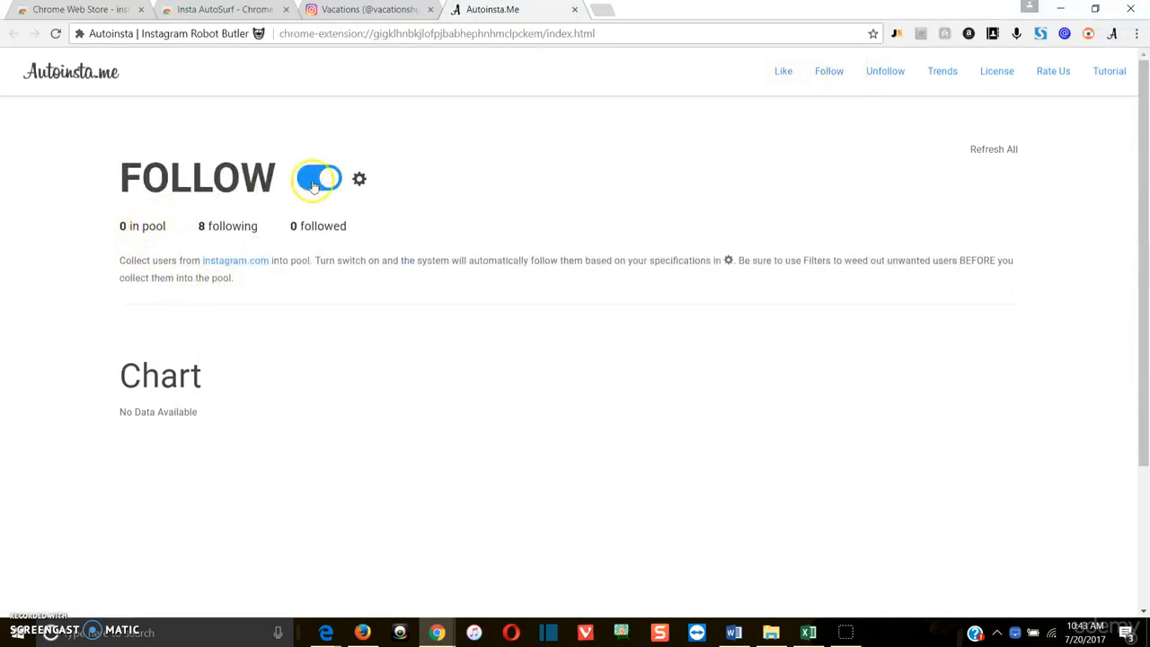
{"action": "left_click", "coordinate": [316, 178]}
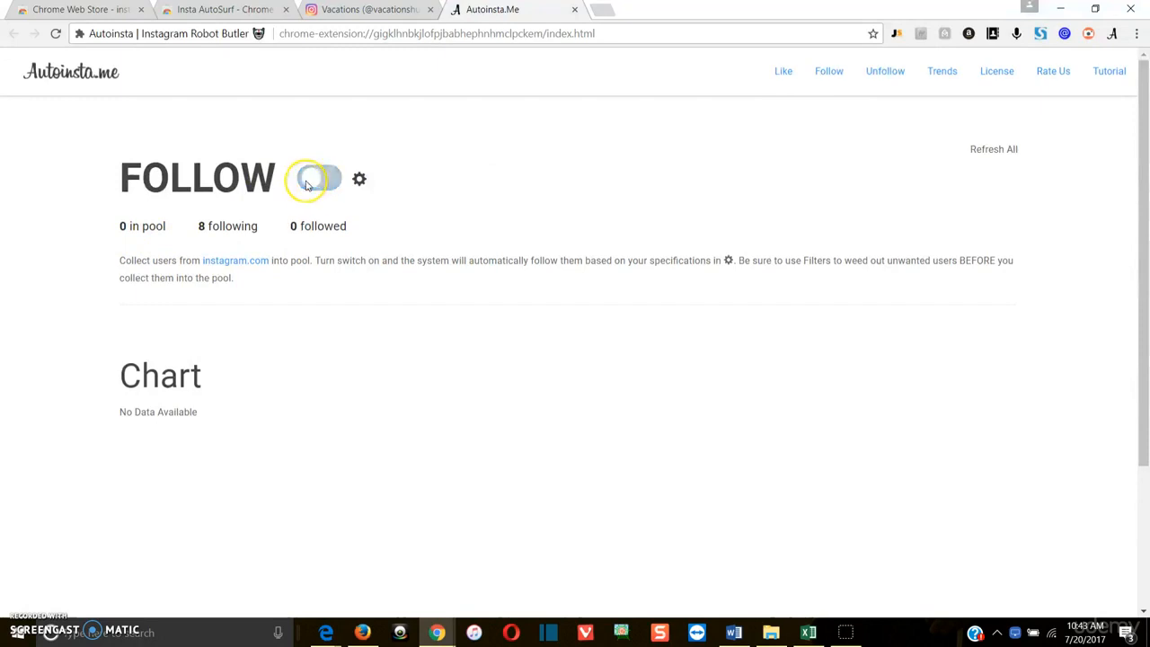
{"action": "left_click", "coordinate": [320, 178]}
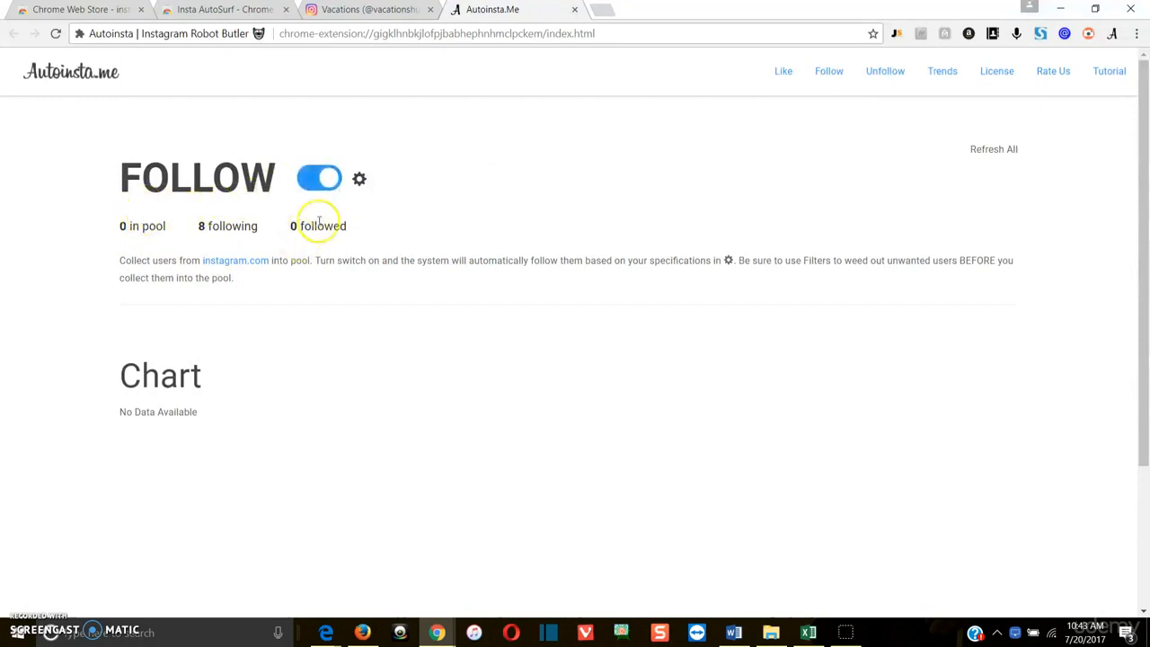
Review the follow settings' Pool, Time Intervals, Pool Collect Intervals and Sleep Times tabs, then close them.
{"action": "left_click", "coordinate": [359, 178]}
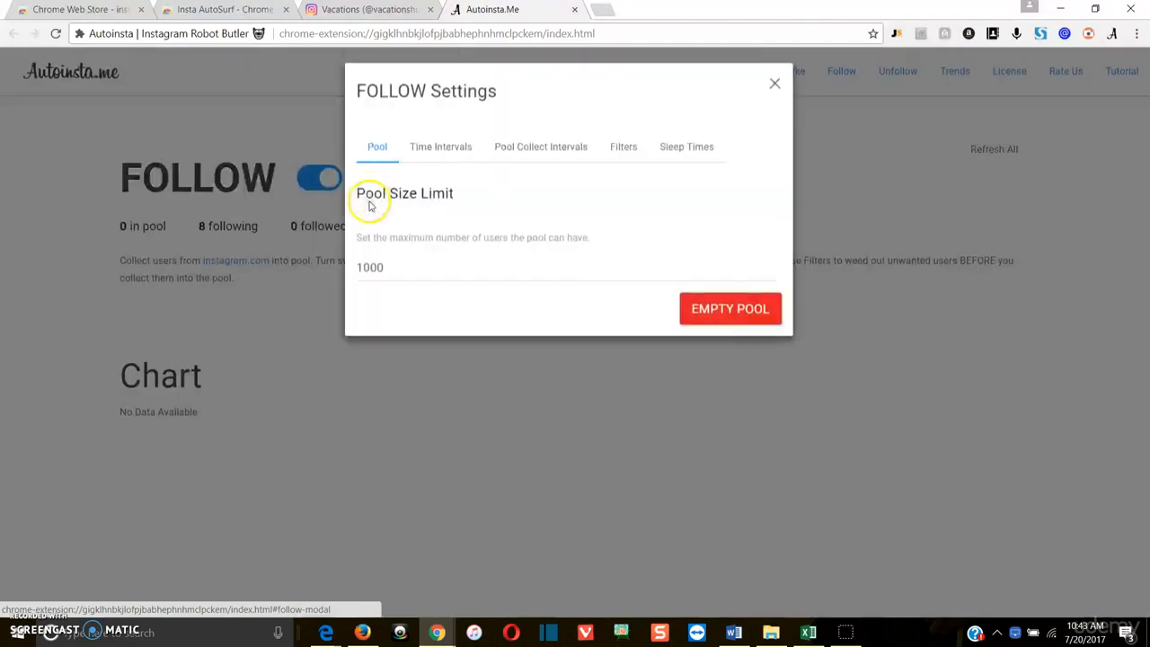
{"action": "left_click", "coordinate": [435, 155]}
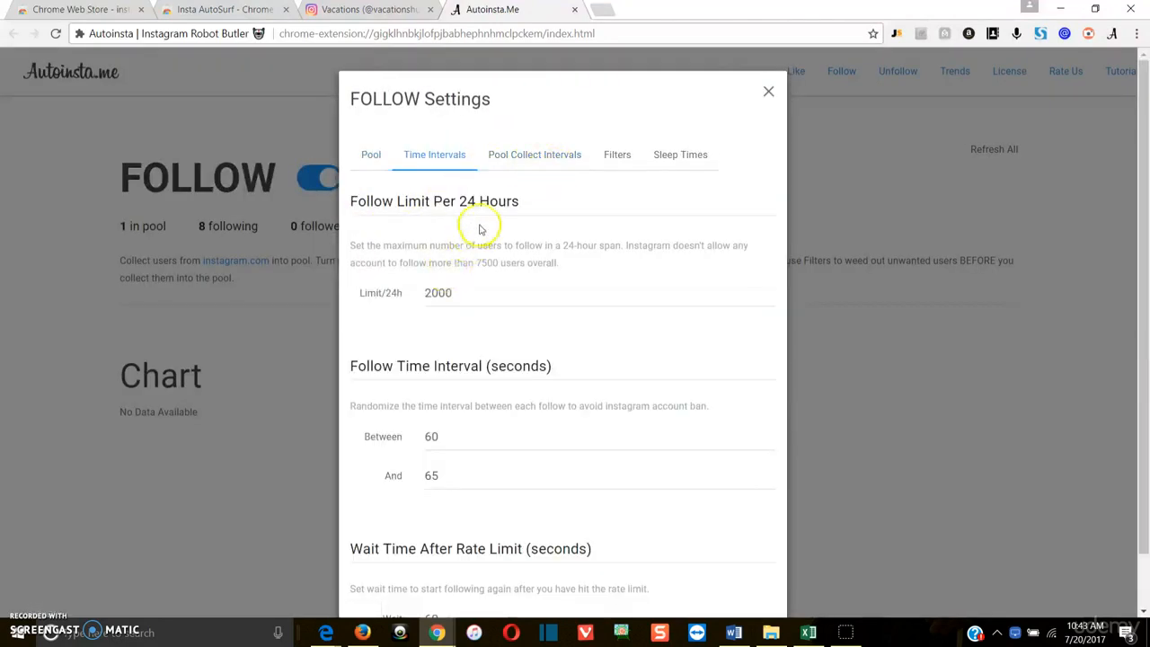
{"action": "left_click", "coordinate": [535, 155]}
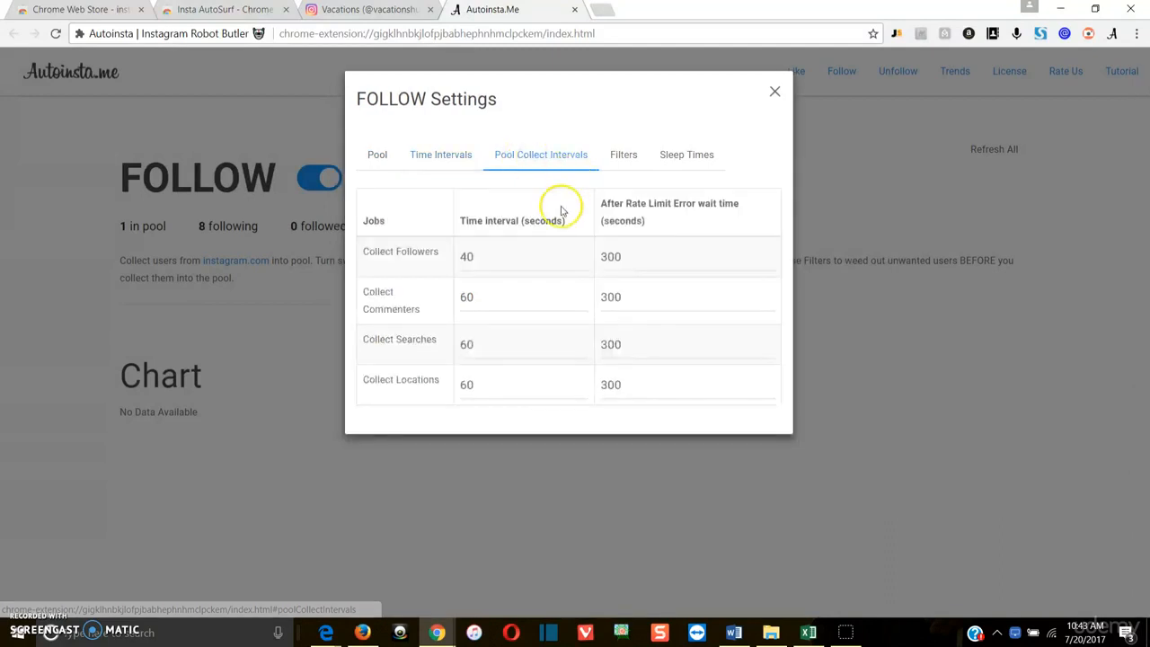
{"action": "left_click", "coordinate": [687, 155]}
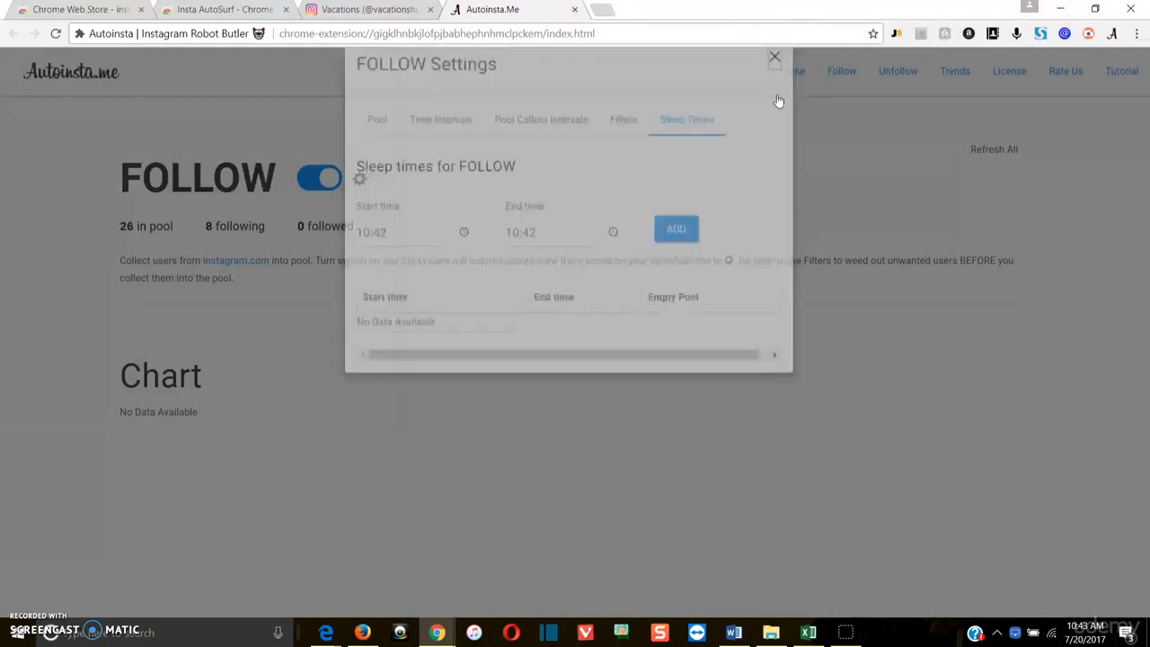
{"action": "left_click", "coordinate": [772, 58]}
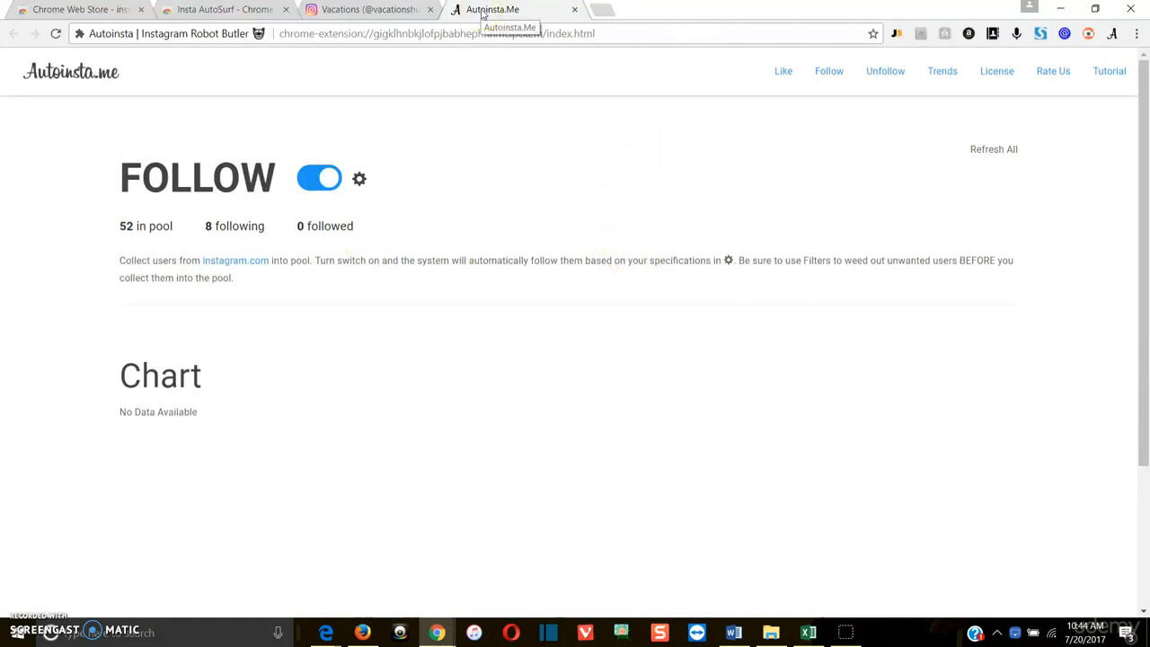
{"action": "mouse_move", "coordinate": [600, 151]}
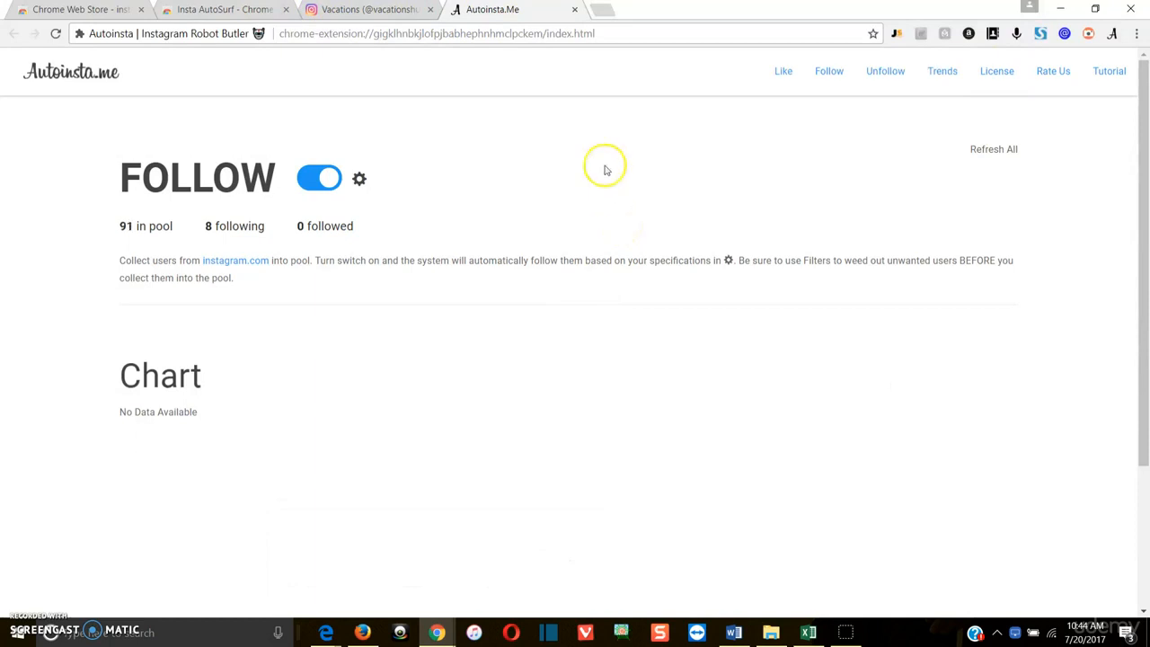
{"action": "mouse_move", "coordinate": [564, 134]}
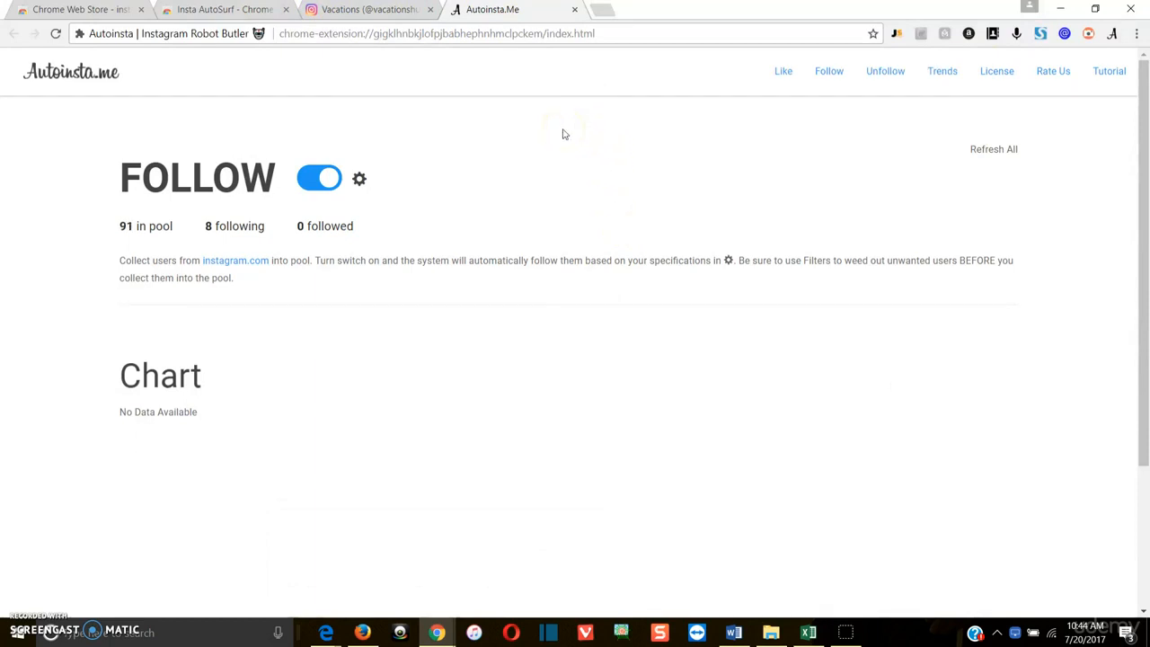
{"action": "mouse_move", "coordinate": [406, 223]}
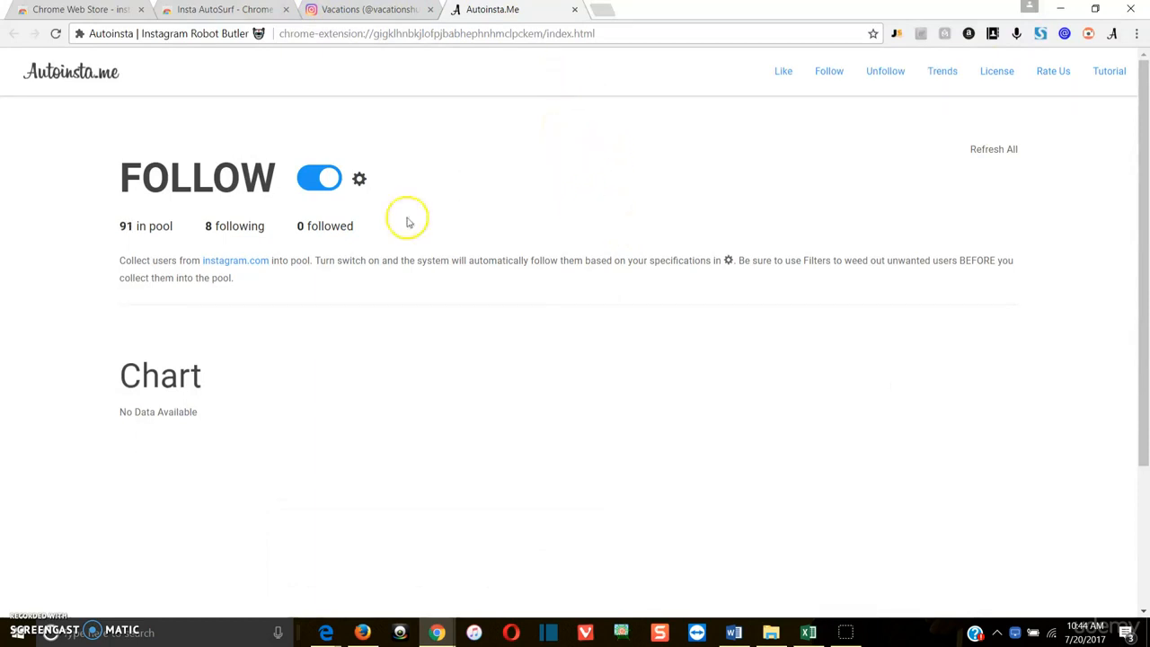